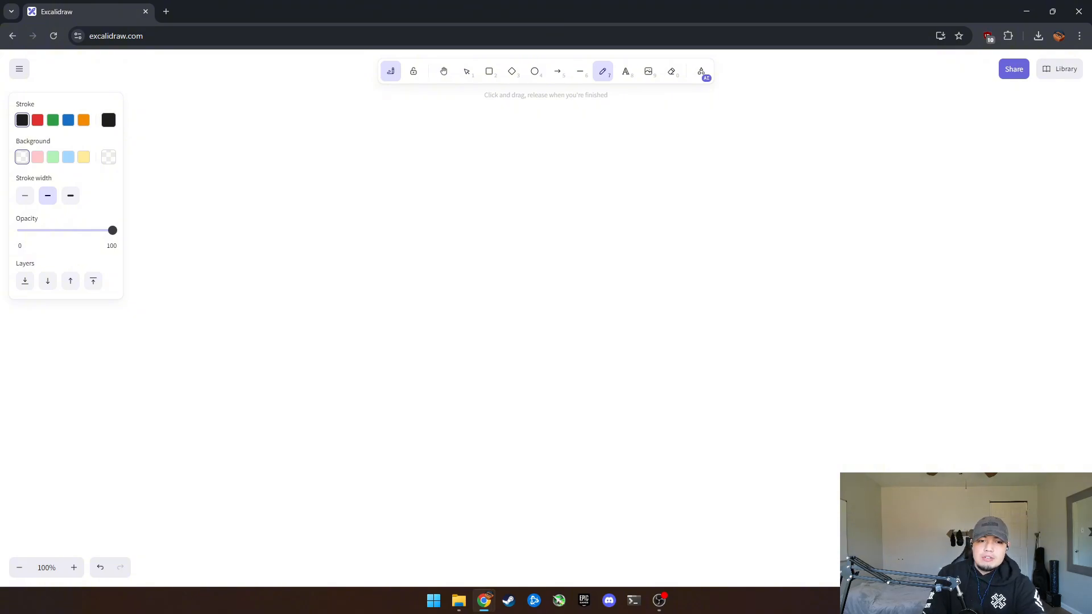
# - Sketch a database cylinder labelled DB with API arrows beside it
pyautogui.moveTo(208, 170); pyautogui.dragTo(351, 171)
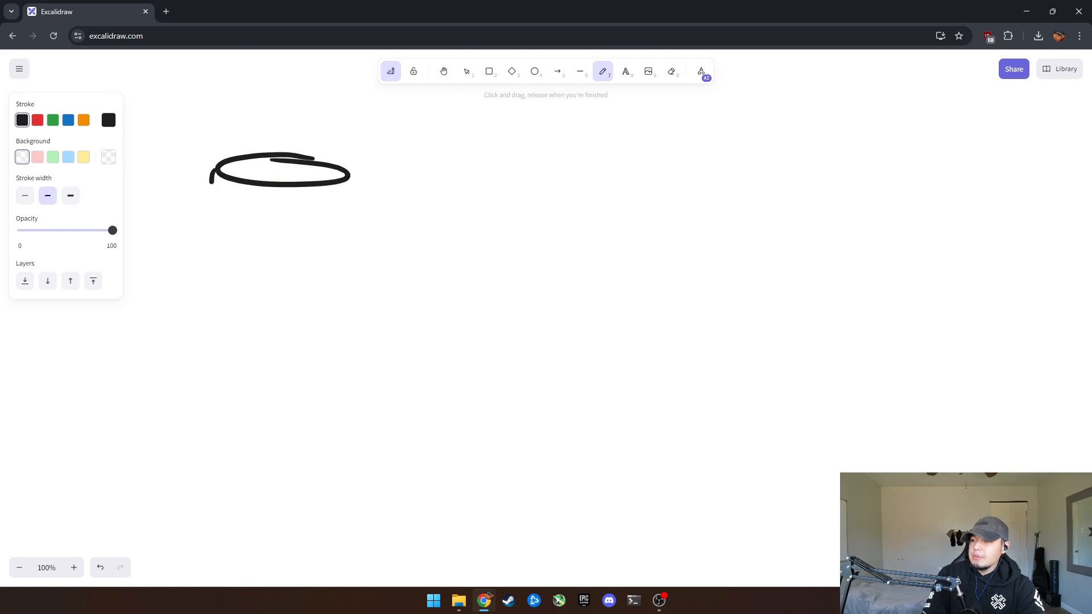
pyautogui.moveTo(208, 177); pyautogui.dragTo(363, 289)
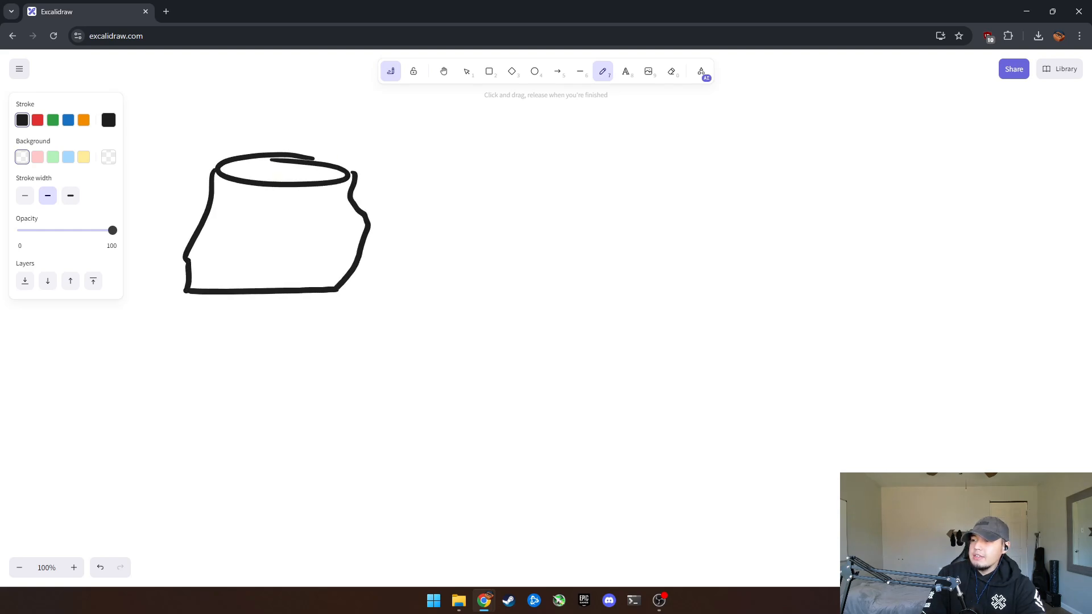
pyautogui.moveTo(208, 209); pyautogui.dragTo(223, 240)
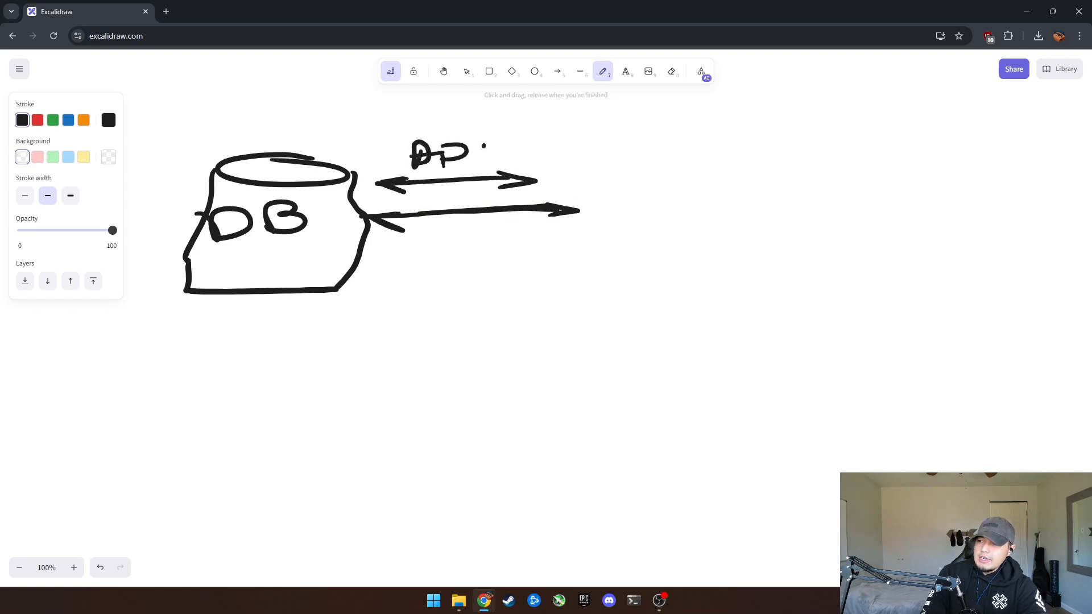
pyautogui.moveTo(474, 143); pyautogui.dragTo(533, 161)
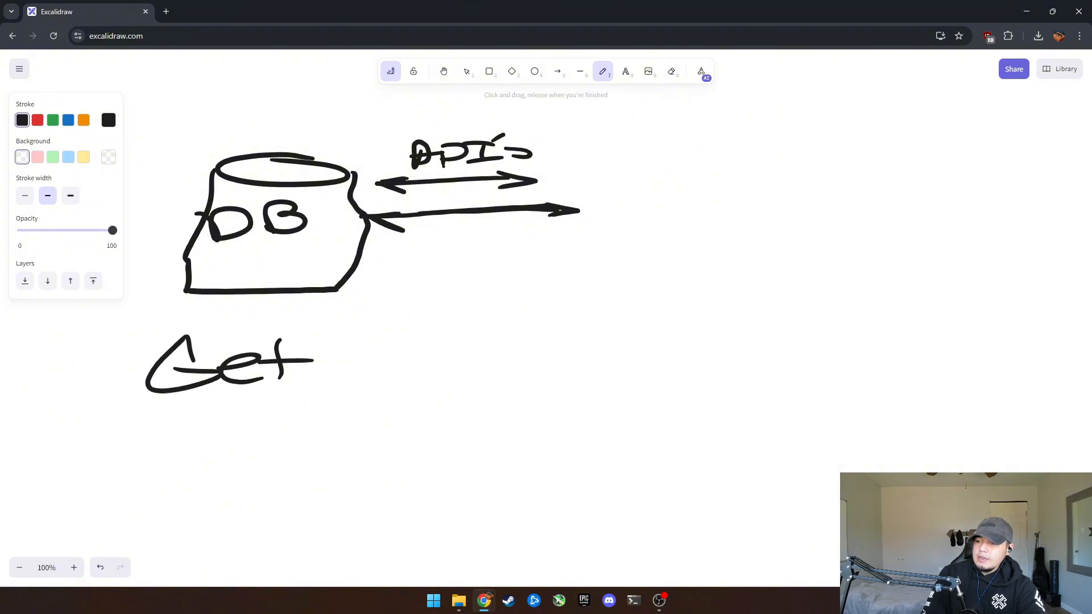
# - Write Get/Put/Post/Delete with update and create notes, plus Rest and HTTP
pyautogui.moveTo(146, 410); pyautogui.dragTo(292, 480)
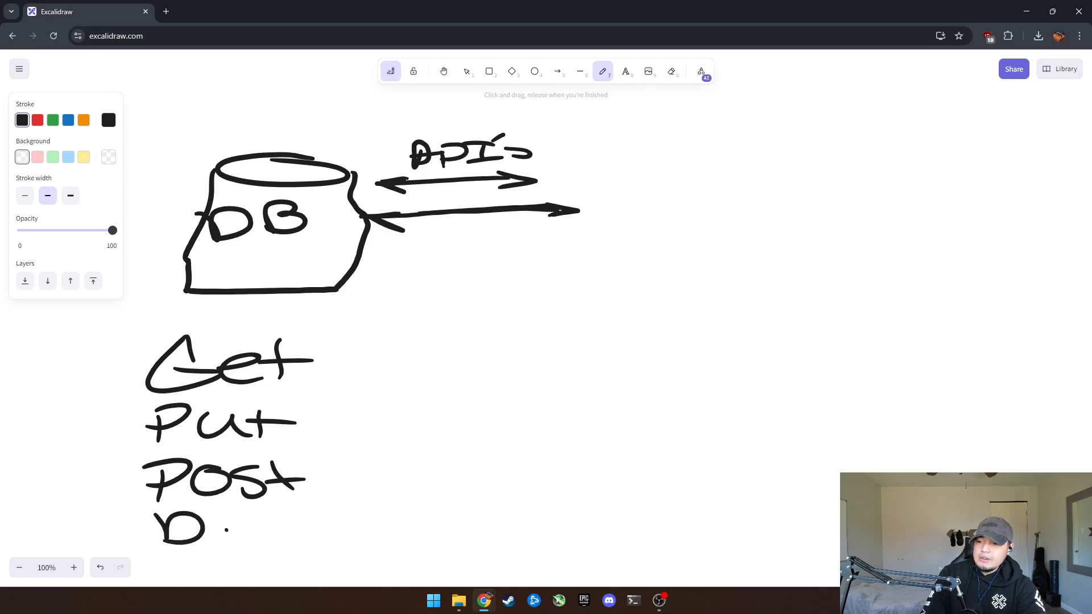
pyautogui.moveTo(157, 530); pyautogui.dragTo(390, 529)
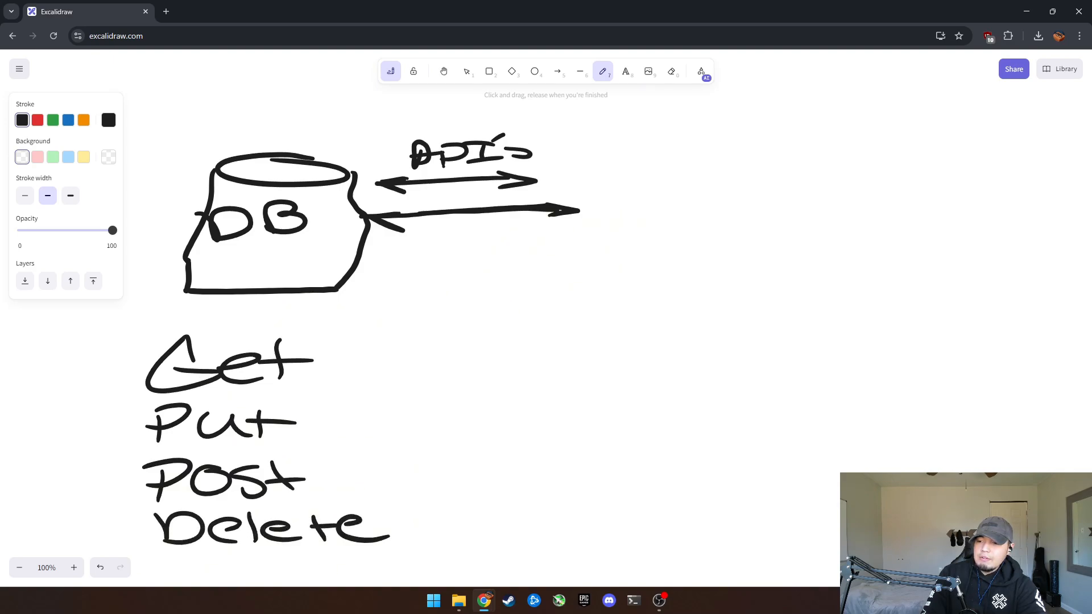
pyautogui.moveTo(320, 453); pyautogui.dragTo(418, 502)
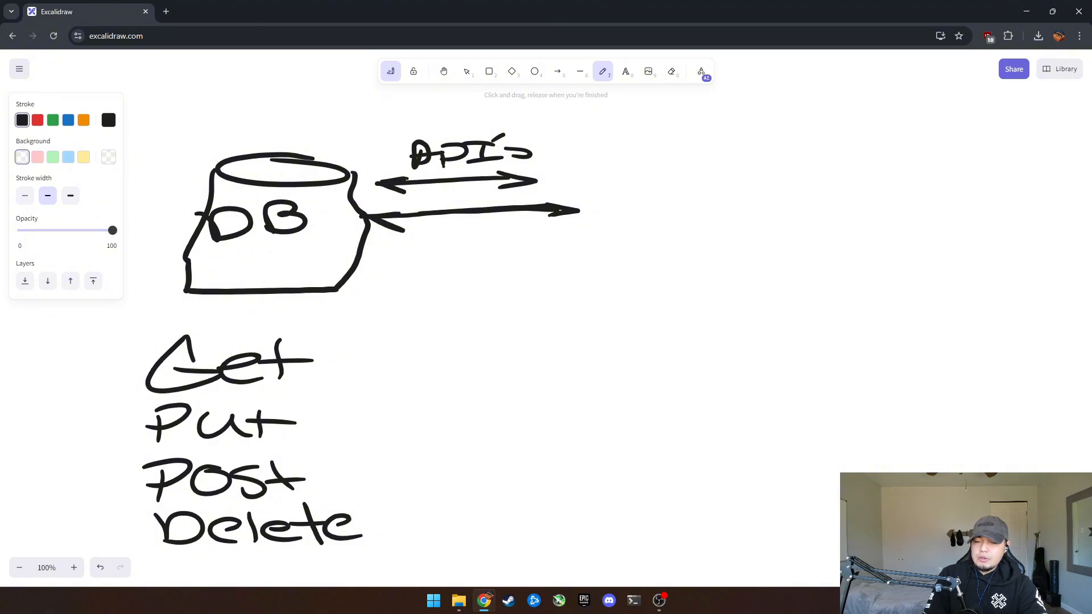
pyautogui.moveTo(323, 418); pyautogui.dragTo(355, 410)
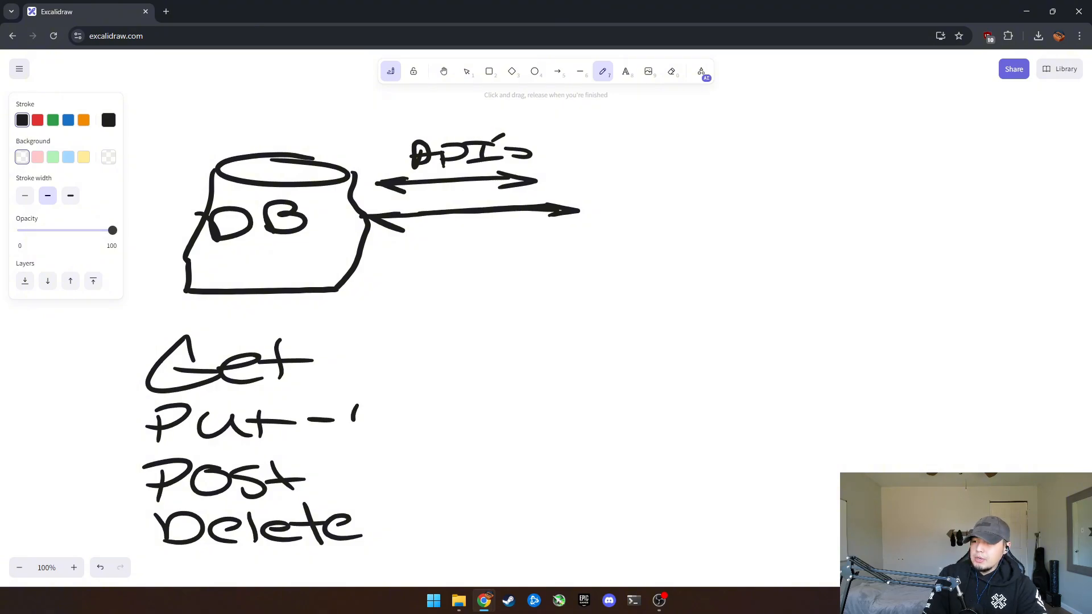
pyautogui.moveTo(355, 418); pyautogui.dragTo(515, 418)
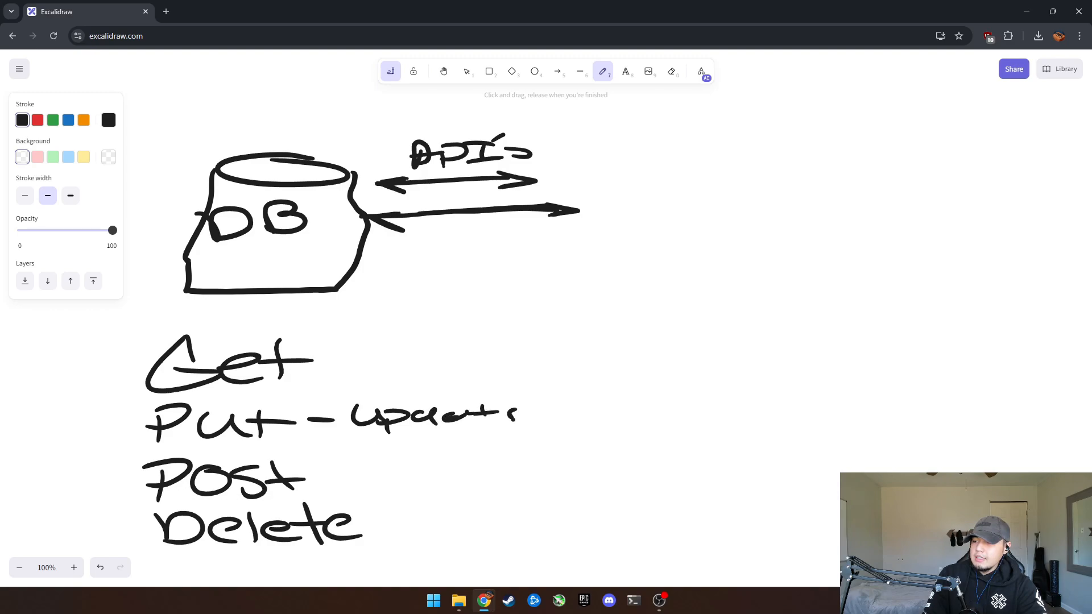
pyautogui.moveTo(328, 465); pyautogui.dragTo(421, 463)
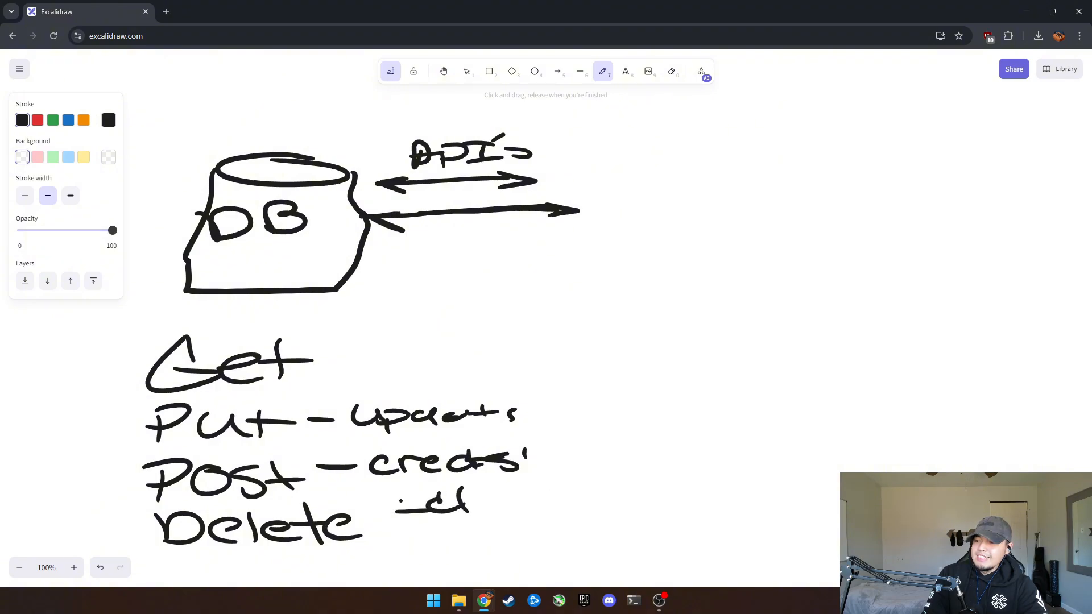
pyautogui.moveTo(320, 368); pyautogui.dragTo(351, 368)
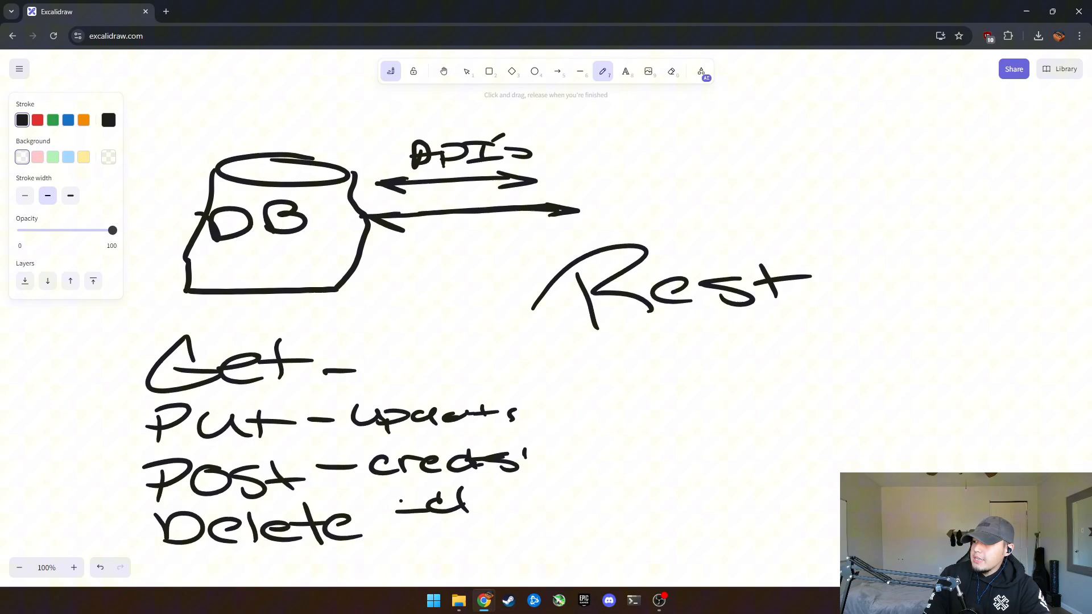
pyautogui.moveTo(637, 362); pyautogui.dragTo(728, 362)
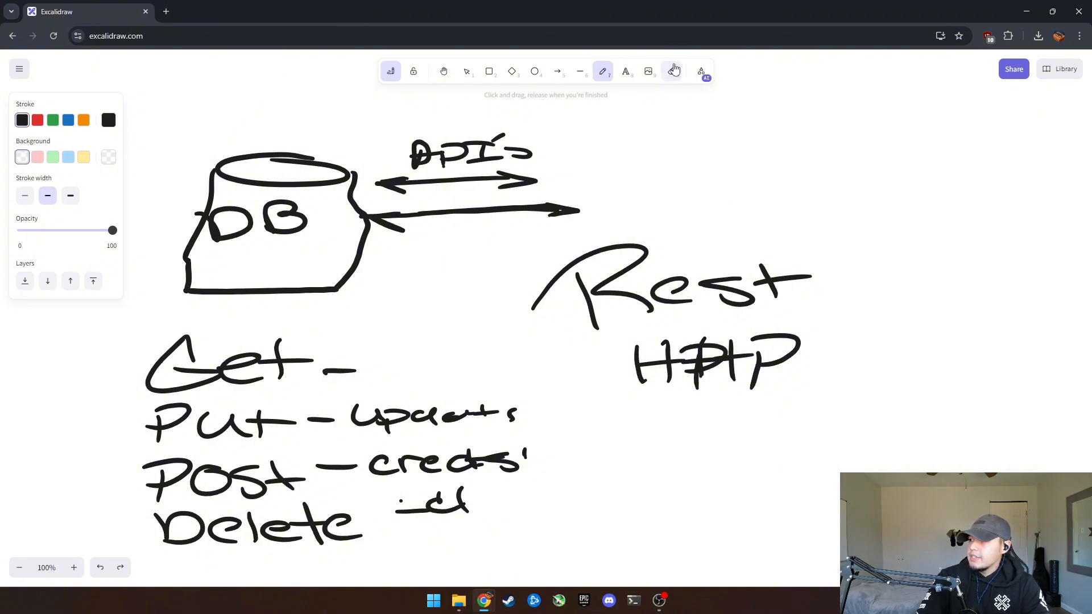
# - Erase the method list and Rest/HTTP, then label the DB 'Anime' and link the API arrow to '/Get'
pyautogui.click(670, 71)
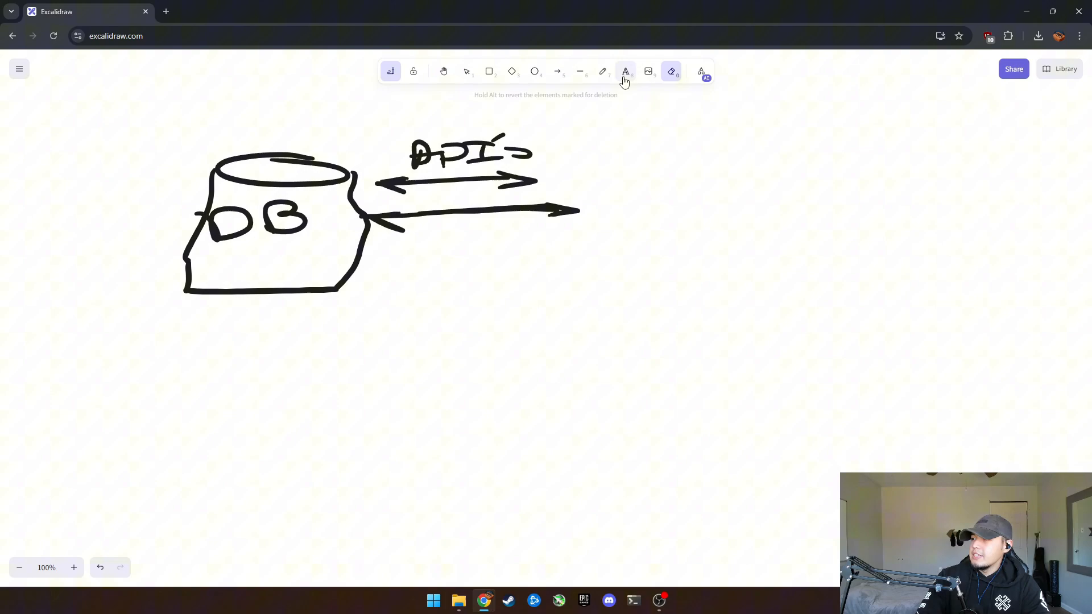
pyautogui.click(602, 71)
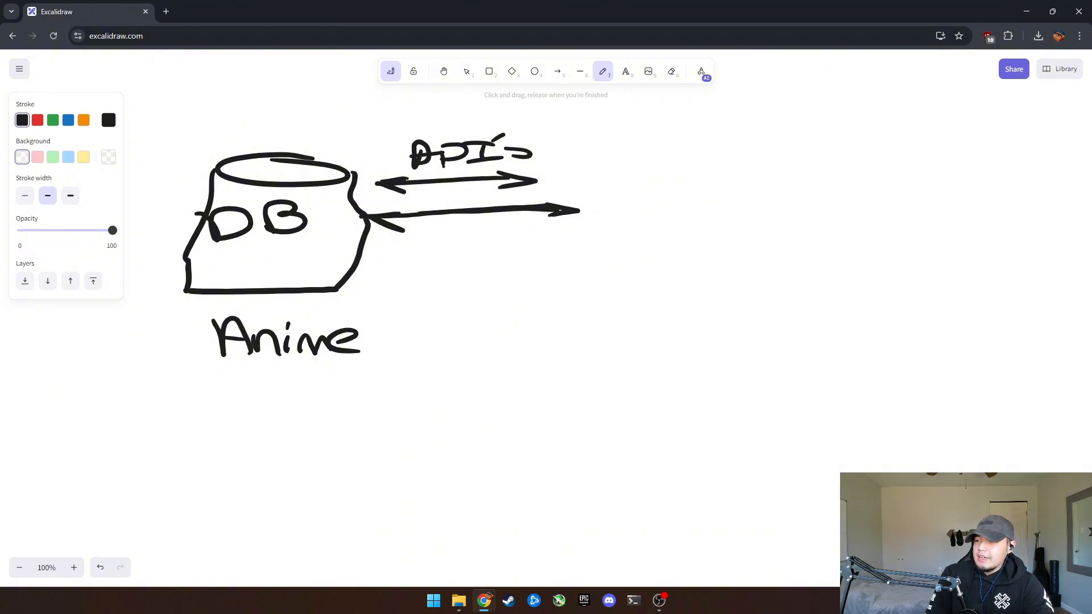
pyautogui.moveTo(198, 313); pyautogui.dragTo(186, 334)
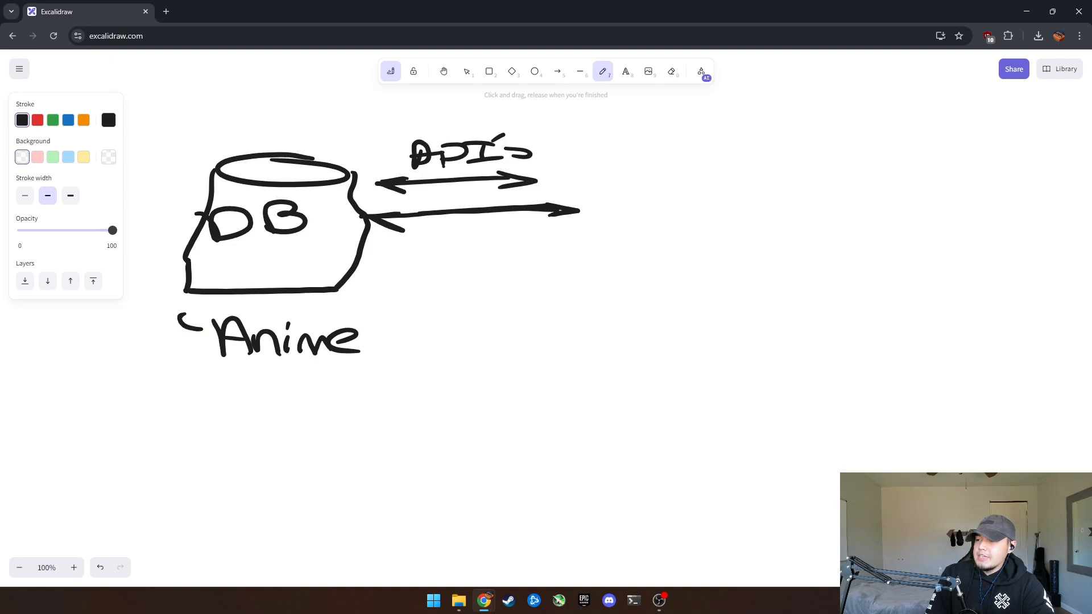
pyautogui.moveTo(352, 307); pyautogui.dragTo(362, 328)
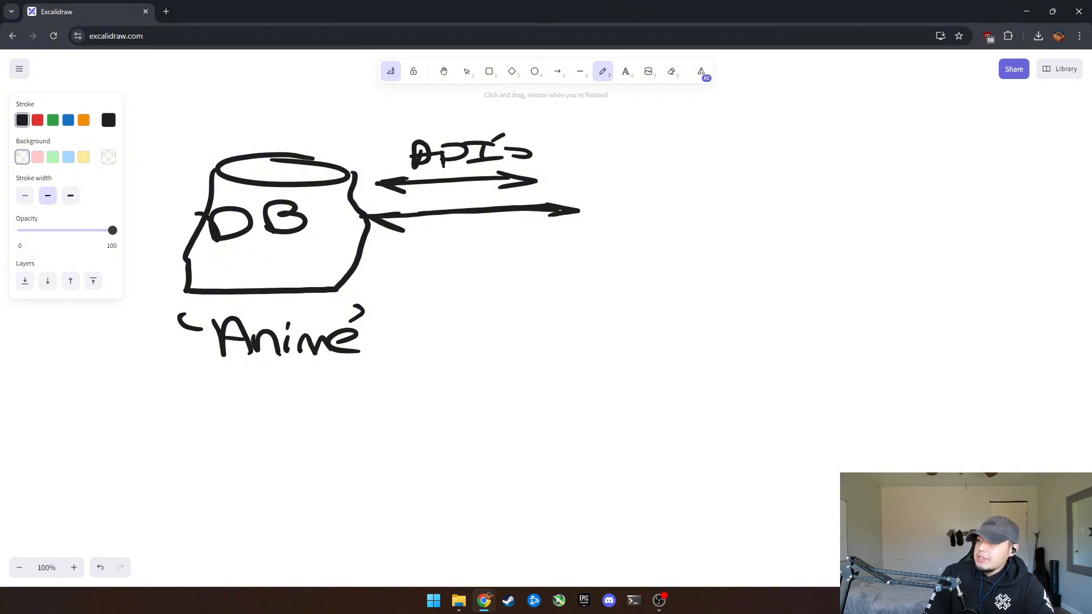
pyautogui.moveTo(686, 161); pyautogui.dragTo(716, 143)
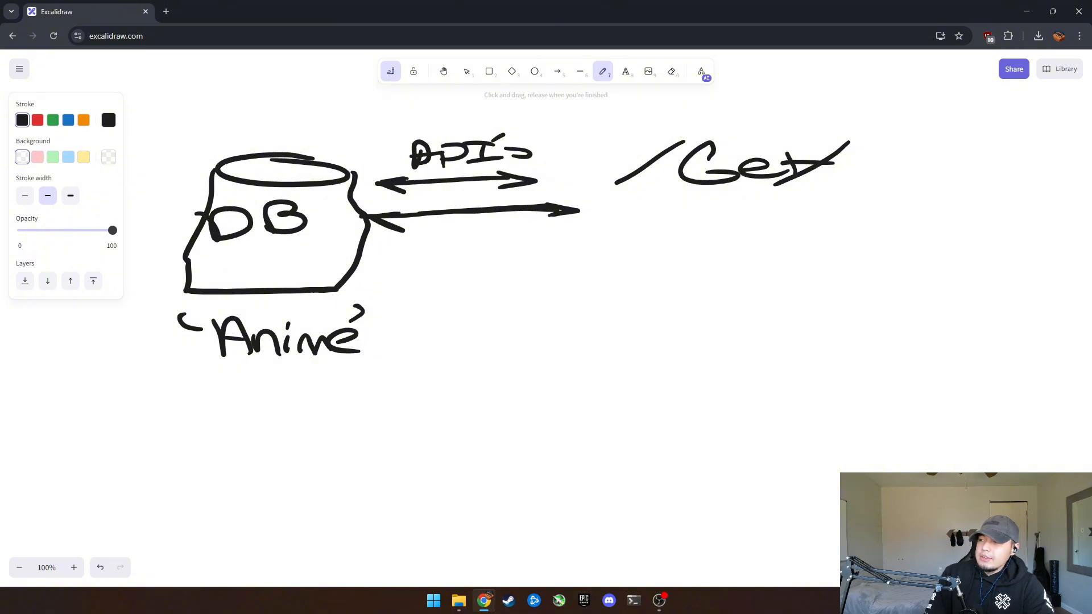
pyautogui.moveTo(536, 181); pyautogui.dragTo(654, 164)
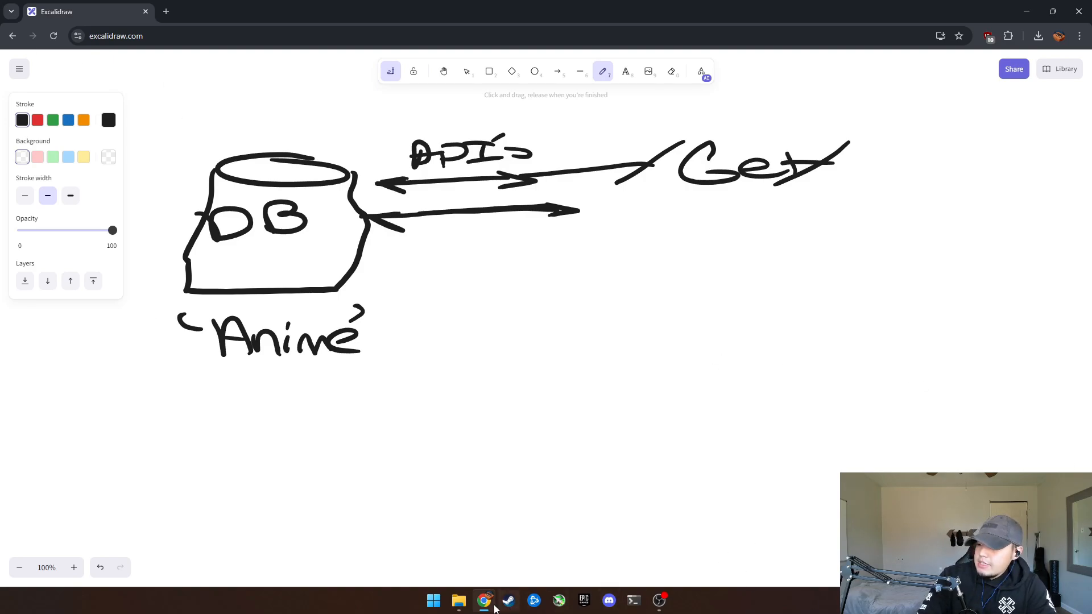
pyautogui.click(432, 601)
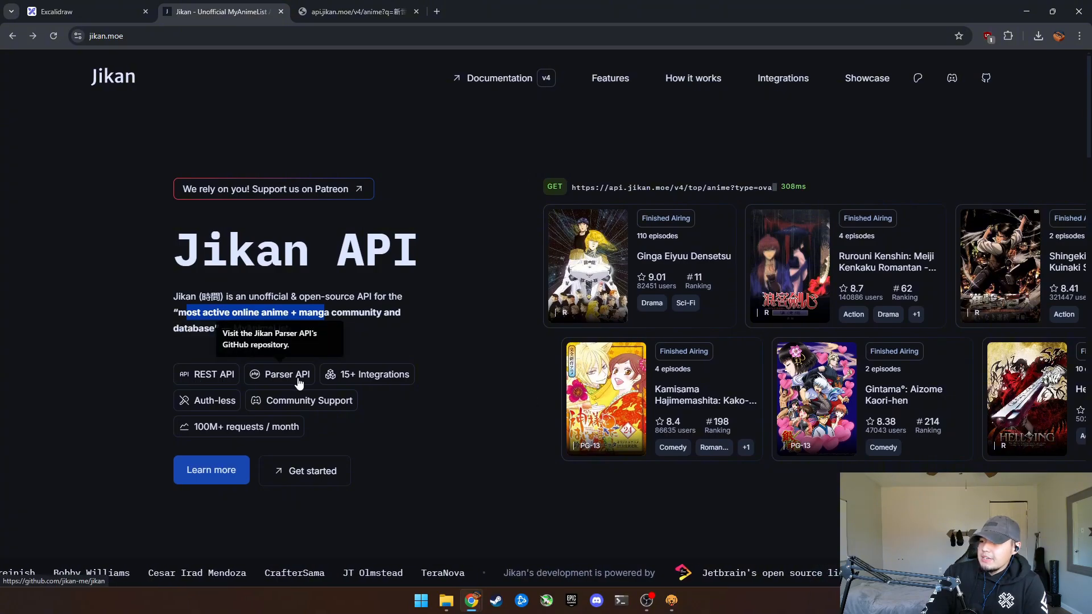
# - Scroll through the jikan.moe homepage's overview of the open-source anime API
pyautogui.scroll(-3)
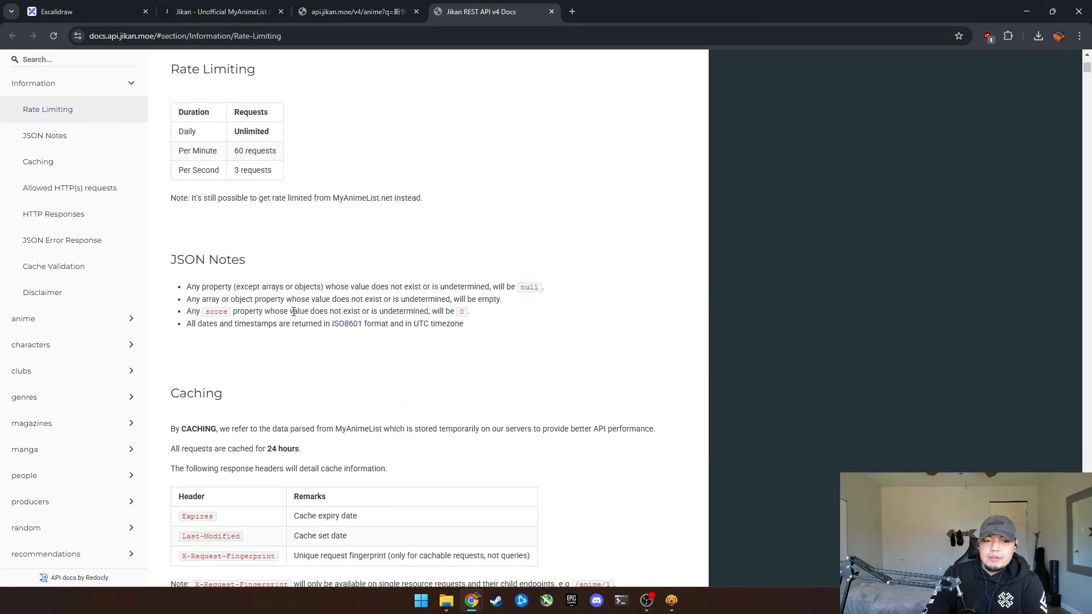
pyautogui.moveTo(341, 341)
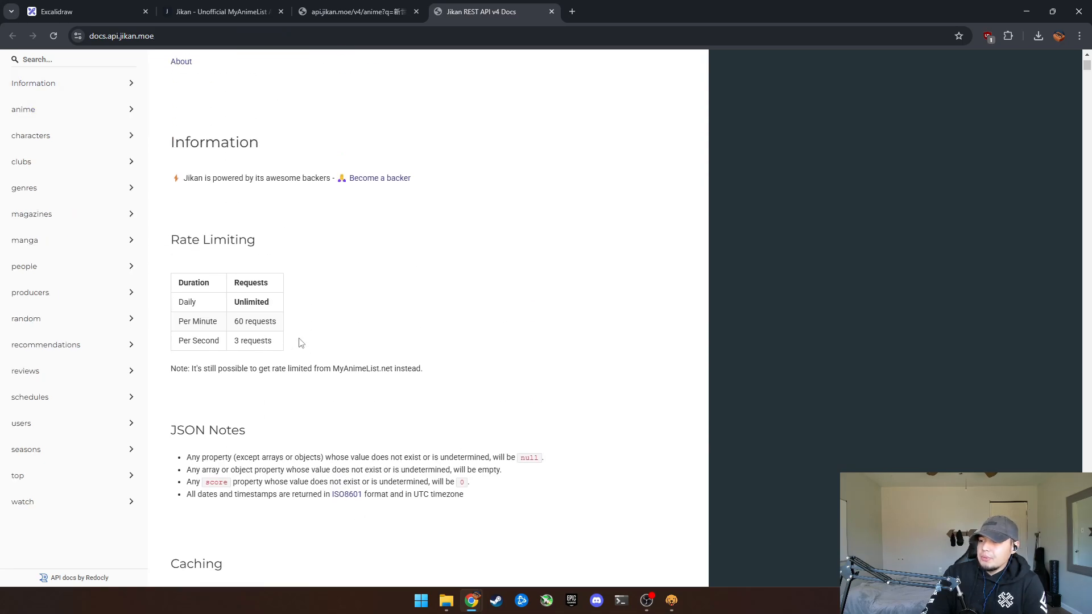
# - Open Allowed HTTP(s) requests and scroll down to the getAnimeFullById anime endpoint
pyautogui.click(33, 83)
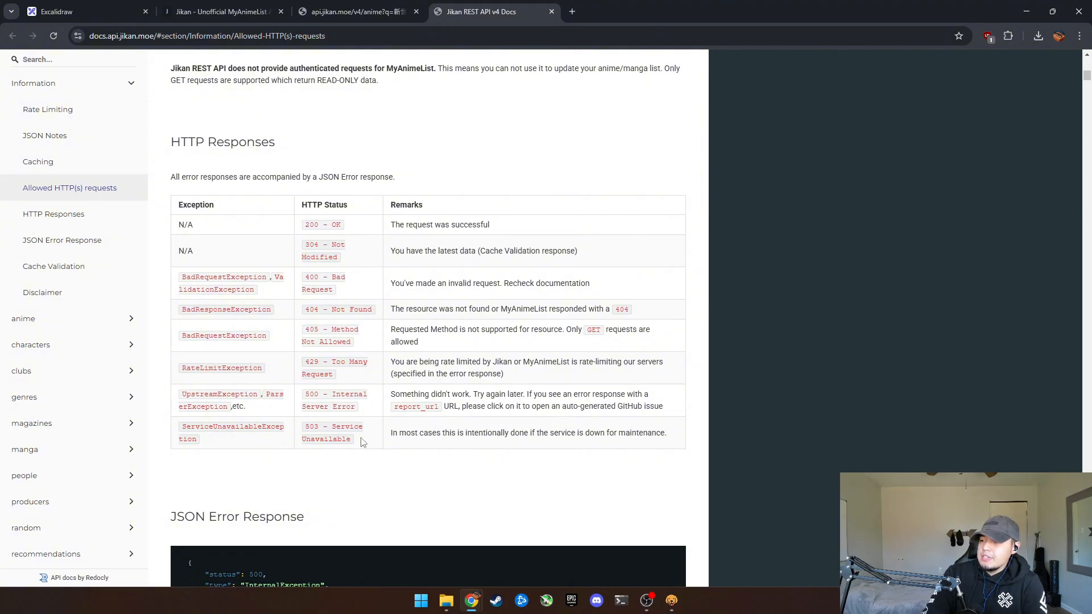
pyautogui.moveTo(339, 331)
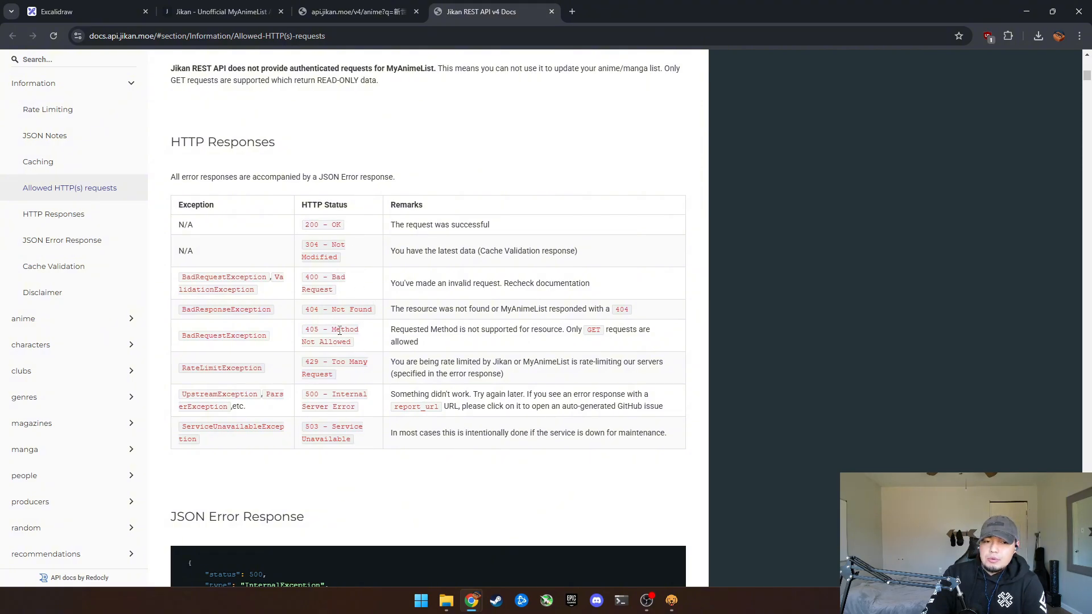
pyautogui.moveTo(357, 375)
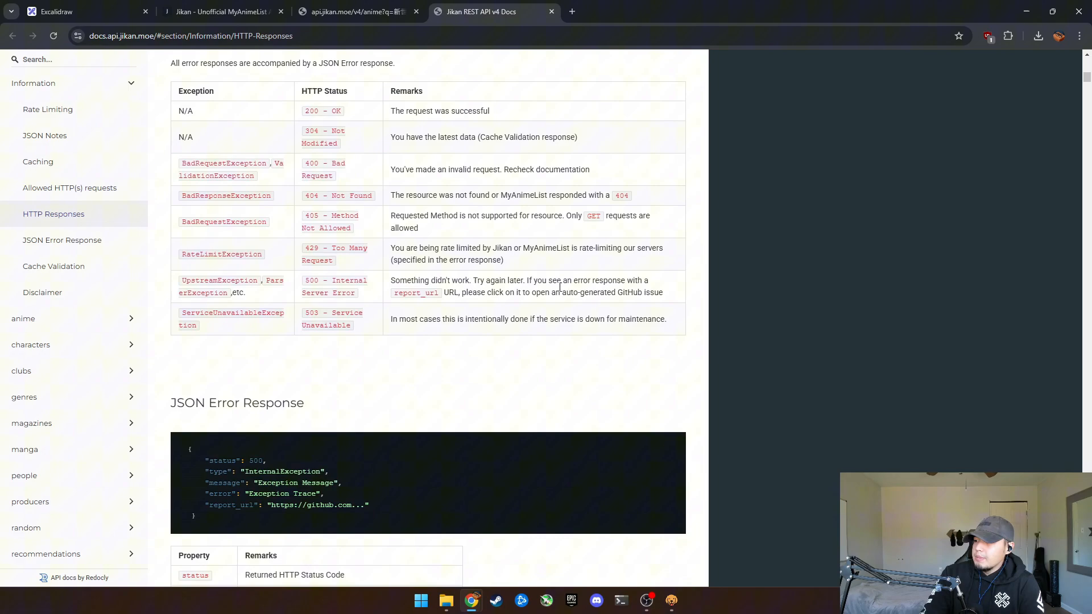
pyautogui.scroll(-3)
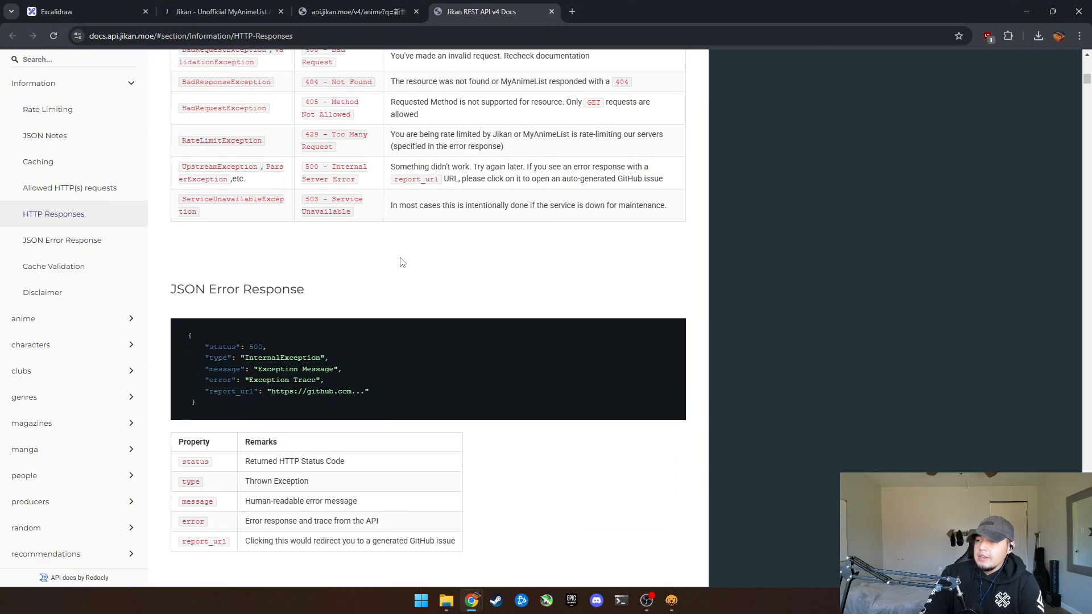
pyautogui.scroll(-3)
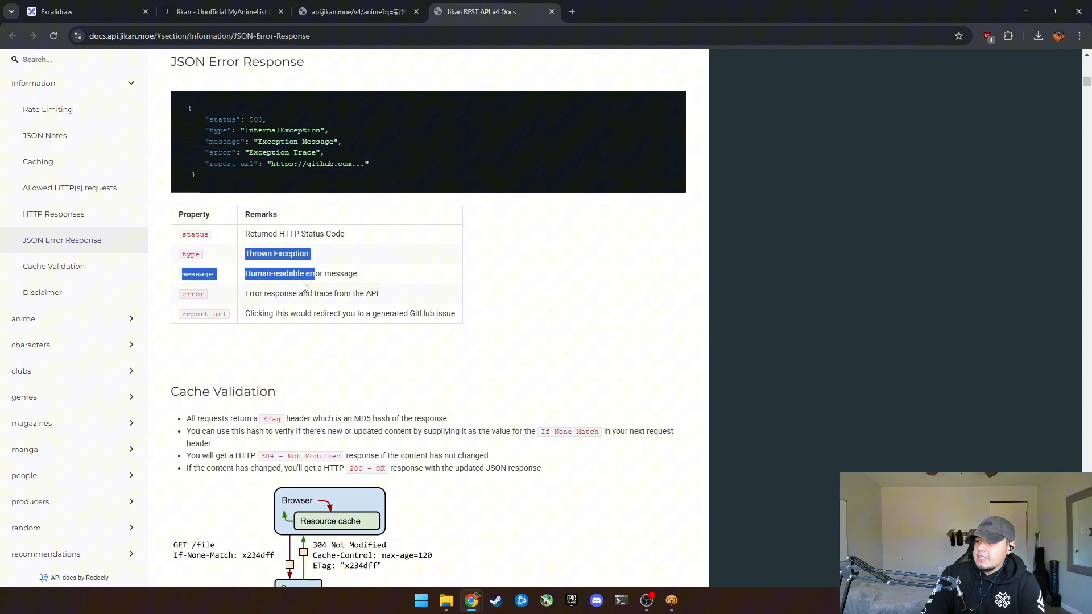
pyautogui.scroll(-3)
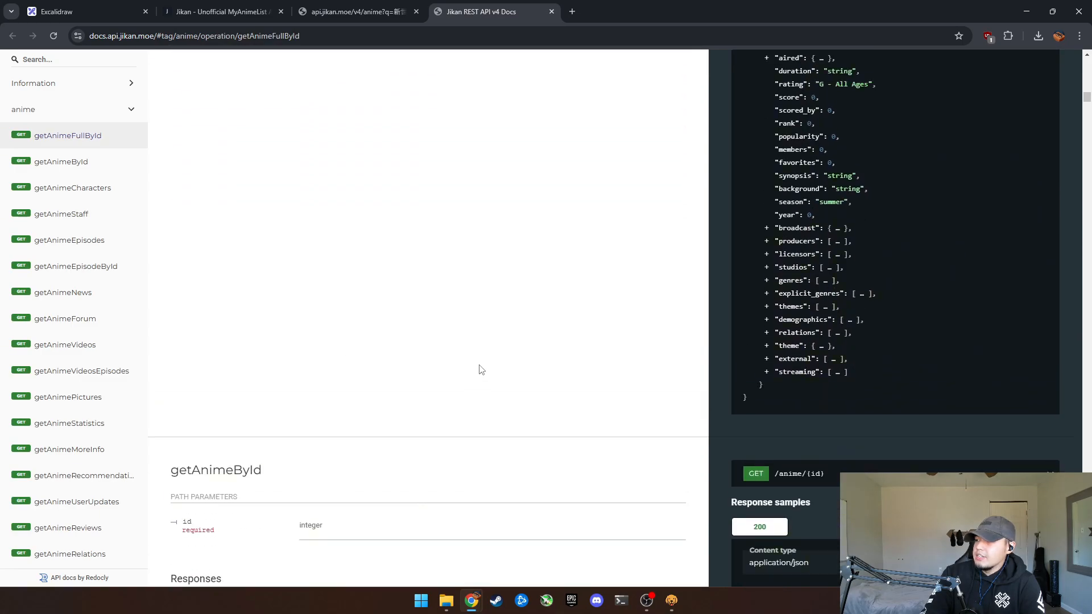
# - Scroll past the anime endpoints and expand the manga category in the docs sidebar
pyautogui.scroll(-3)
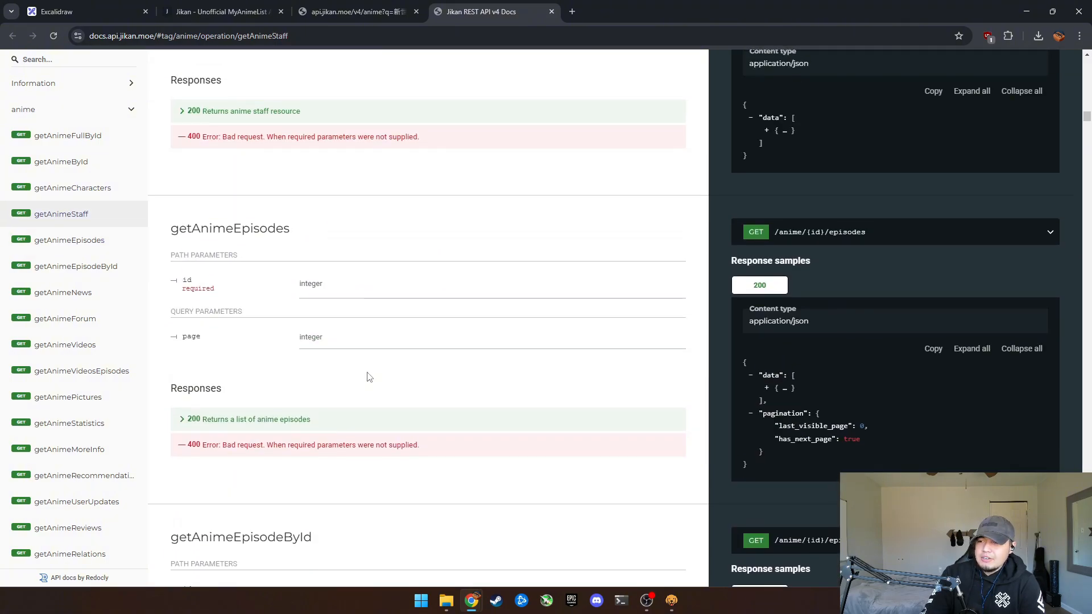
pyautogui.scroll(-3)
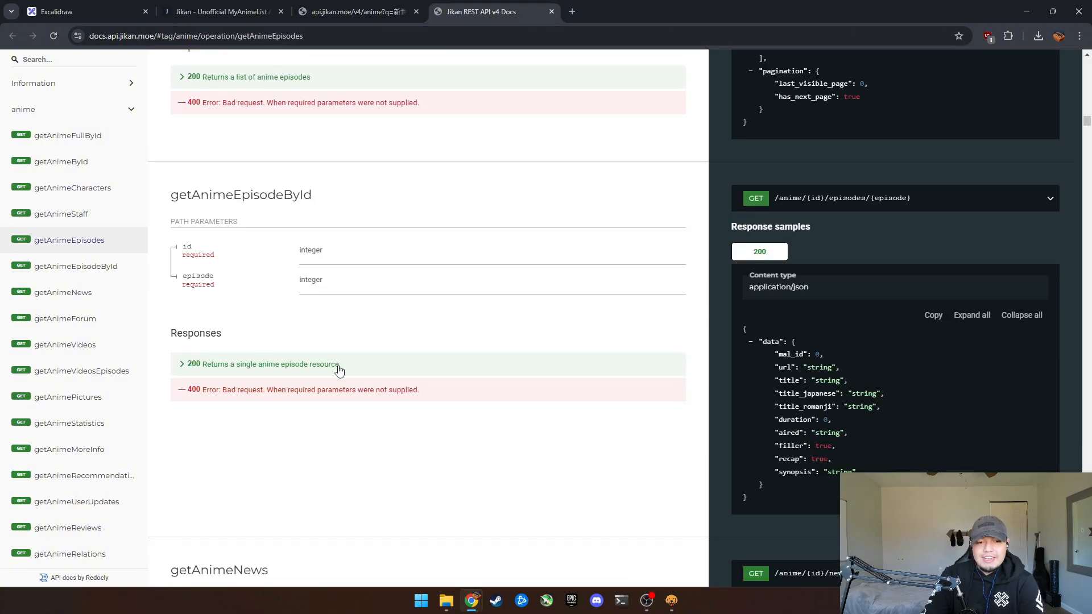
pyautogui.moveTo(284, 465)
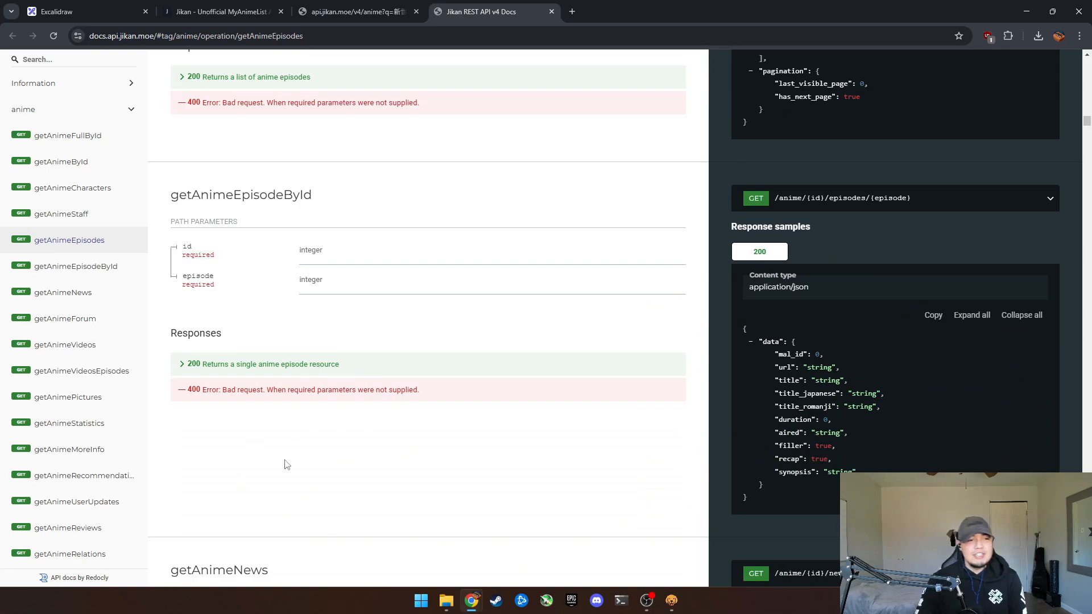
pyautogui.scroll(-3)
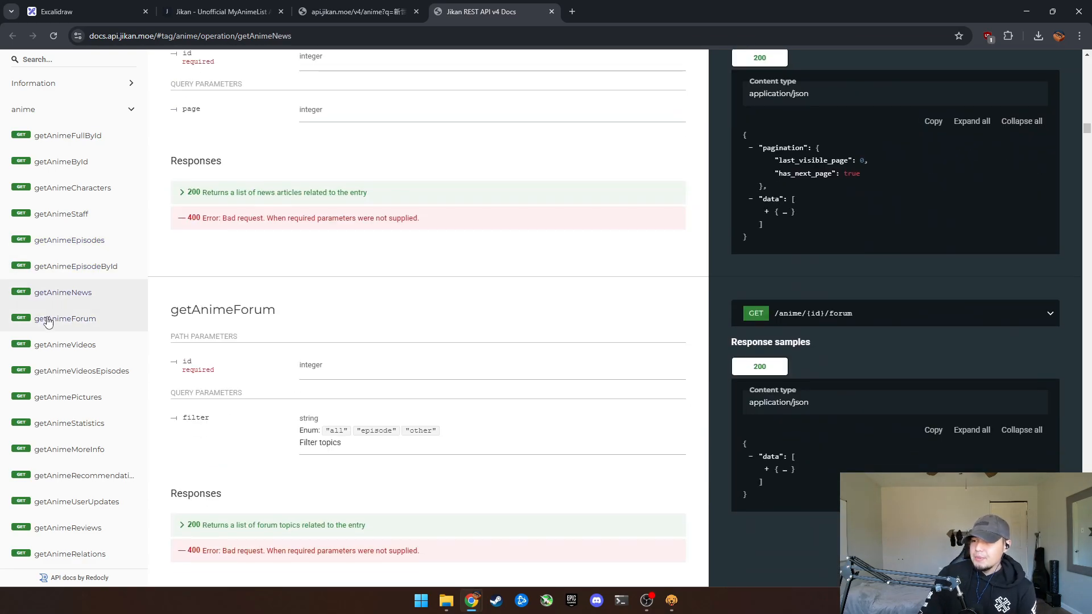
pyautogui.scroll(-3)
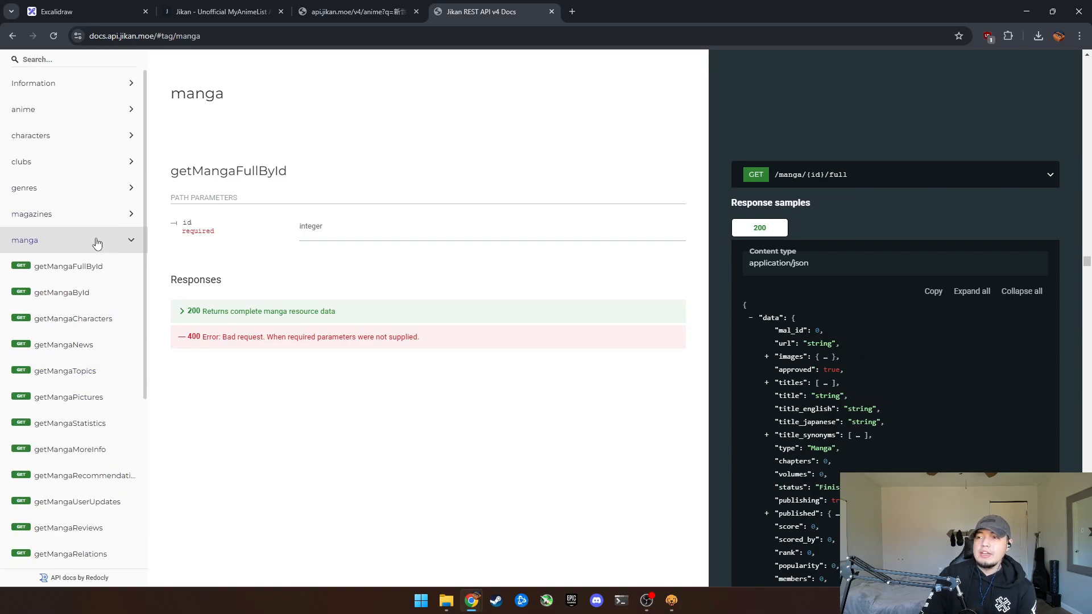
pyautogui.click(34, 83)
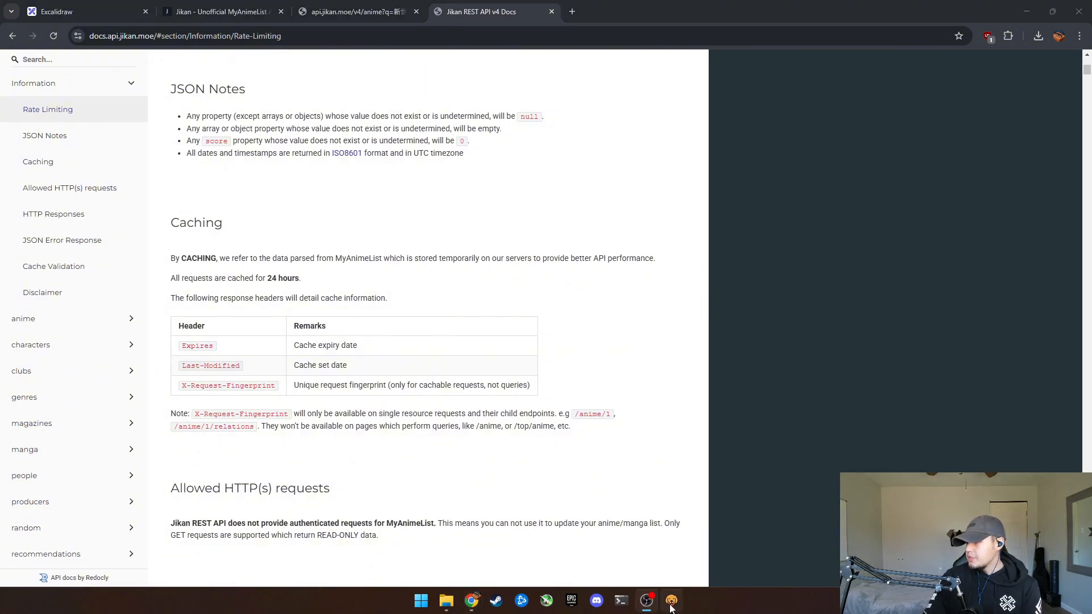
# - Open the Anime API collection's 'get anime' request in Bruno and select its URL
pyautogui.click(671, 601)
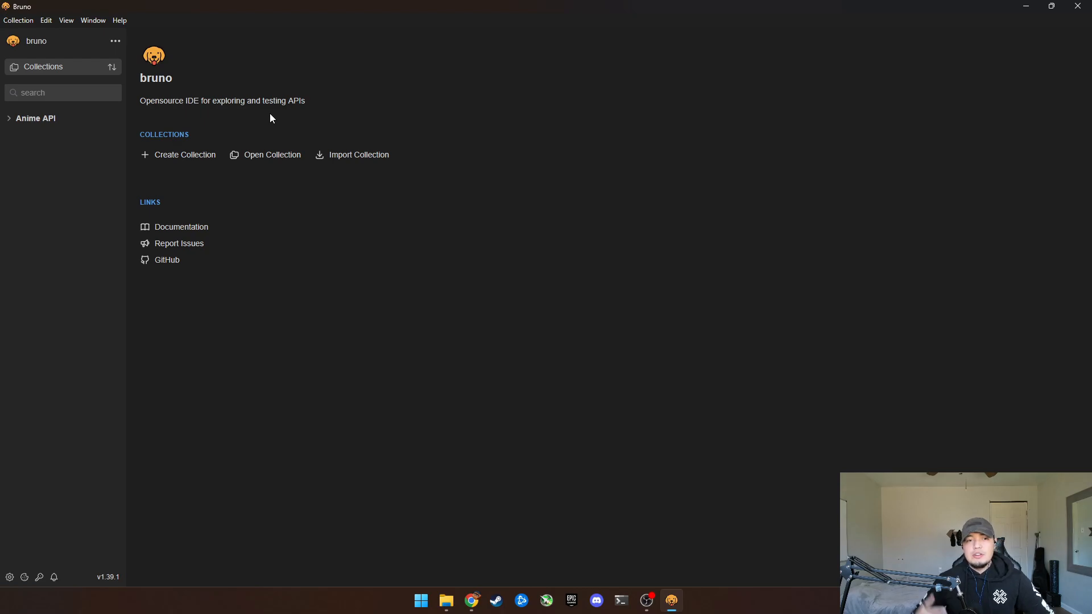
pyautogui.moveTo(567, 171)
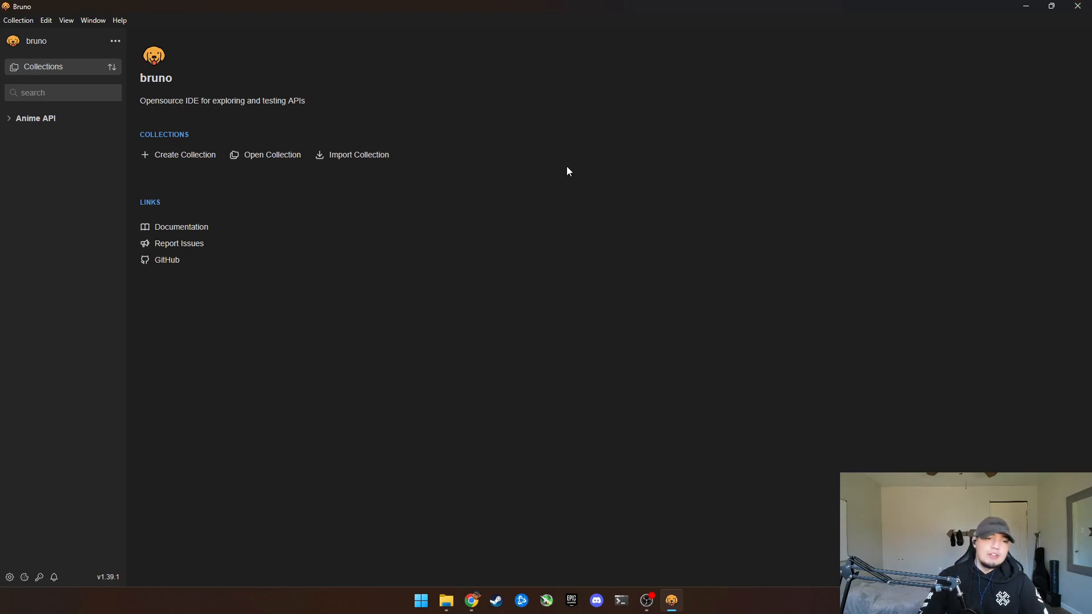
pyautogui.click(35, 118)
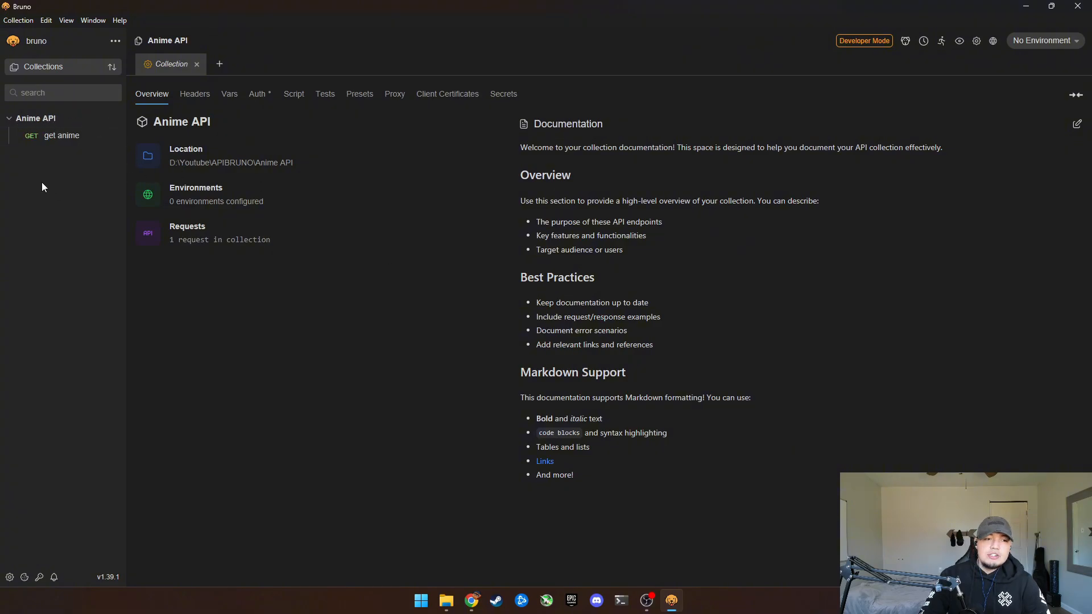
pyautogui.click(62, 135)
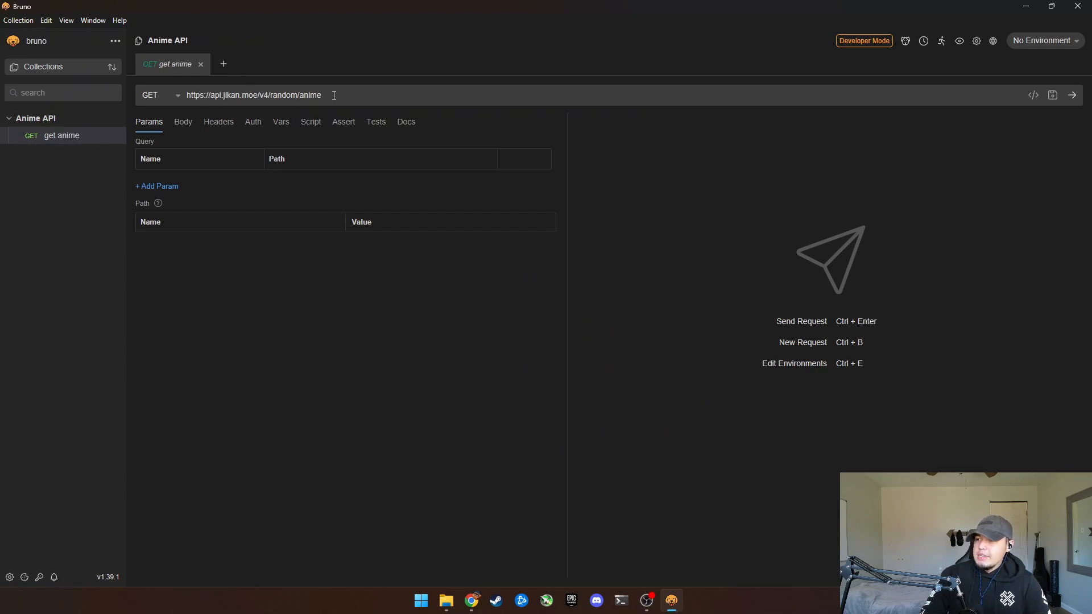
pyautogui.tripleClick(253, 95)
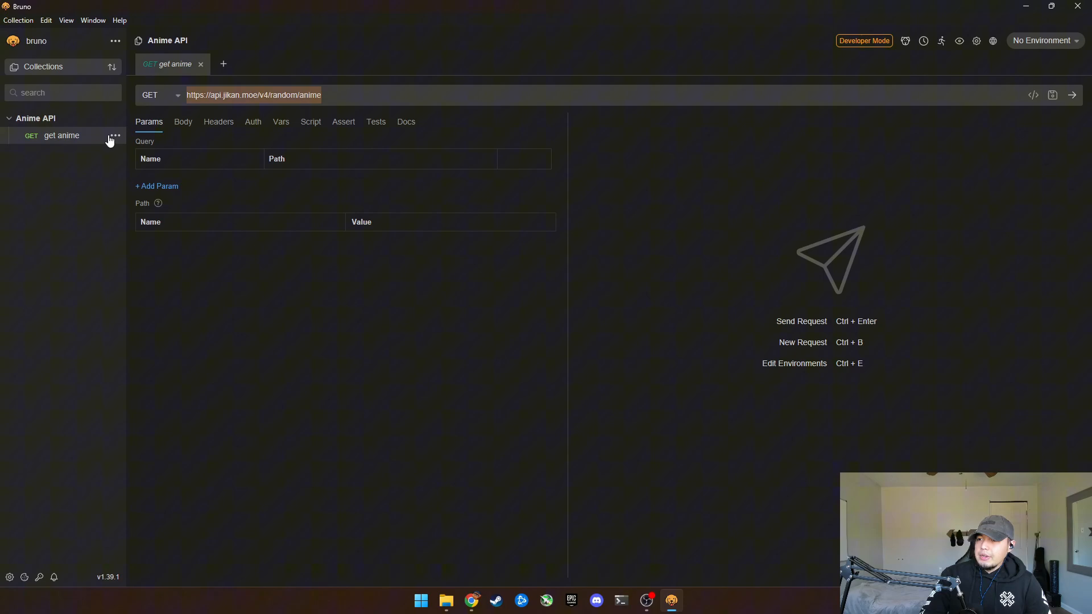
pyautogui.moveTo(114, 124)
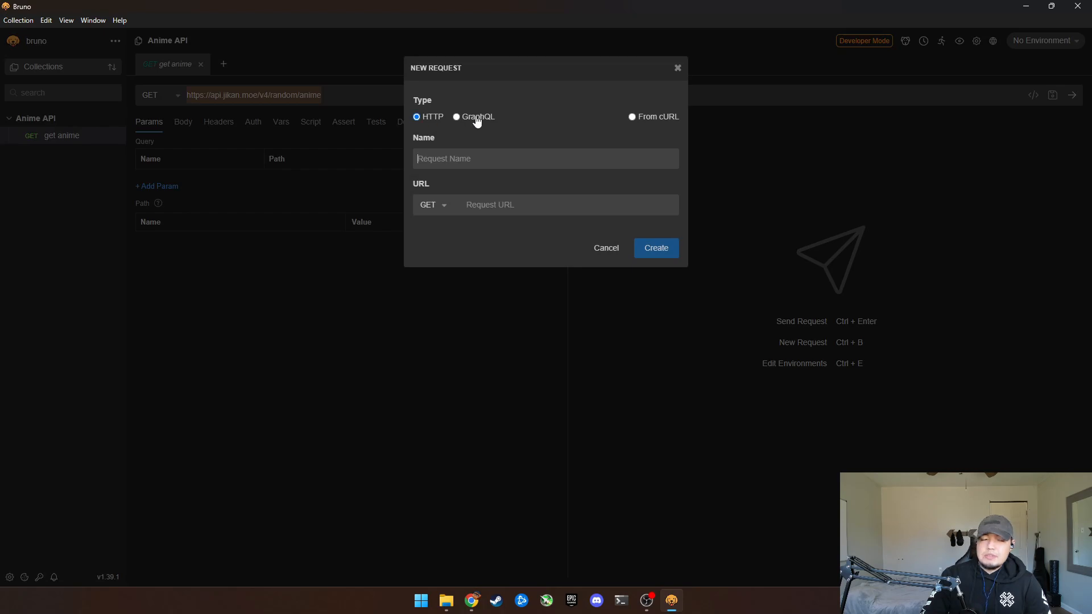
pyautogui.moveTo(556, 121)
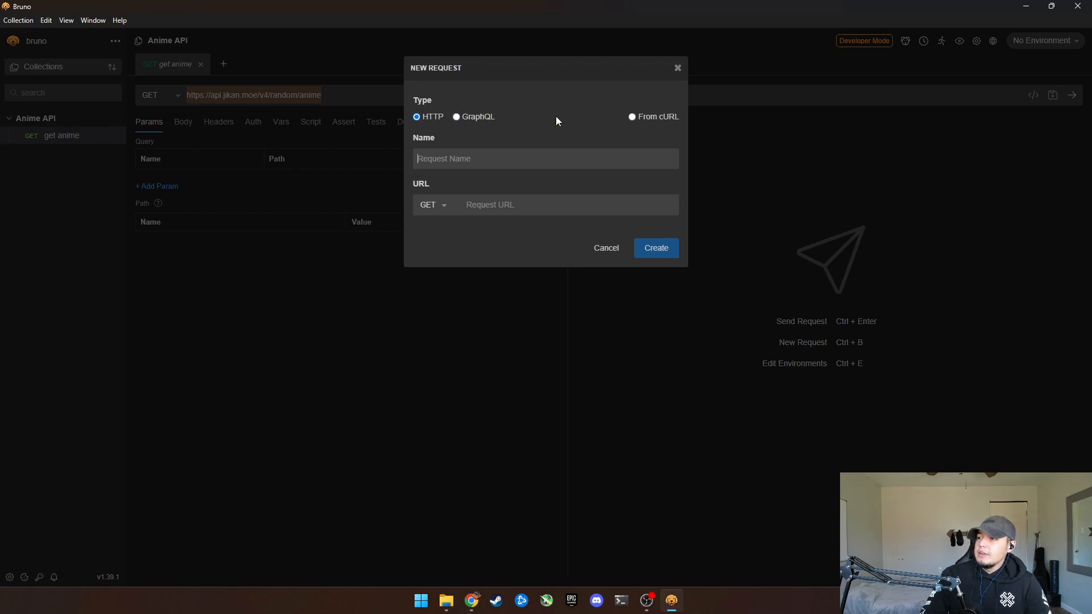
pyautogui.moveTo(473, 600)
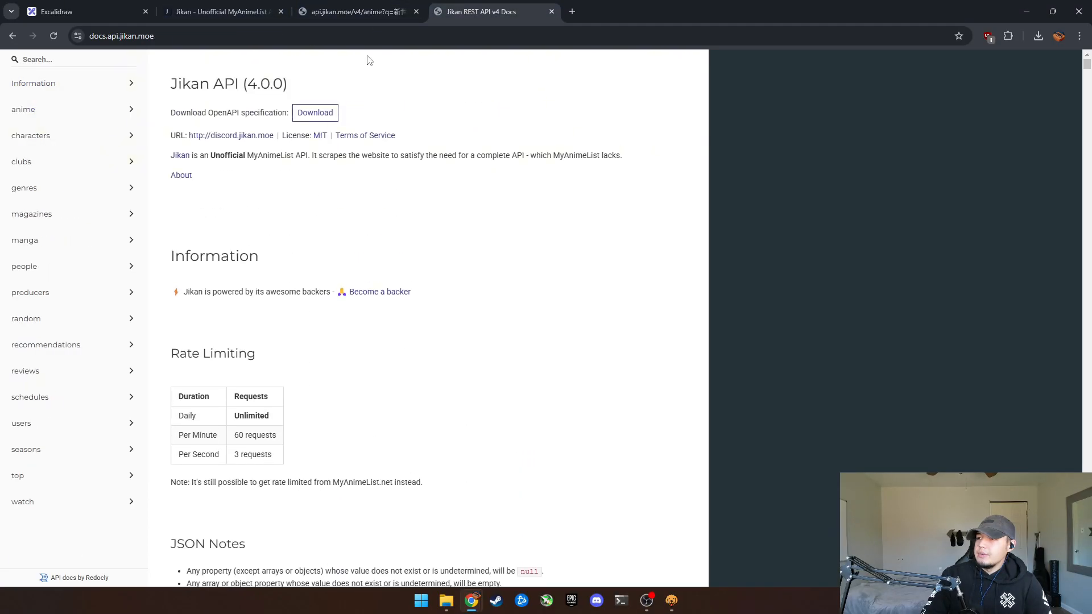
# - Name the new HTTP request 'get random anime' in Bruno's New Request form
pyautogui.click(223, 12)
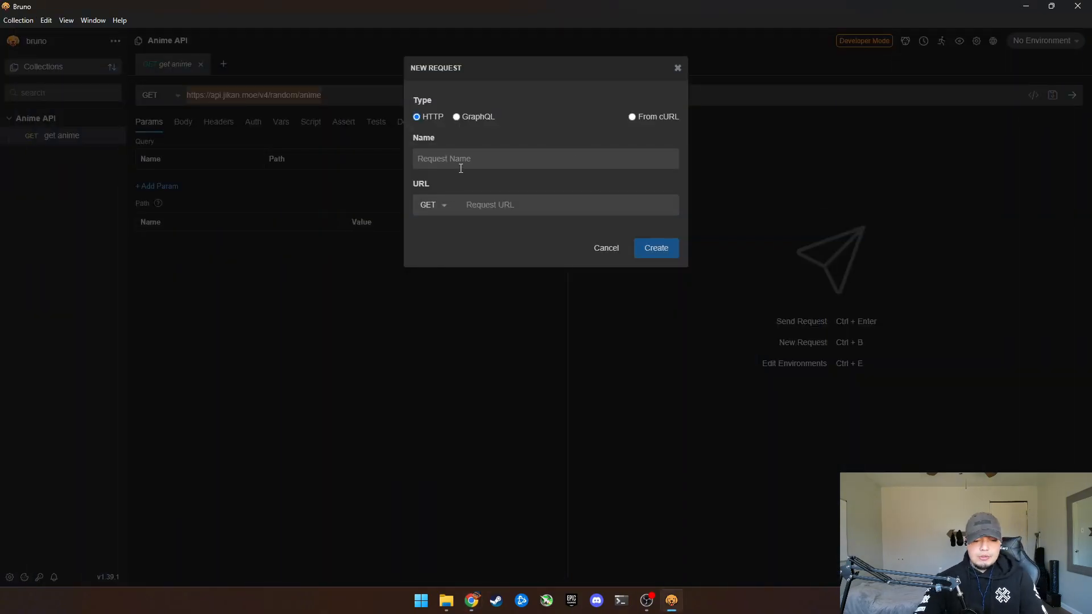
pyautogui.write('get')
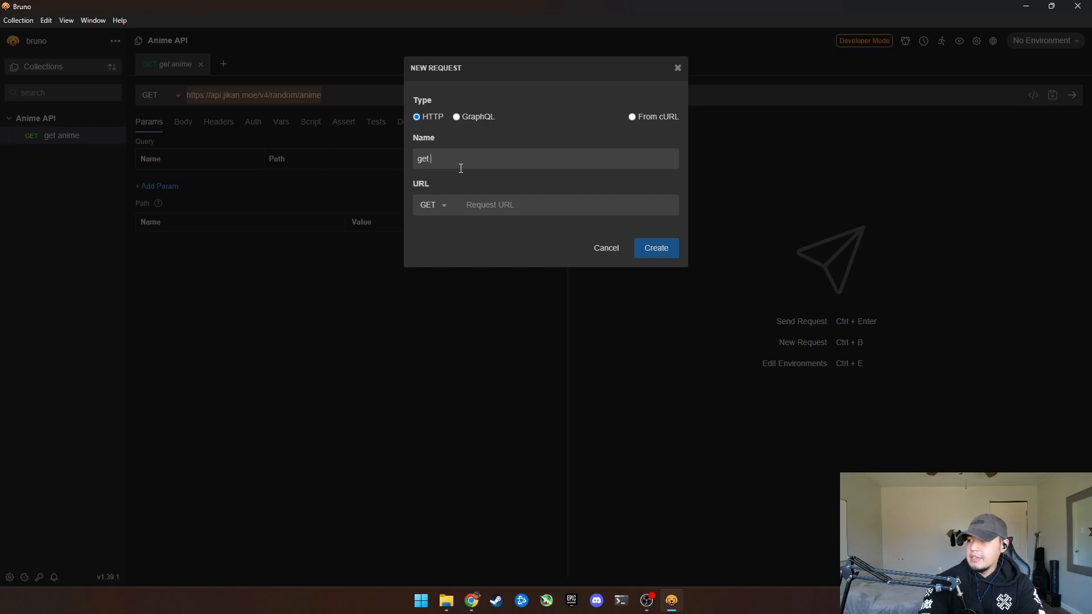
pyautogui.write('random anime')
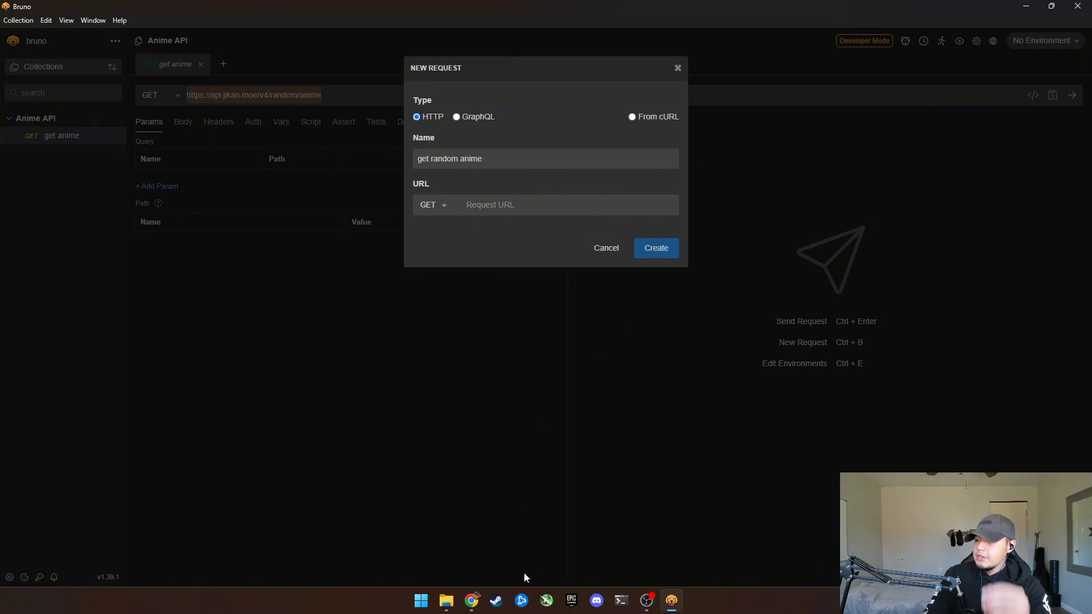
pyautogui.moveTo(623, 574)
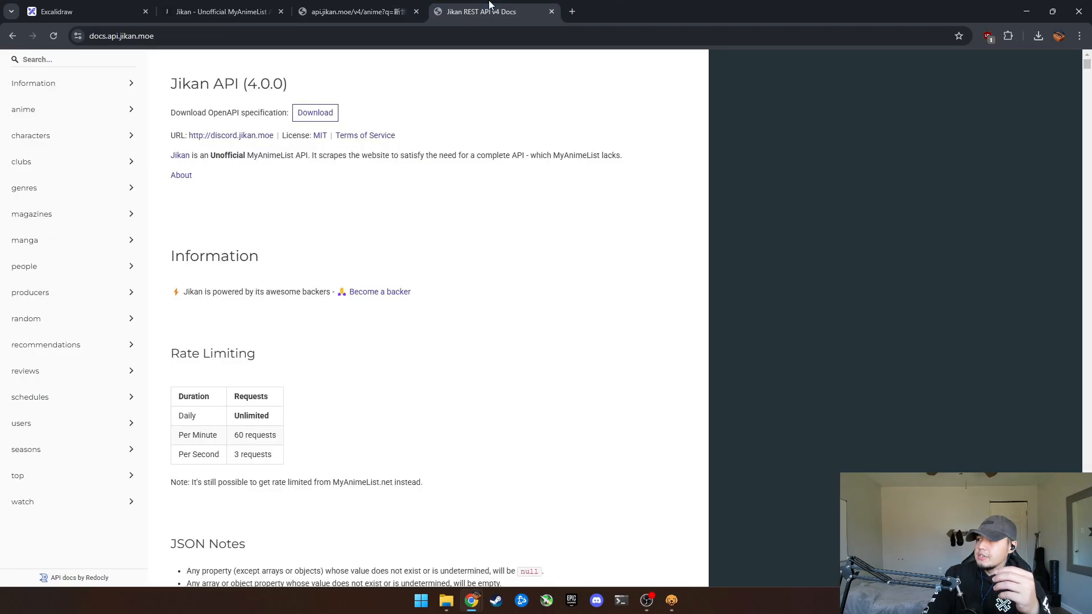
# - Find the getRandomAnime endpoint URL under random in the Jikan docs
pyautogui.click(26, 319)
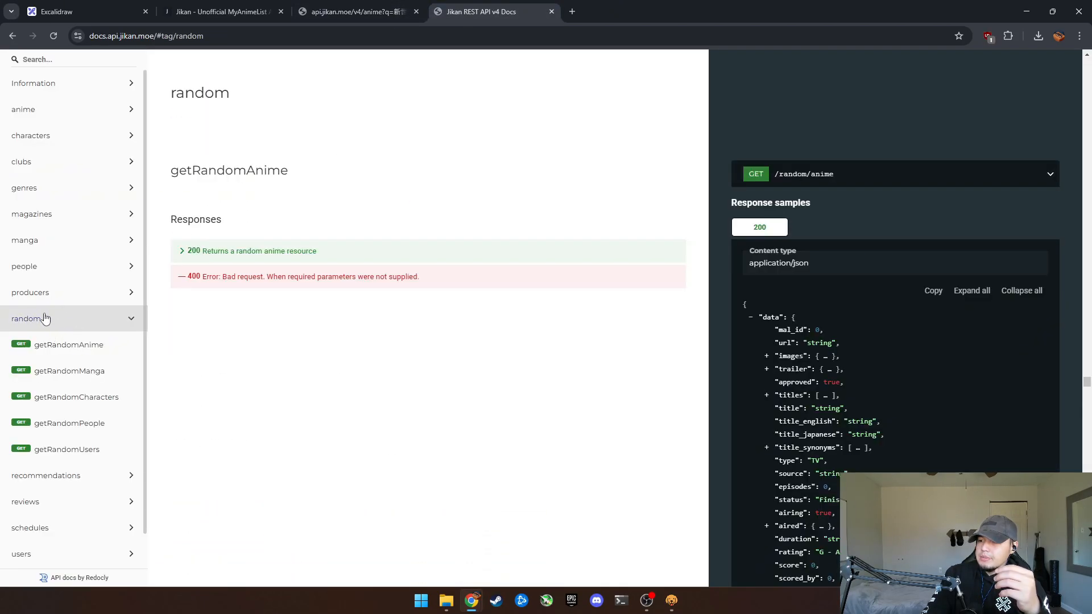
pyautogui.click(68, 345)
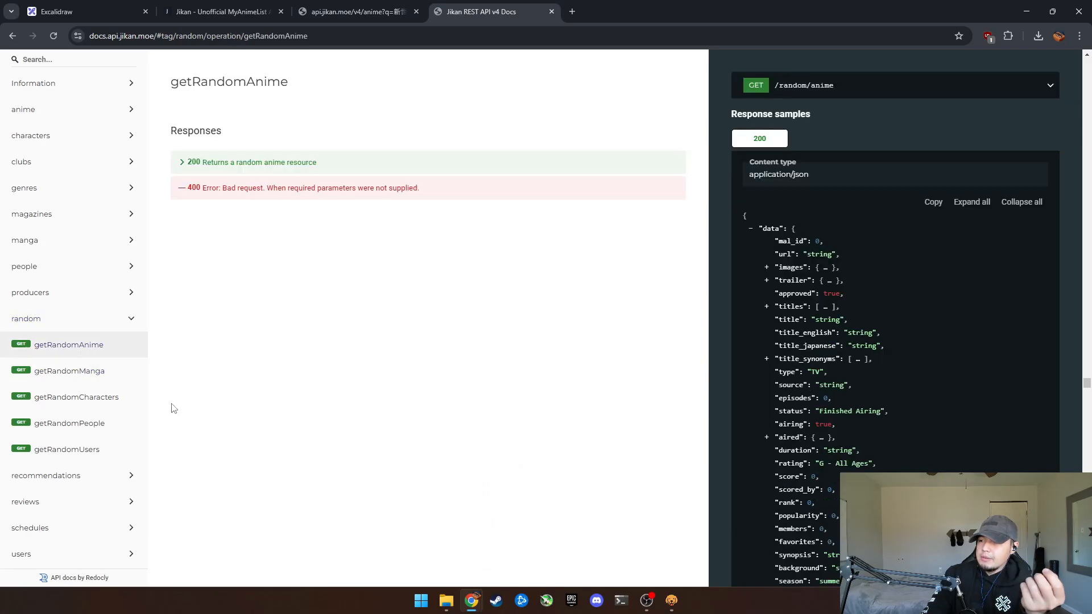
pyautogui.moveTo(913, 287)
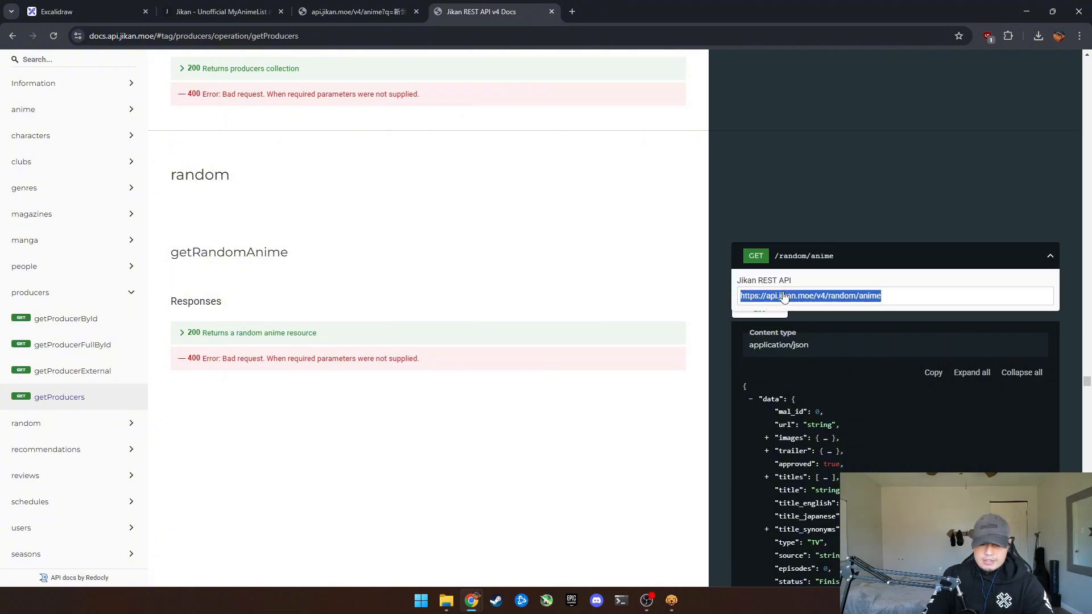
pyautogui.moveTo(843, 261)
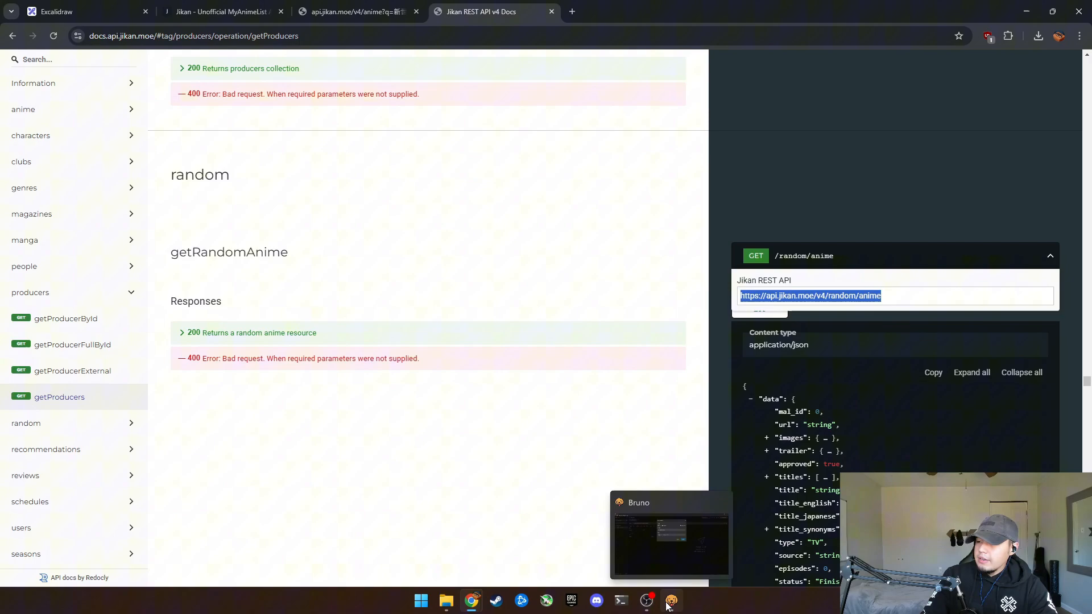
pyautogui.click(670, 600)
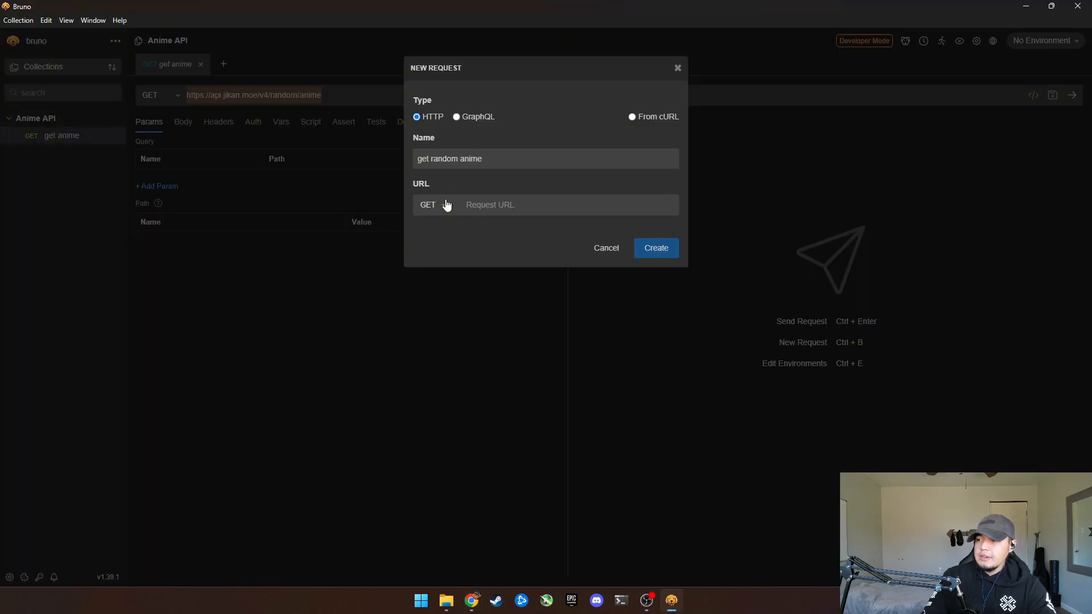
pyautogui.write('https://api.jikan.moe/v4/random/anime')
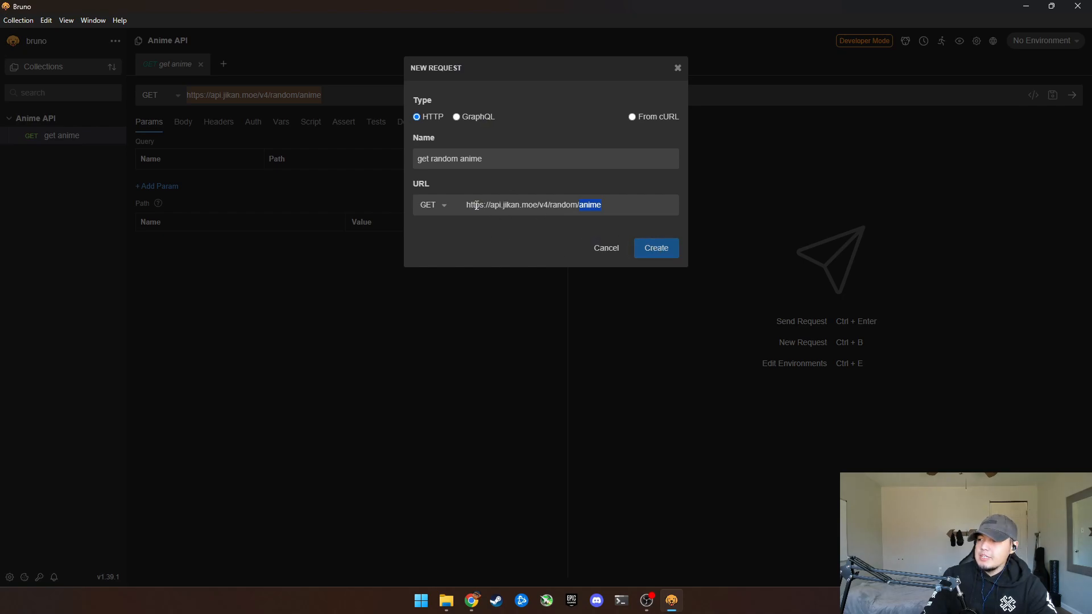
pyautogui.click(654, 248)
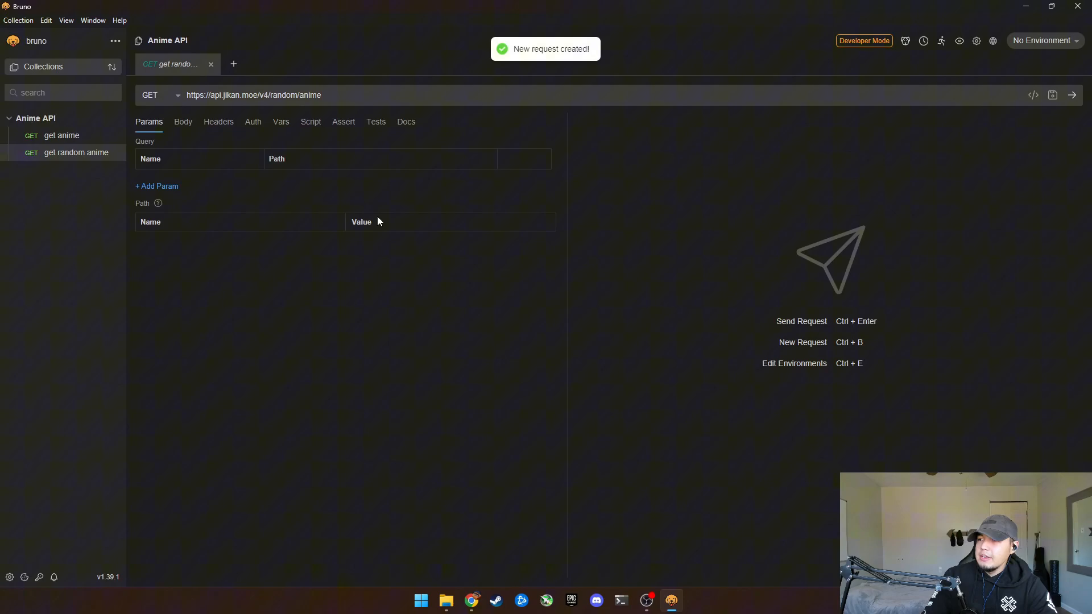
pyautogui.click(183, 122)
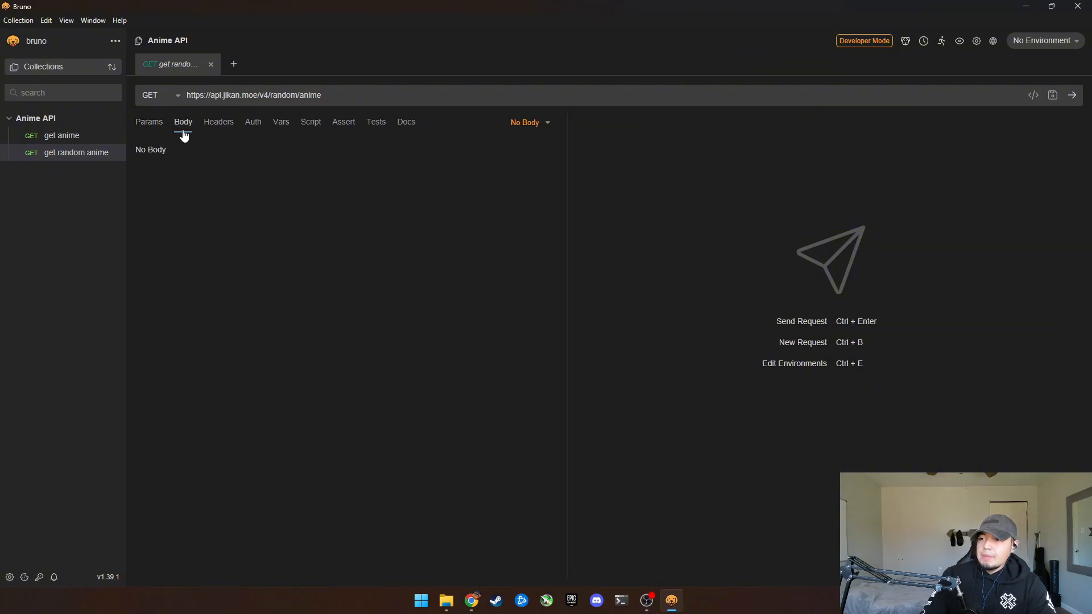
pyautogui.click(217, 121)
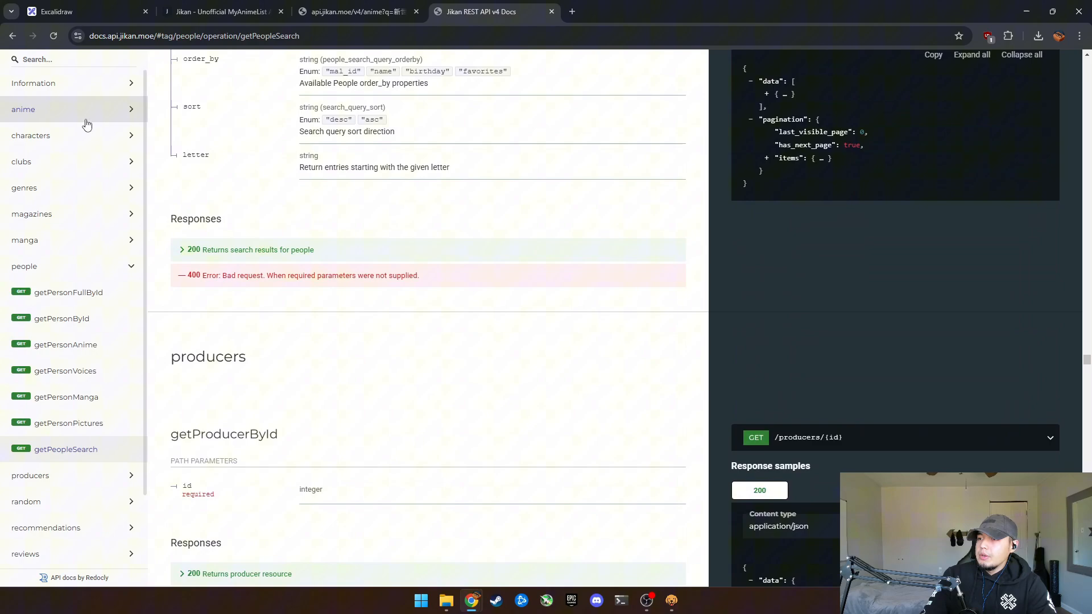
# - Read the Jikan Information docs on caching headers such as Last-Modified
pyautogui.click(34, 83)
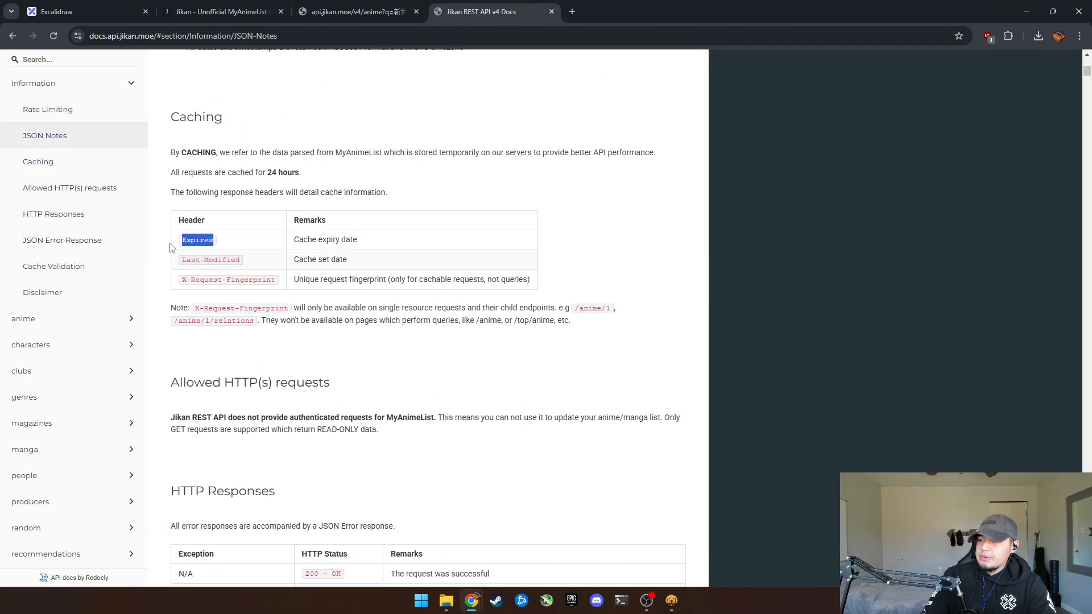
pyautogui.moveTo(249, 275)
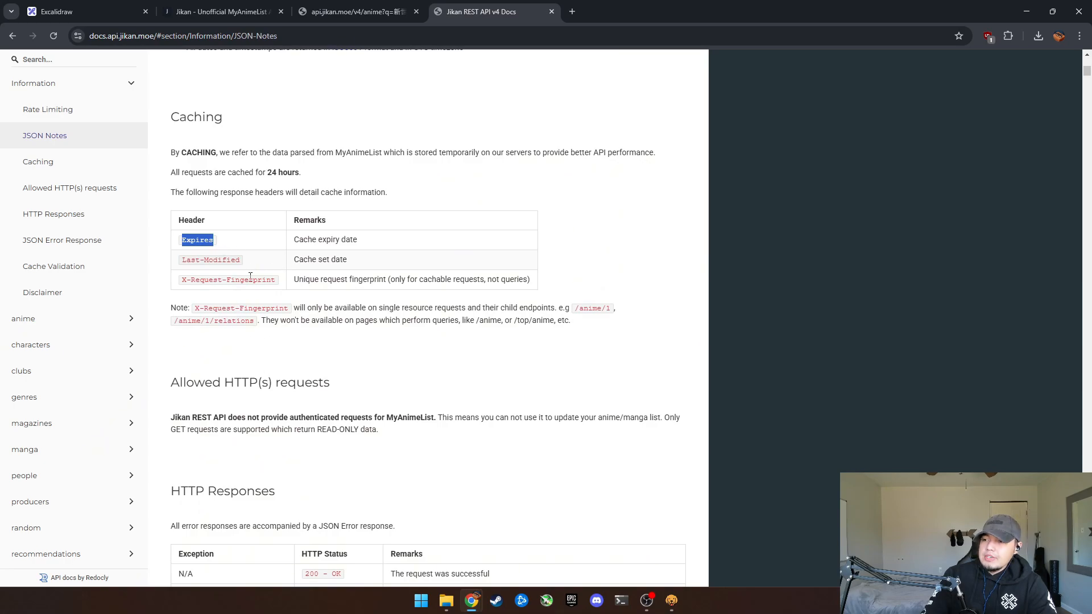
pyautogui.doubleClick(211, 259)
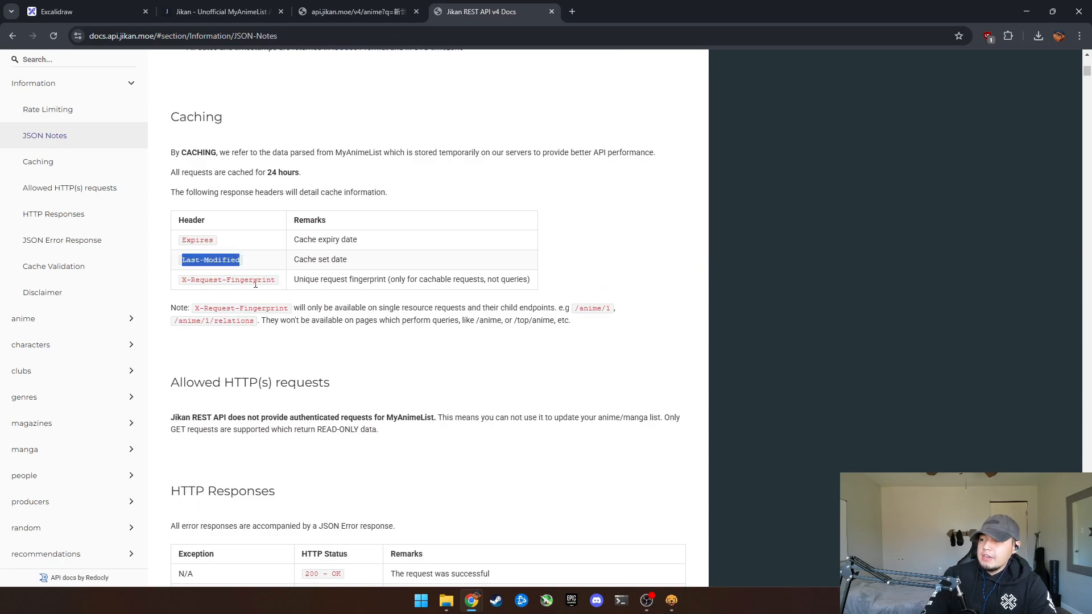
pyautogui.click(38, 161)
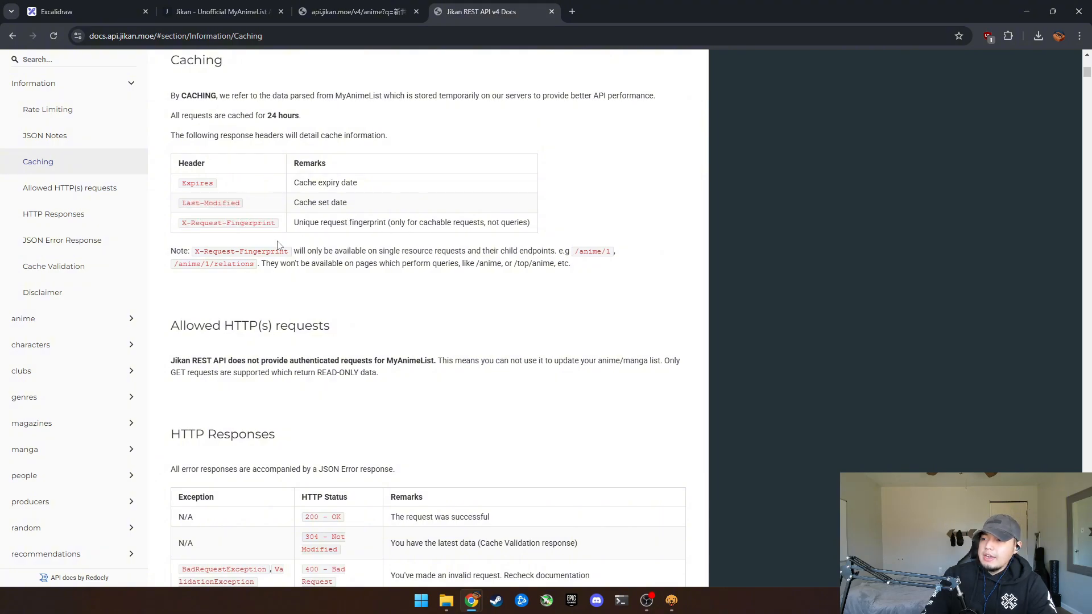
pyautogui.doubleClick(210, 203)
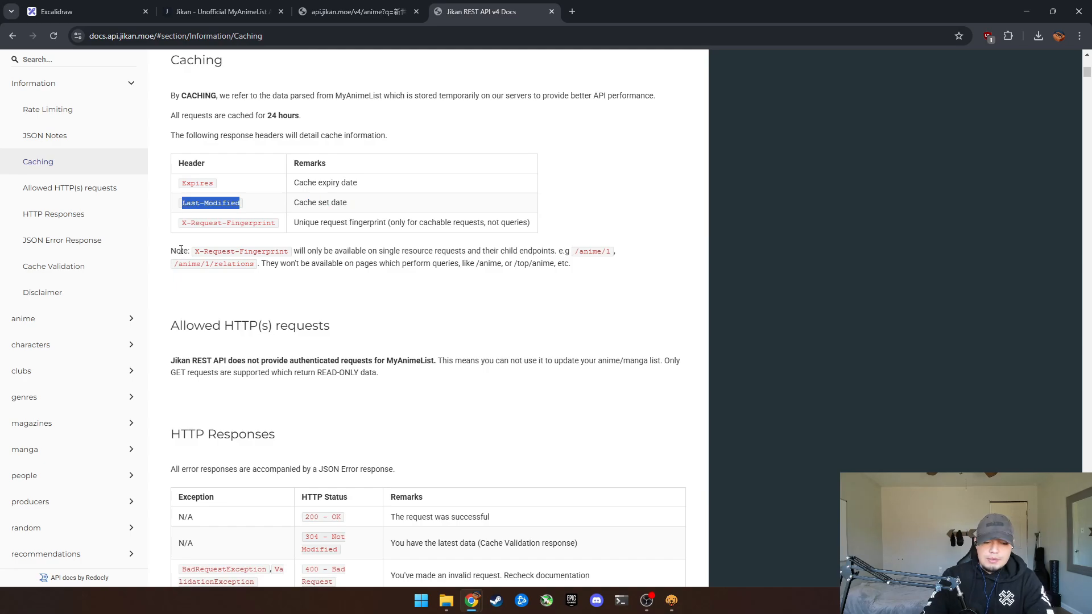
# - Search the web for 'rest http' headers and skim the REST headers article
pyautogui.click(670, 600)
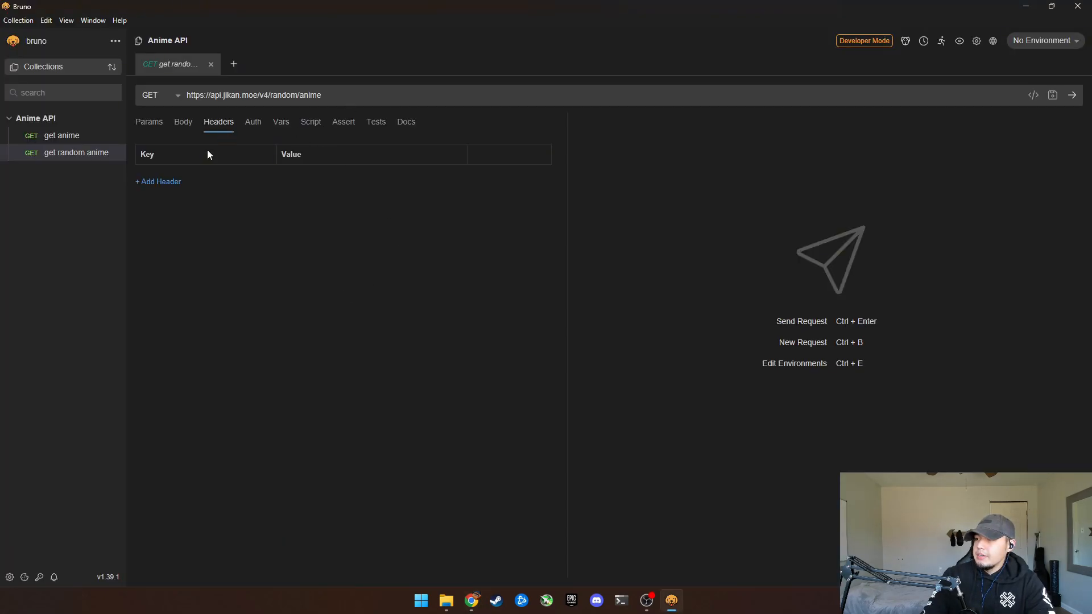
pyautogui.write('fdasfdsa')
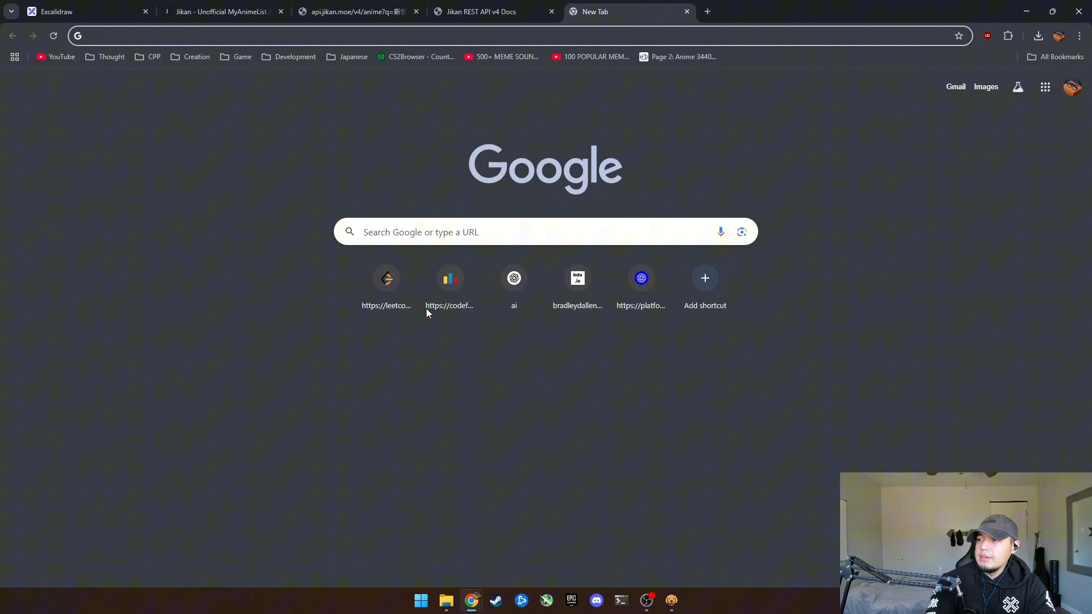
pyautogui.write('rest http headers')
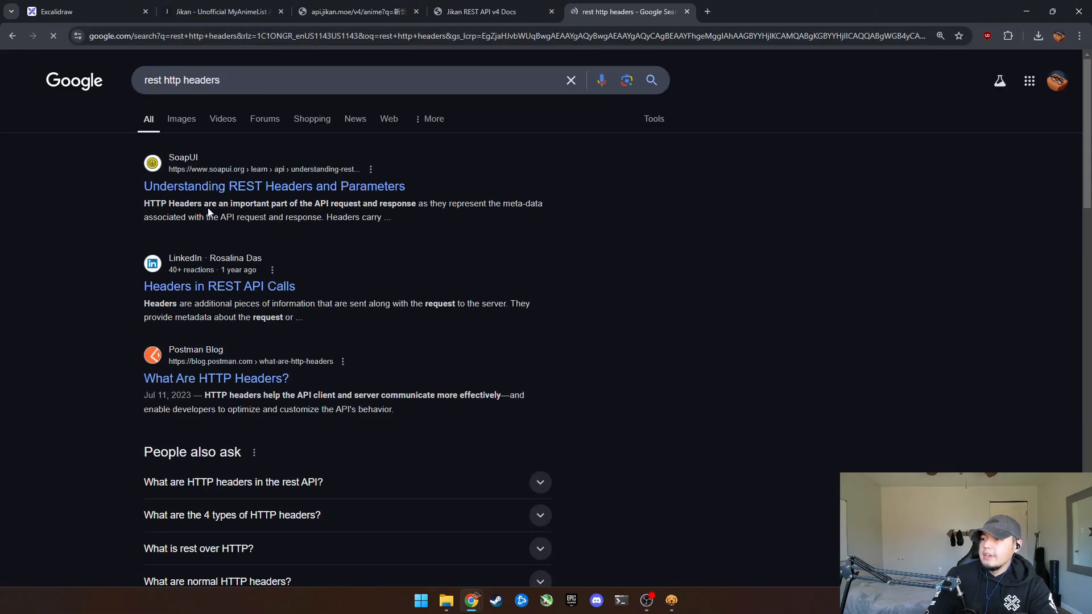
pyautogui.click(274, 186)
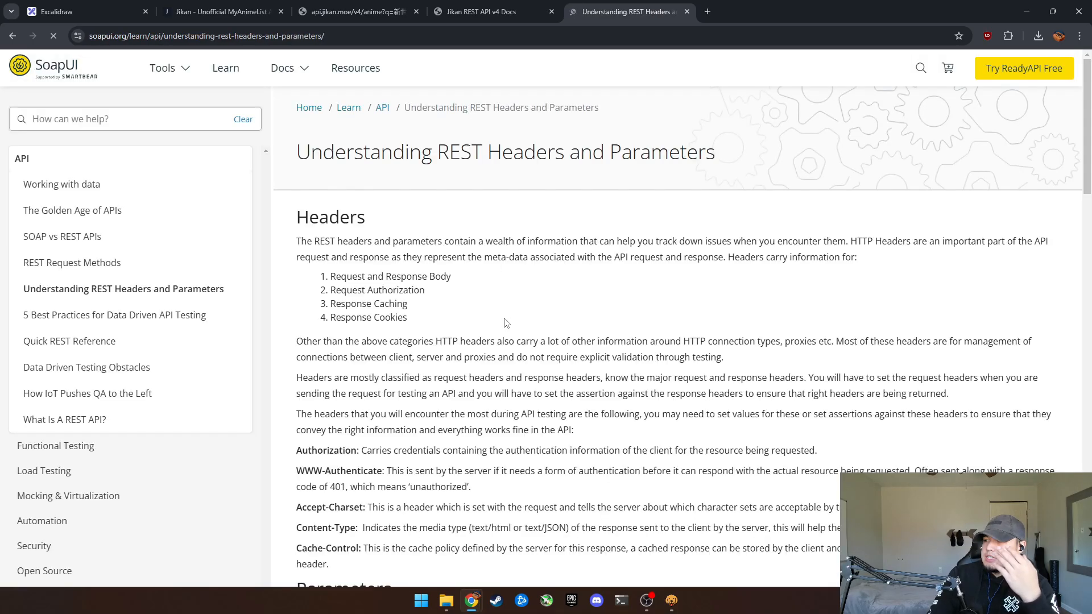
pyautogui.scroll(-3)
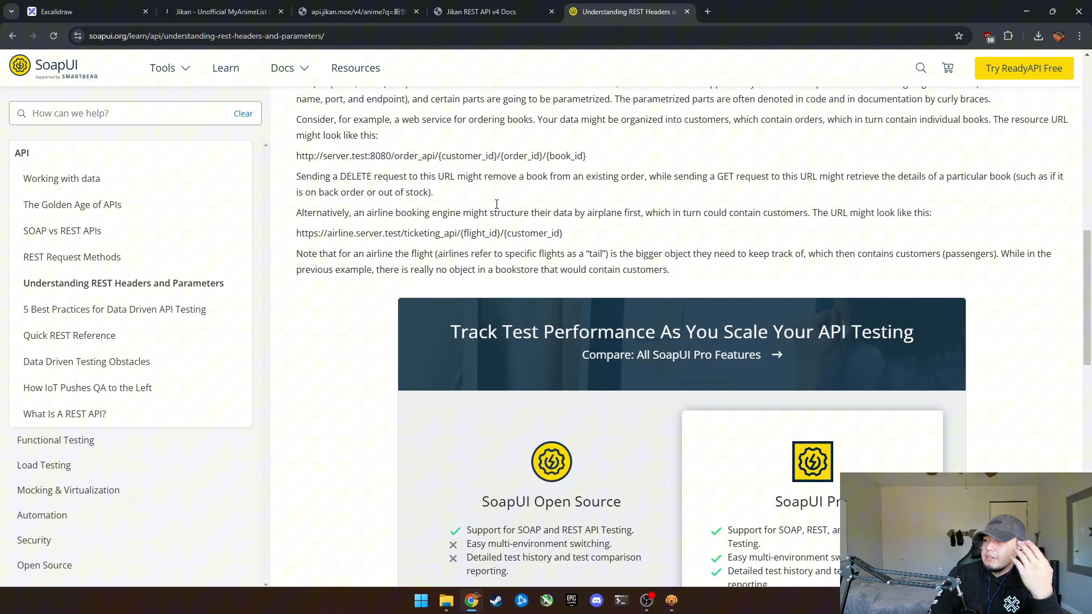
pyautogui.click(491, 12)
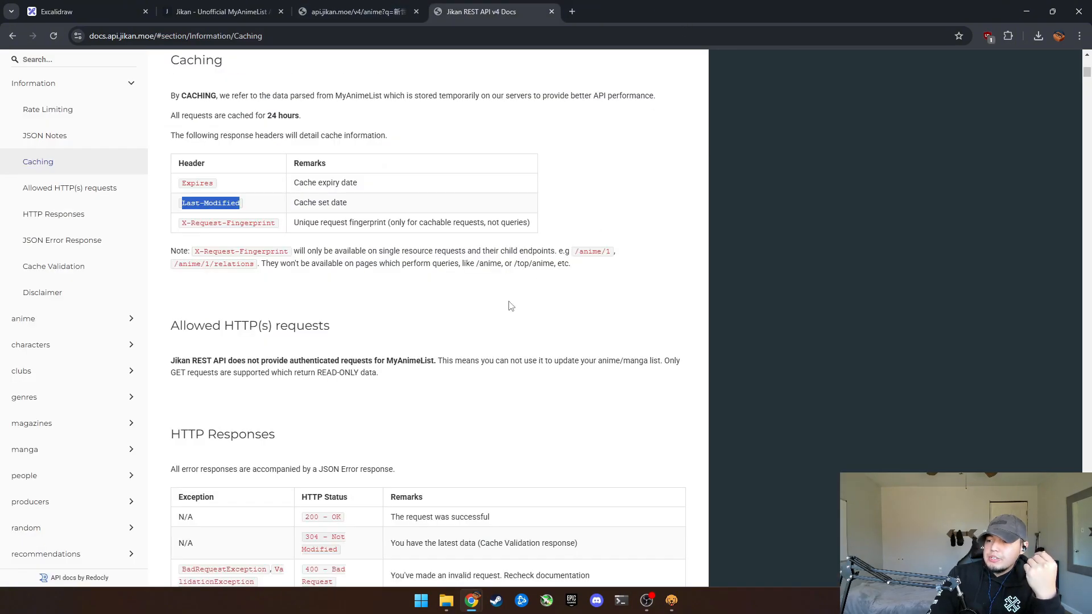
pyautogui.scroll(-3)
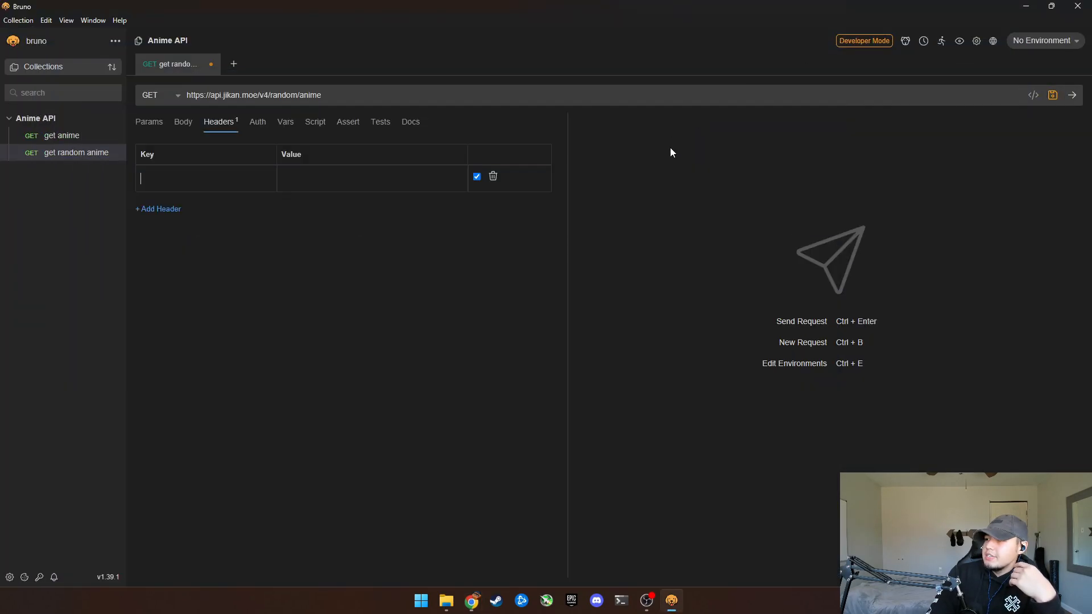
# - Send the random anime request and inspect the returned Happy Happy Birthday record's mal_id 42762
pyautogui.click(149, 122)
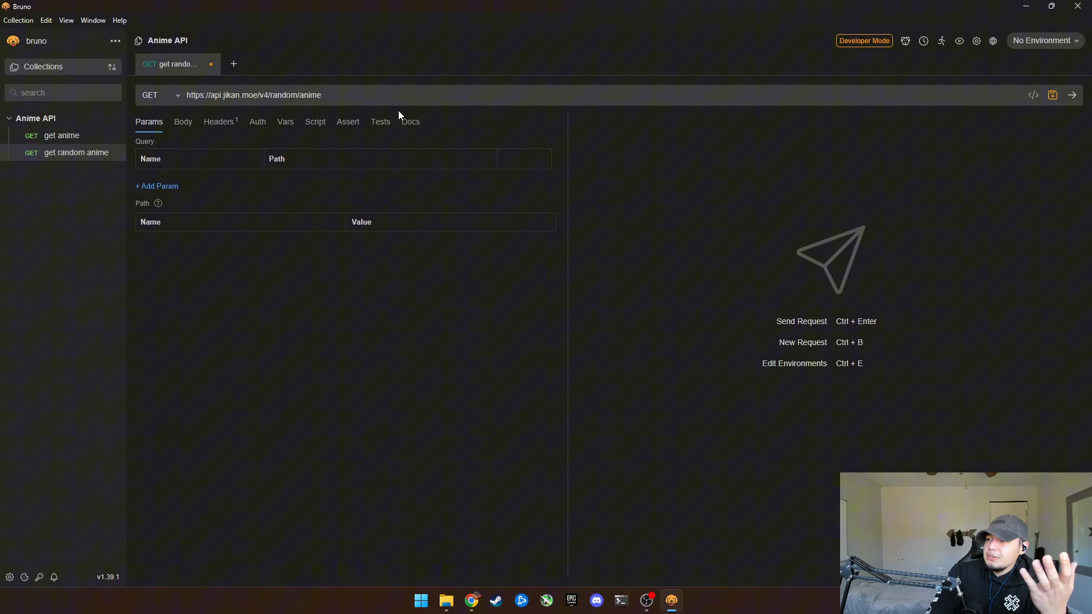
pyautogui.moveTo(865, 87)
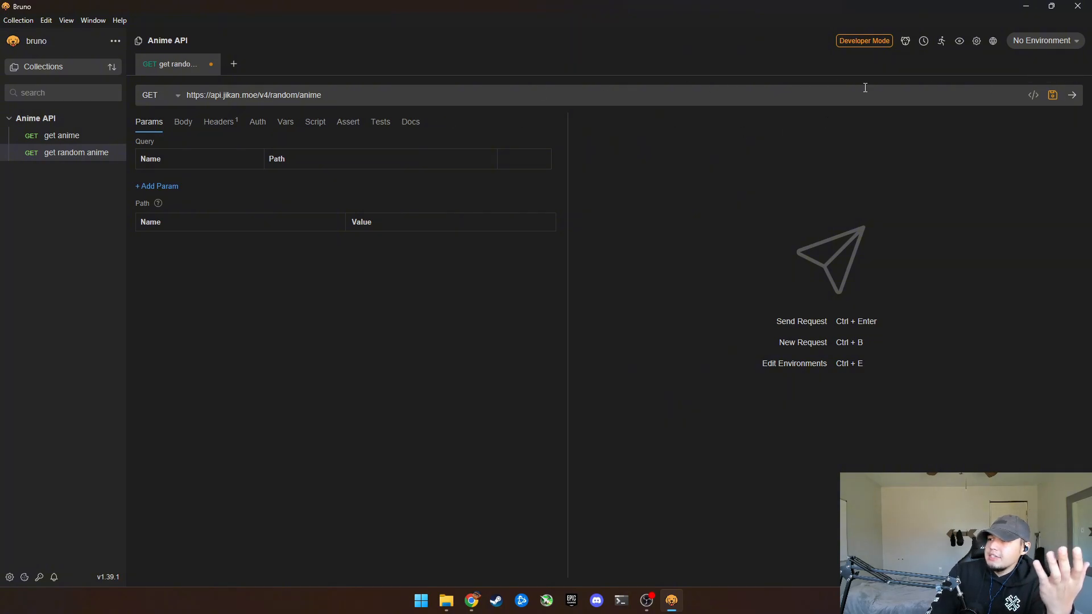
pyautogui.click(1073, 95)
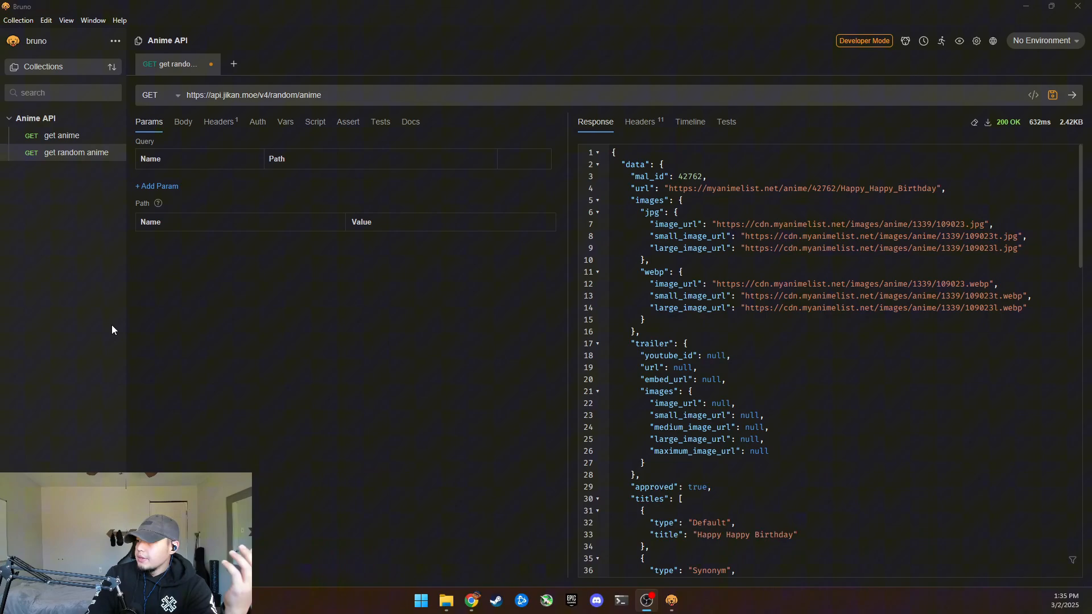
pyautogui.click(304, 95)
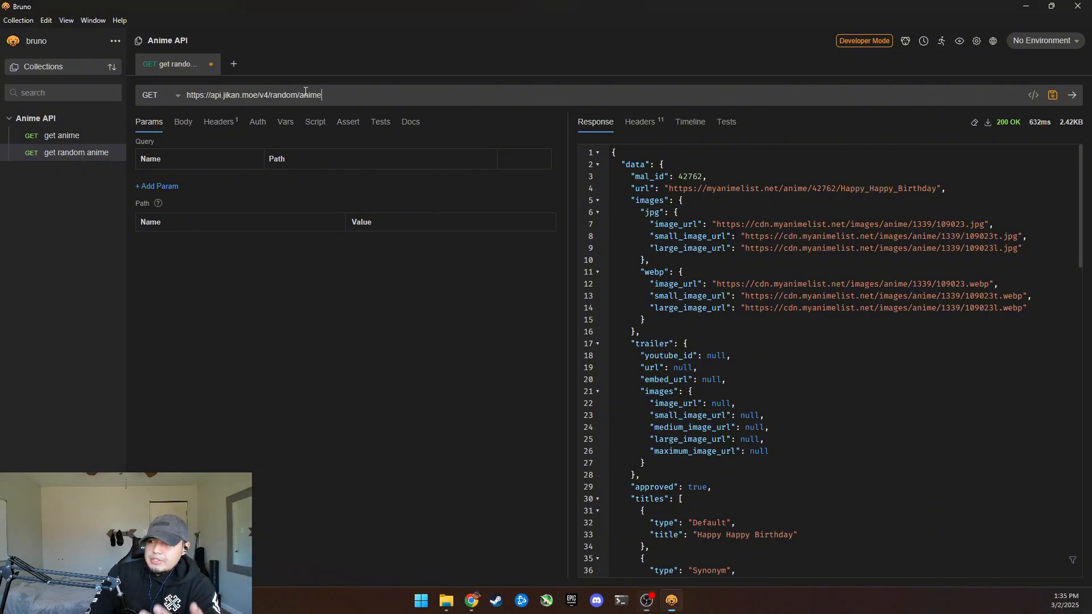
pyautogui.tripleClick(255, 95)
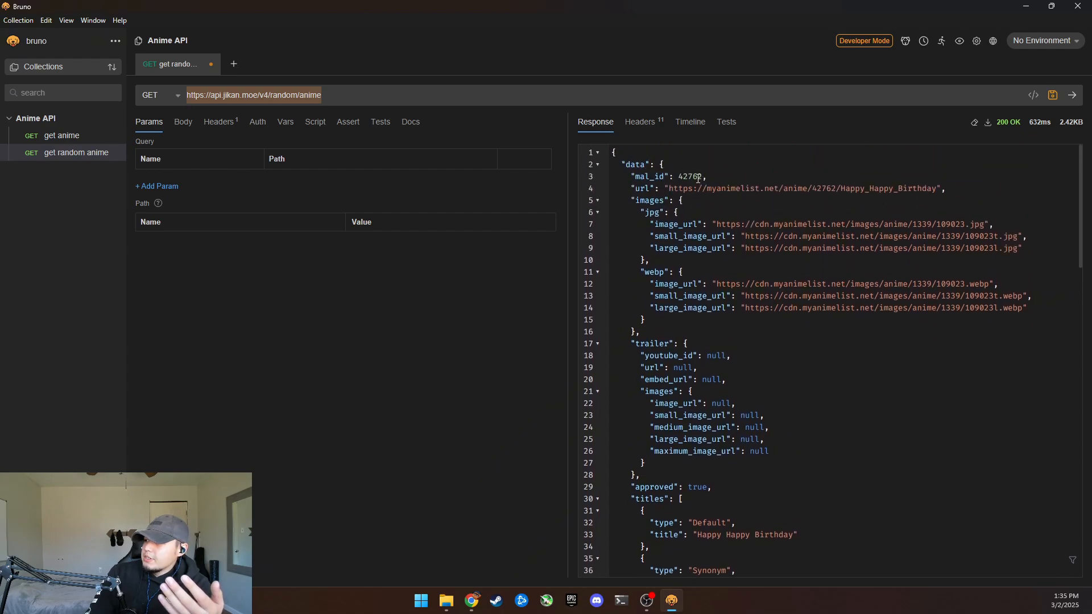
pyautogui.doubleClick(689, 176)
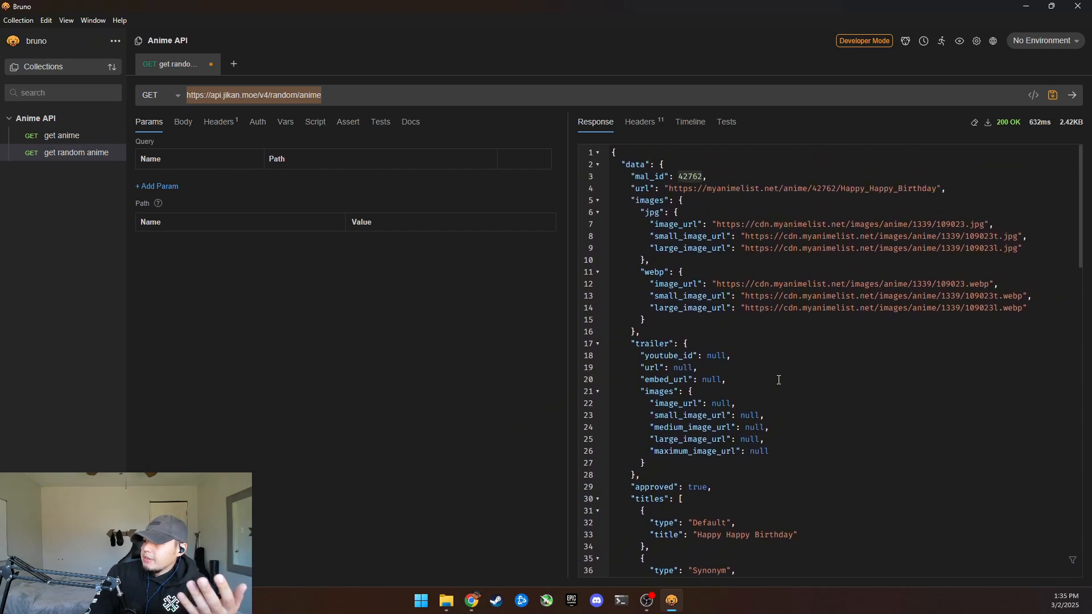
pyautogui.scroll(-3)
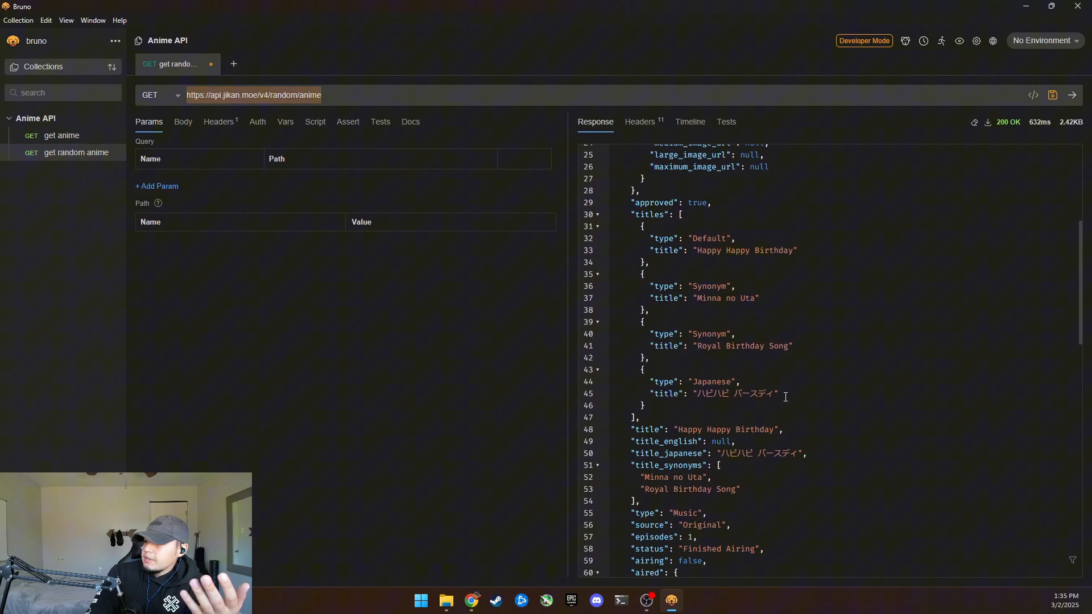
pyautogui.scroll(-3)
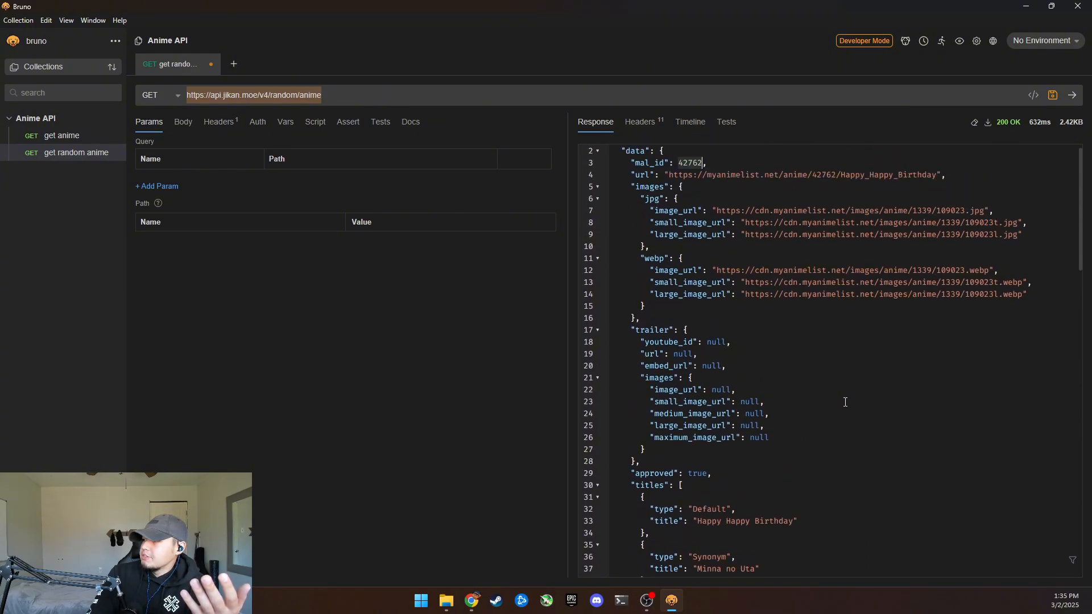
pyautogui.scroll(3)
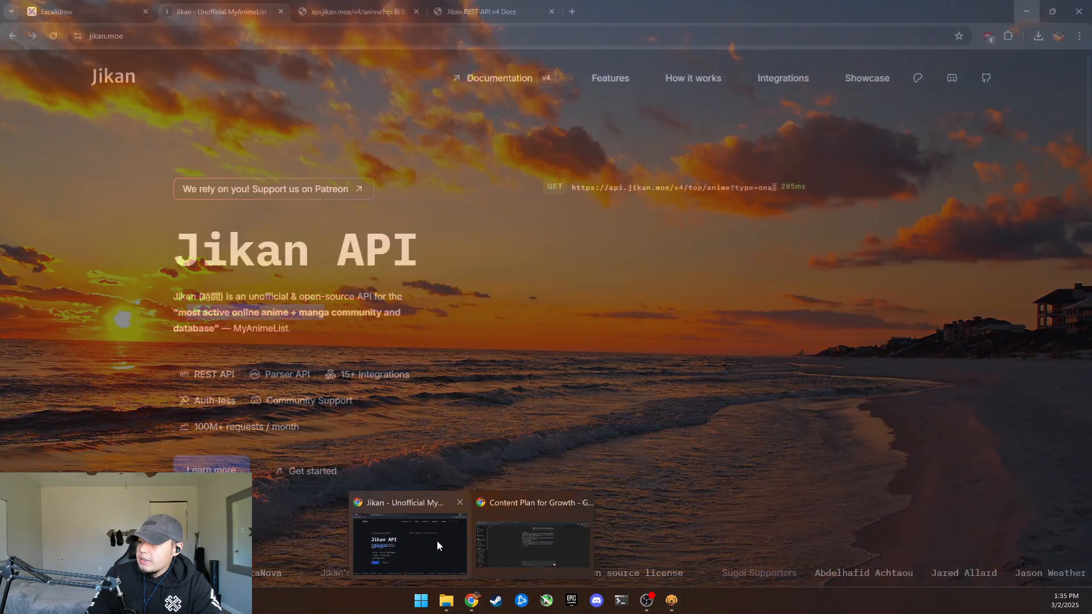
# - View the webp cover image in Chrome, revisit the Jikan tab, then return to Bruno
pyautogui.click(707, 11)
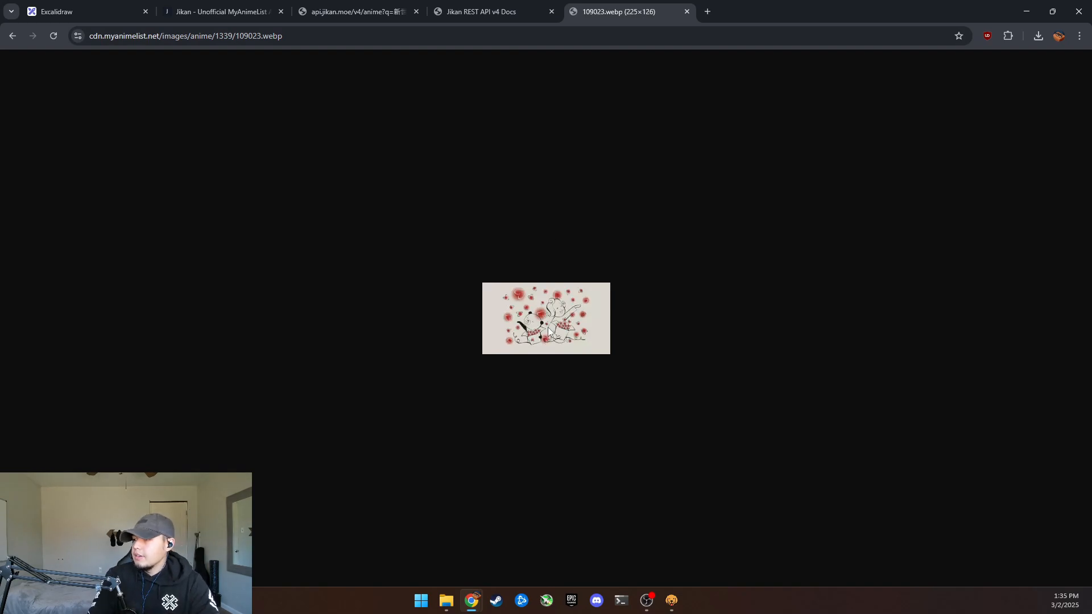
pyautogui.click(219, 11)
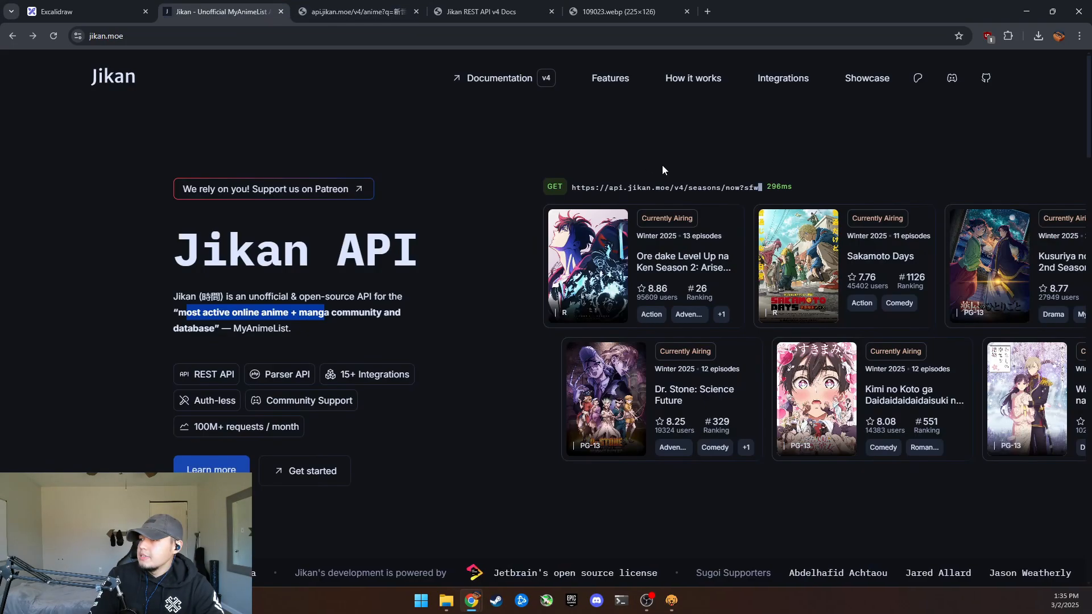
pyautogui.click(670, 599)
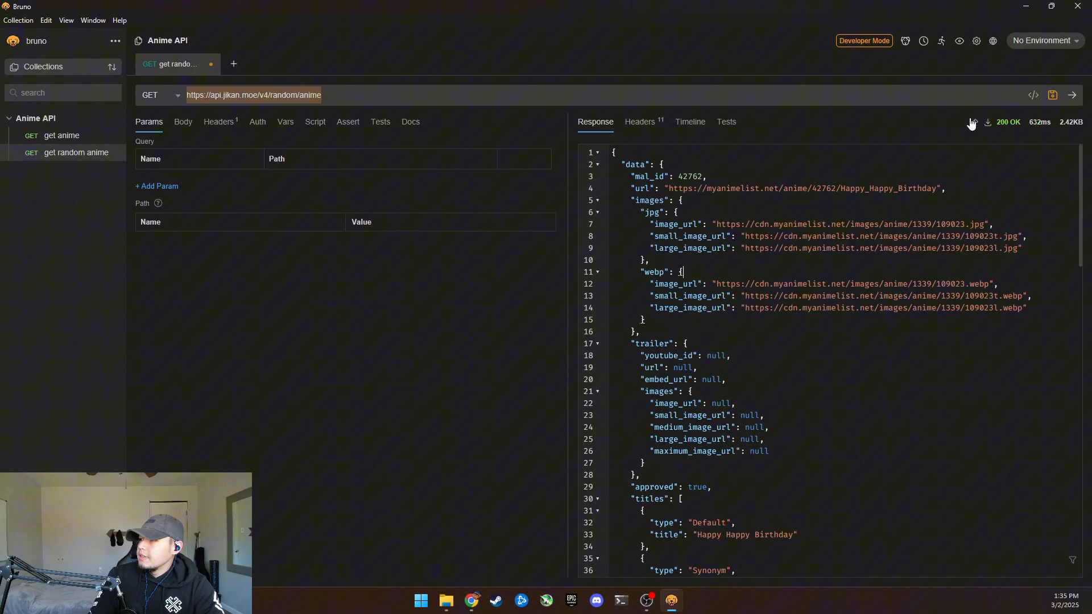
# - Resend the random anime request and scroll through the new Guren (Crimson Lotus) titles
pyautogui.click(1073, 96)
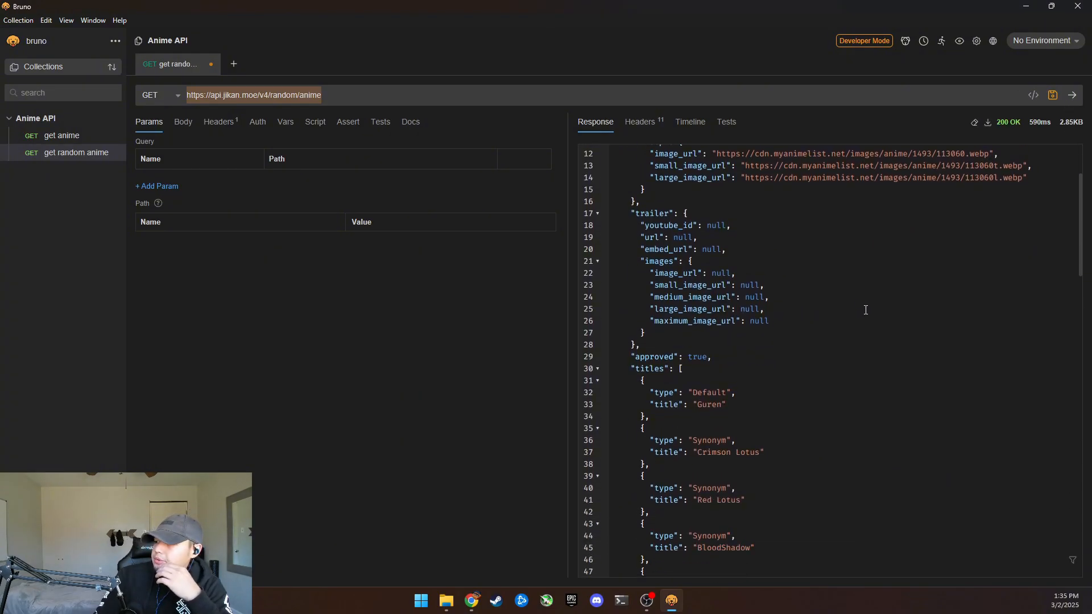
pyautogui.scroll(-3)
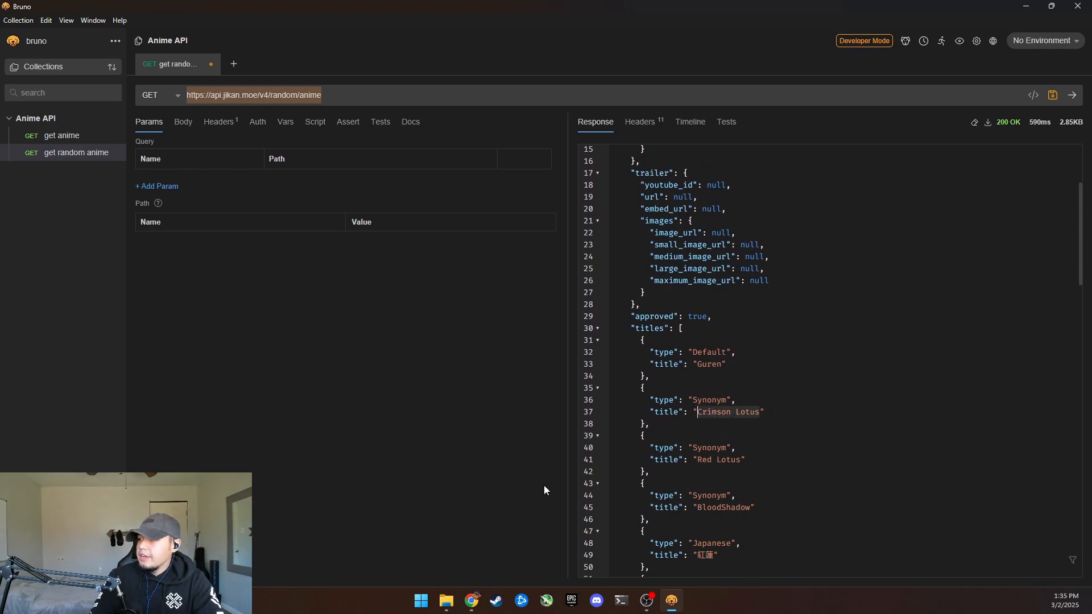
pyautogui.click(472, 600)
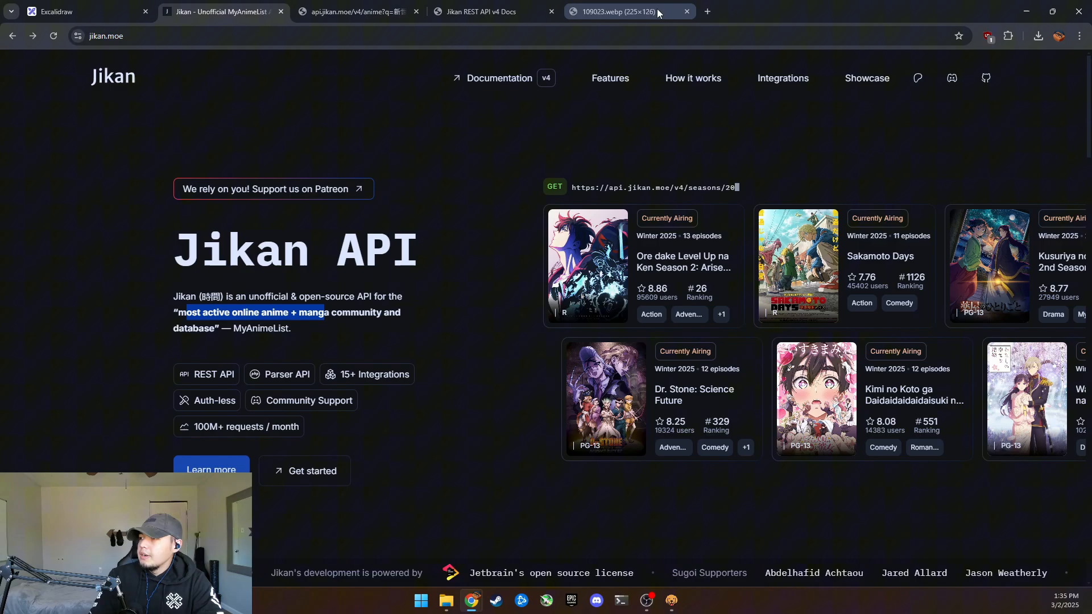
# - Search Google for 'Crimson Lotus' and scroll through the results
pyautogui.write('Crimson Lotus anime')
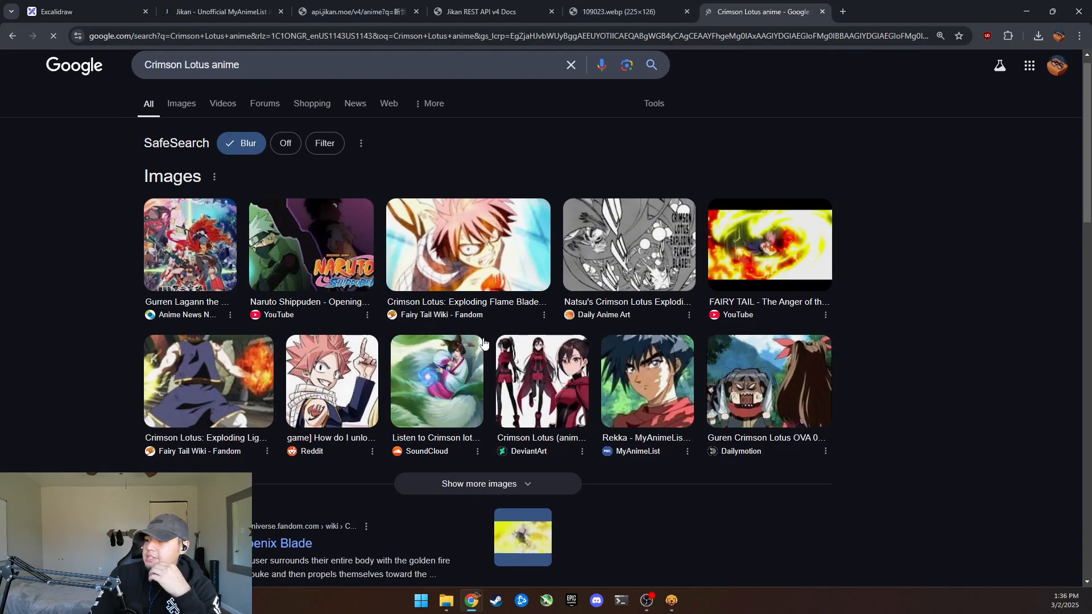
pyautogui.scroll(-3)
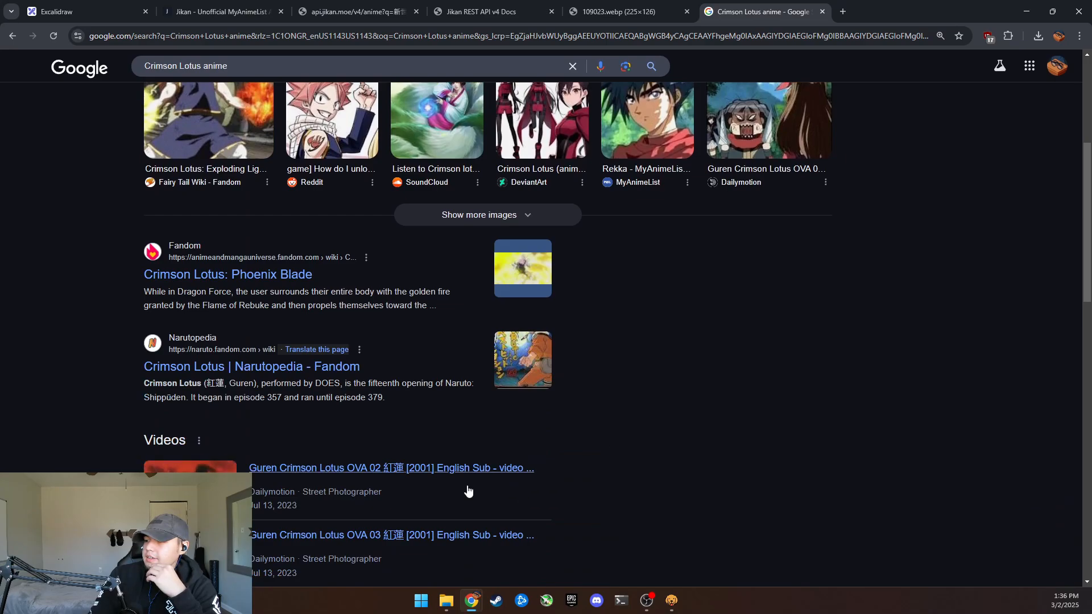
pyautogui.scroll(3)
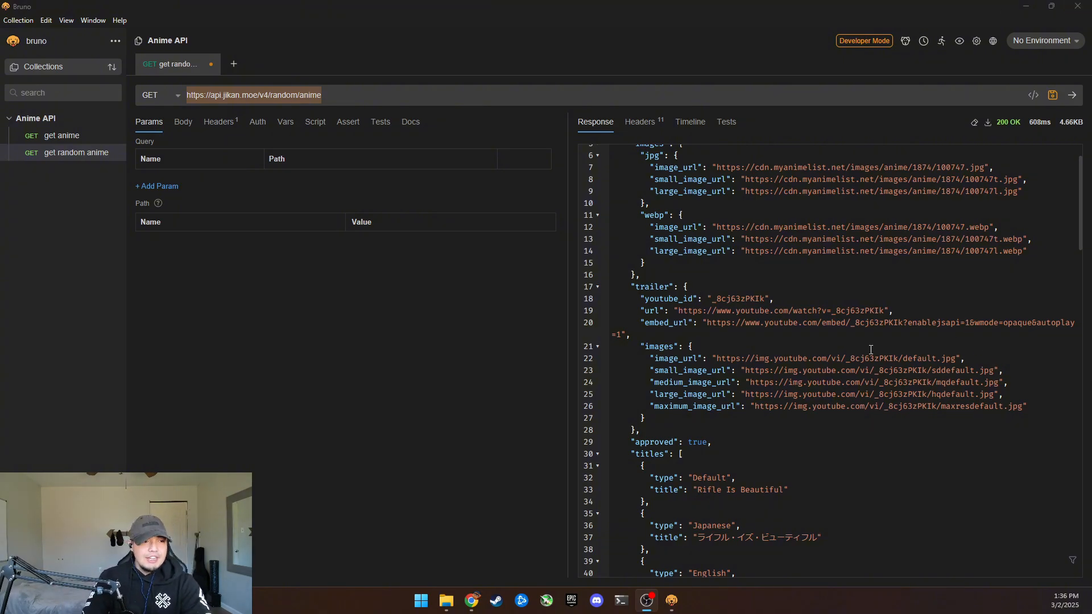
# - Read through the Rifle Is Beautiful response, then show the request's empty Body section
pyautogui.scroll(-3)
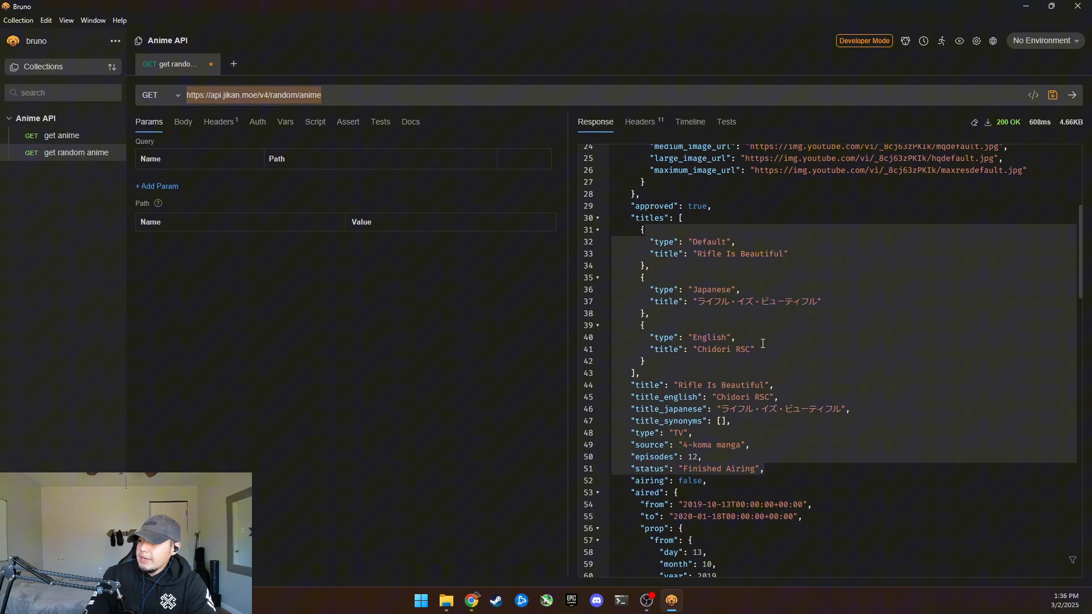
pyautogui.scroll(-3)
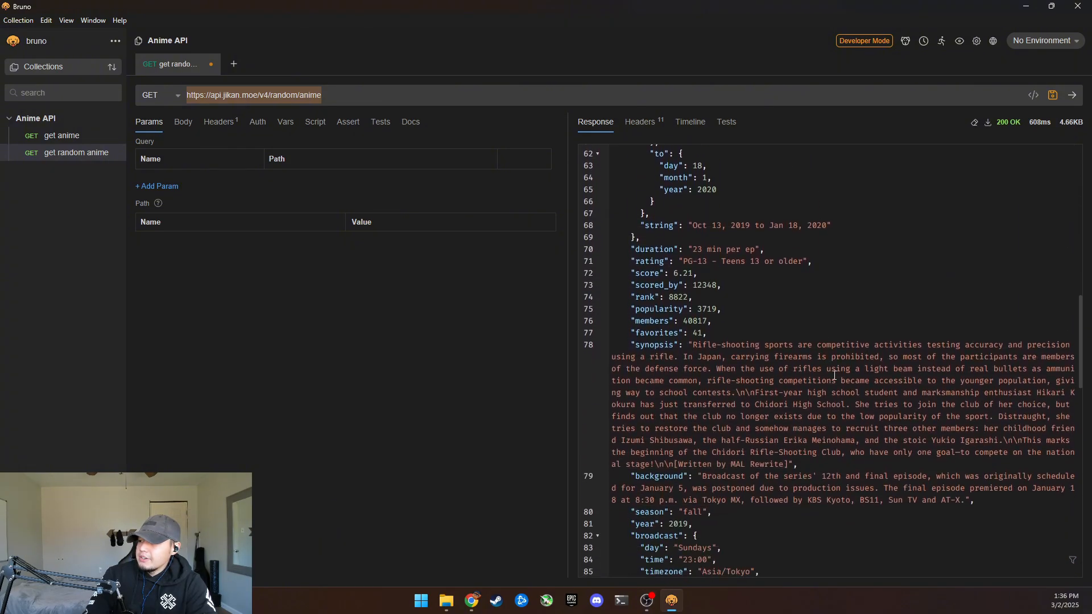
pyautogui.scroll(-3)
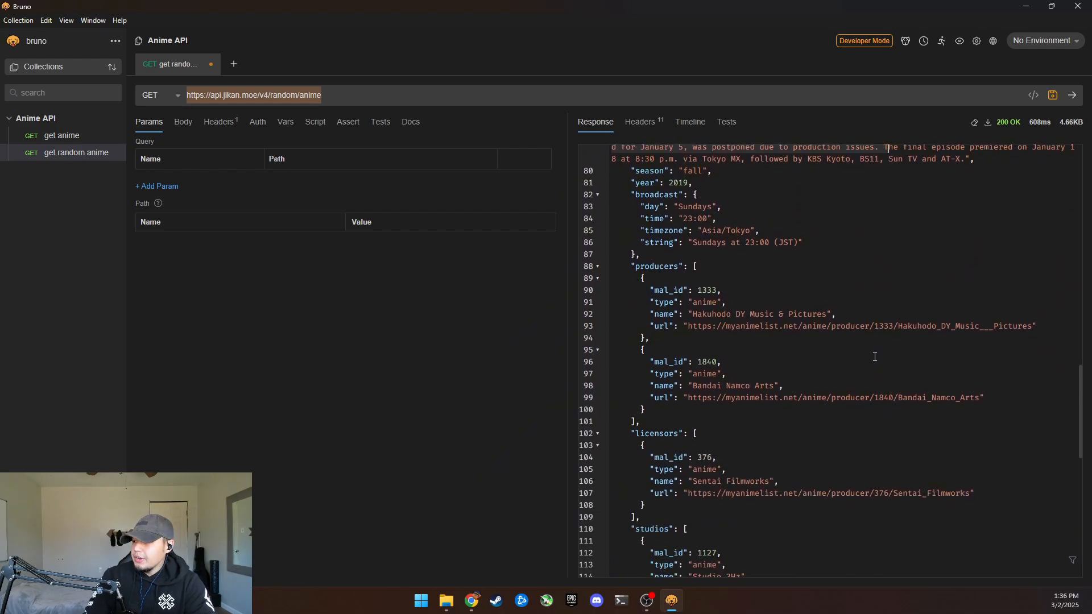
pyautogui.scroll(-3)
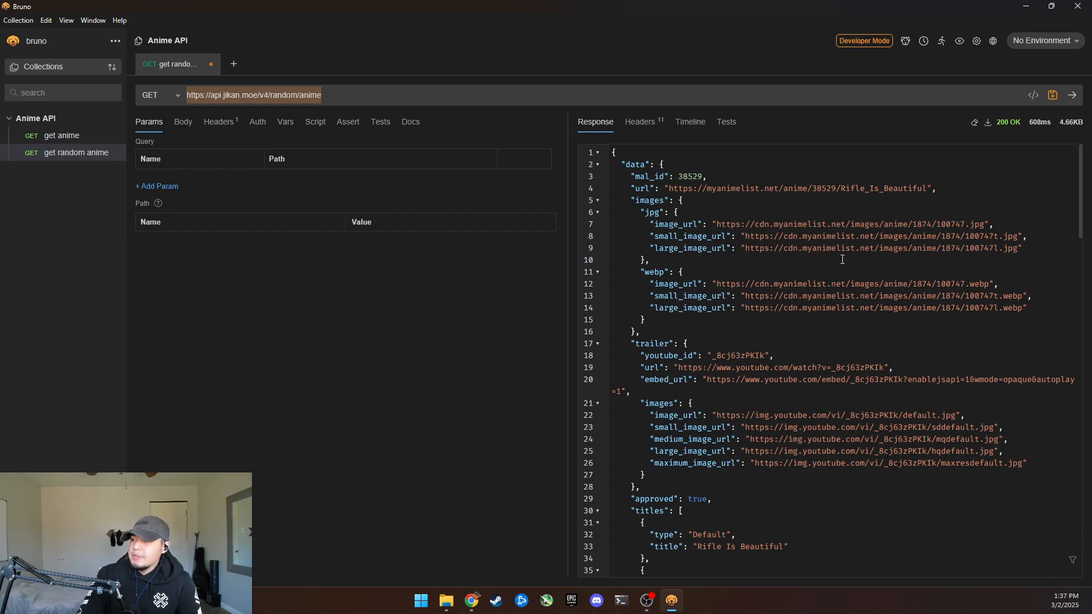
pyautogui.click(183, 122)
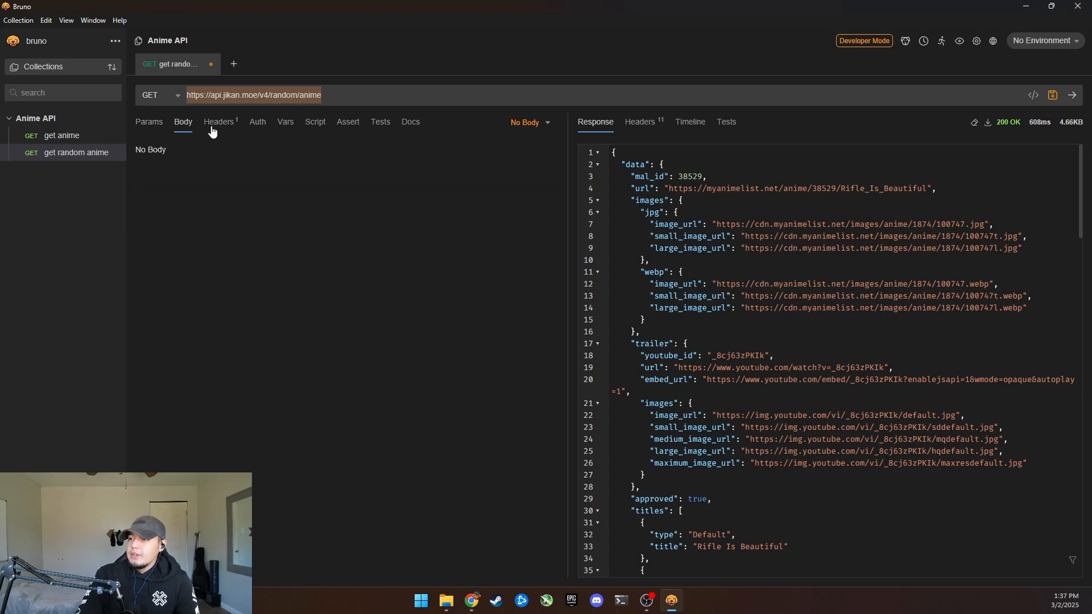
# - Show the random anime request's Headers section with its single empty header row
pyautogui.click(218, 121)
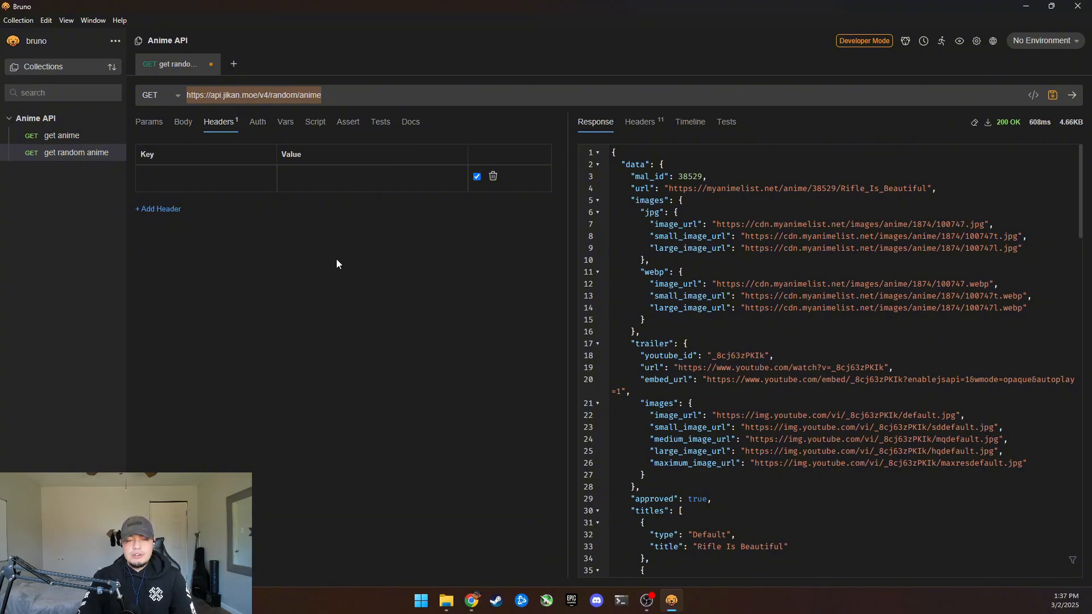
pyautogui.moveTo(989, 93)
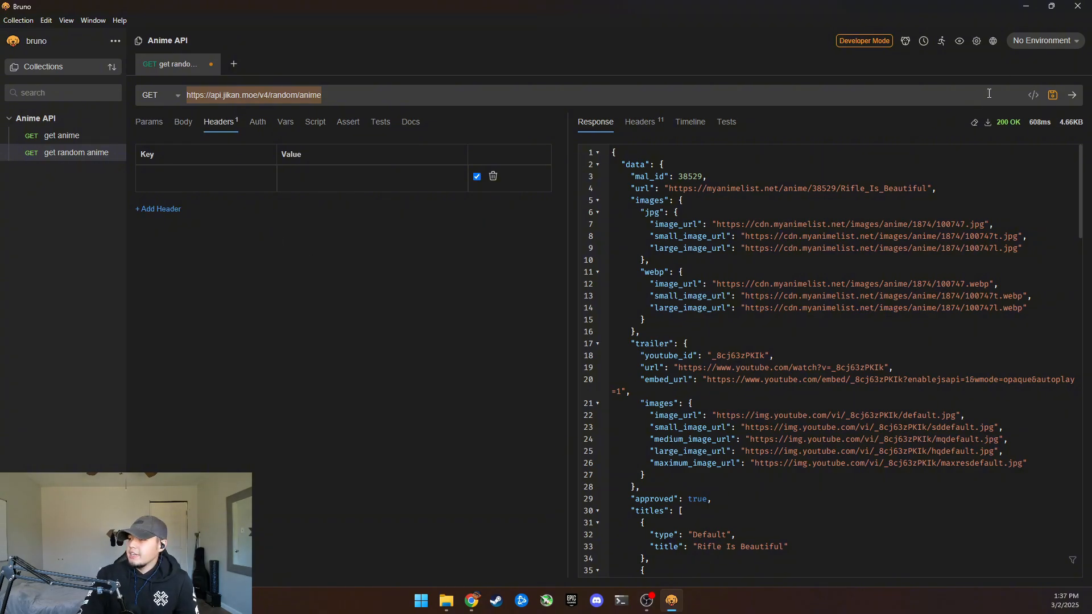
pyautogui.moveTo(945, 109)
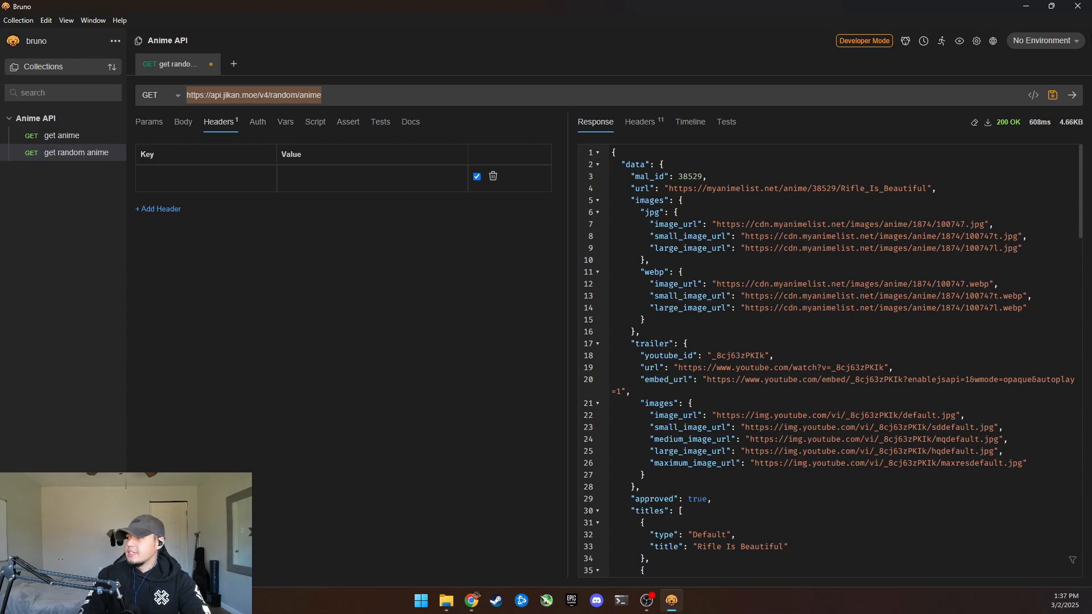
pyautogui.moveTo(283, 268)
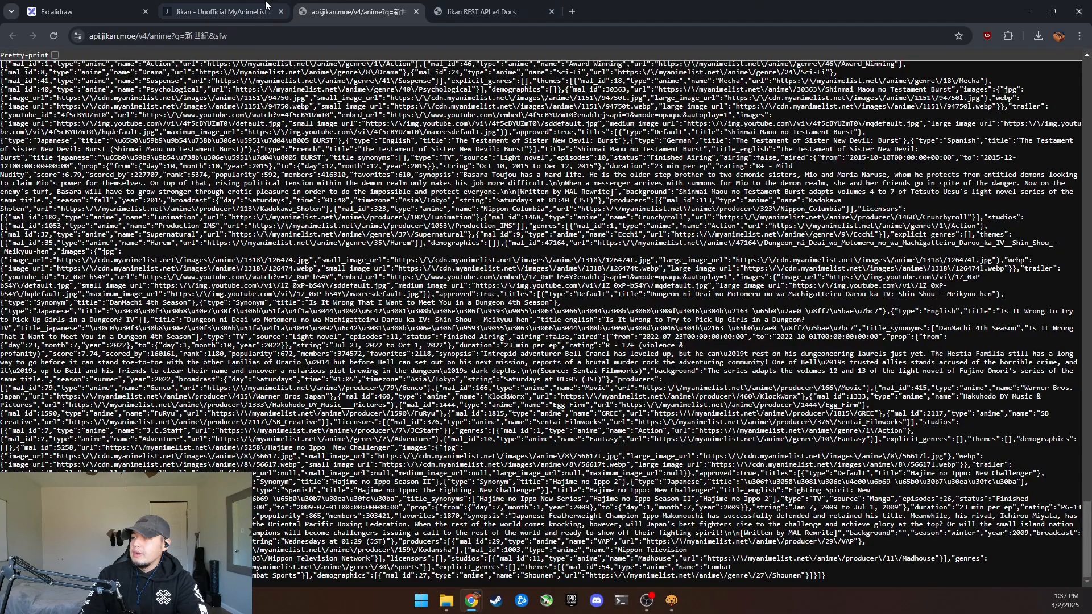
# - Return to the Jikan API homepage tab and scroll down through the page
pyautogui.click(221, 11)
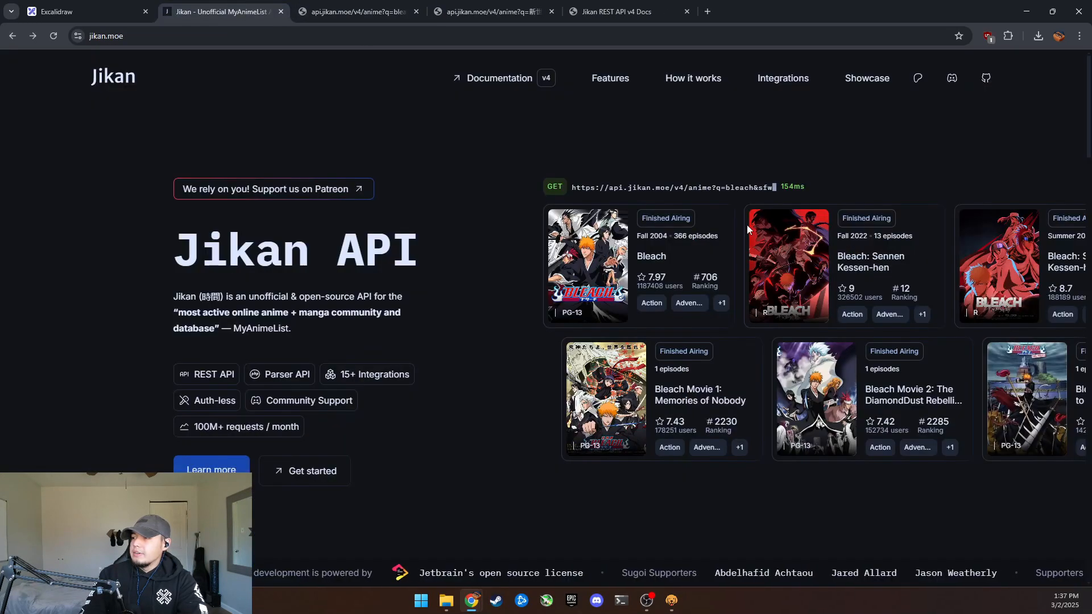
pyautogui.scroll(-3)
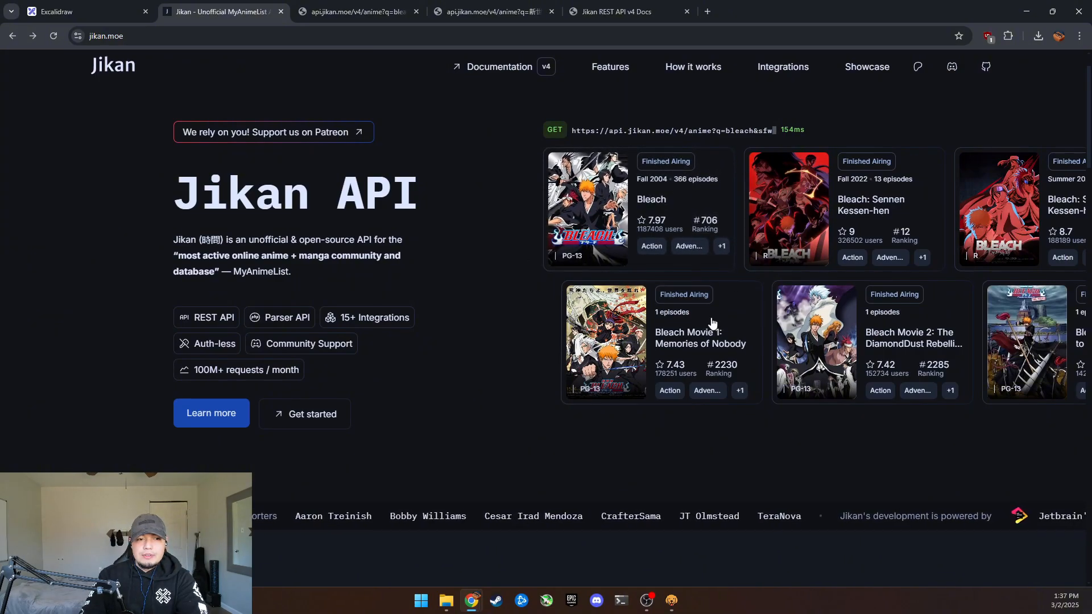
pyautogui.scroll(-3)
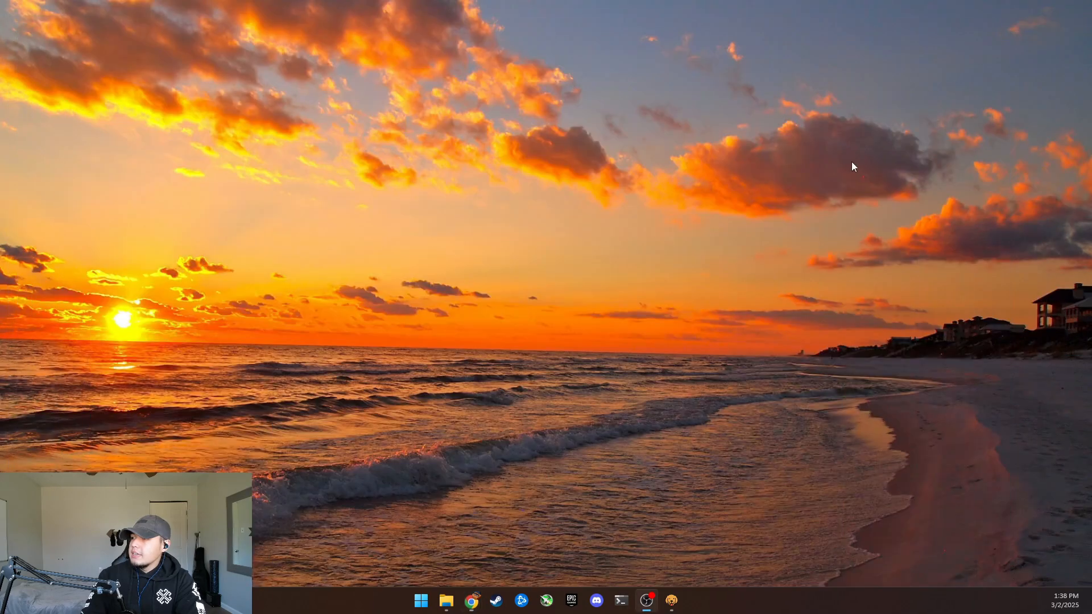
# - Open Microsoft's Invoke-RestMethod documentation and jump to its Examples section
pyautogui.click(670, 601)
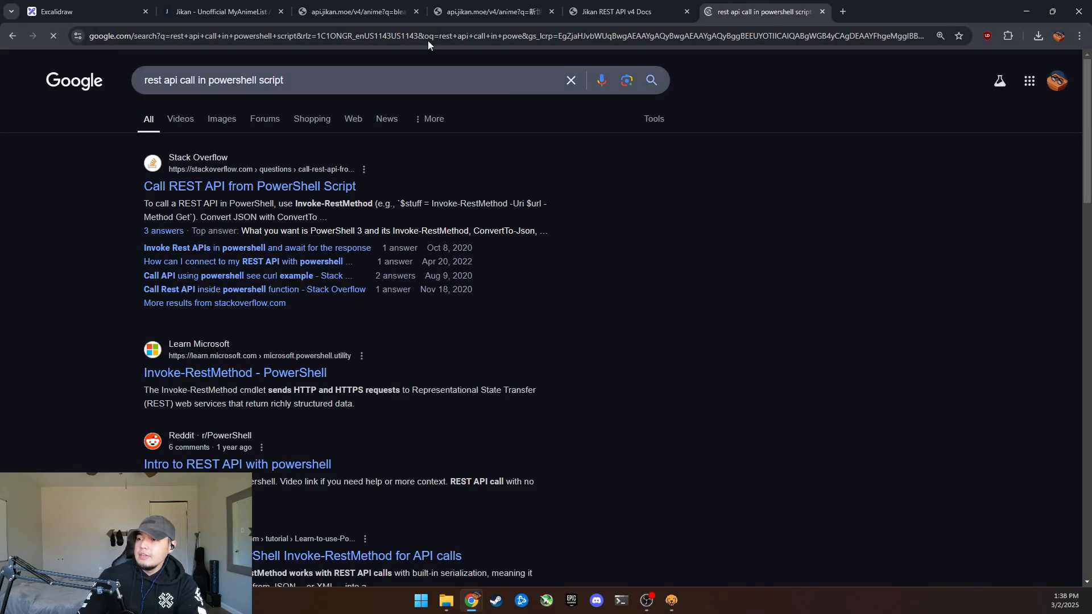
pyautogui.click(235, 372)
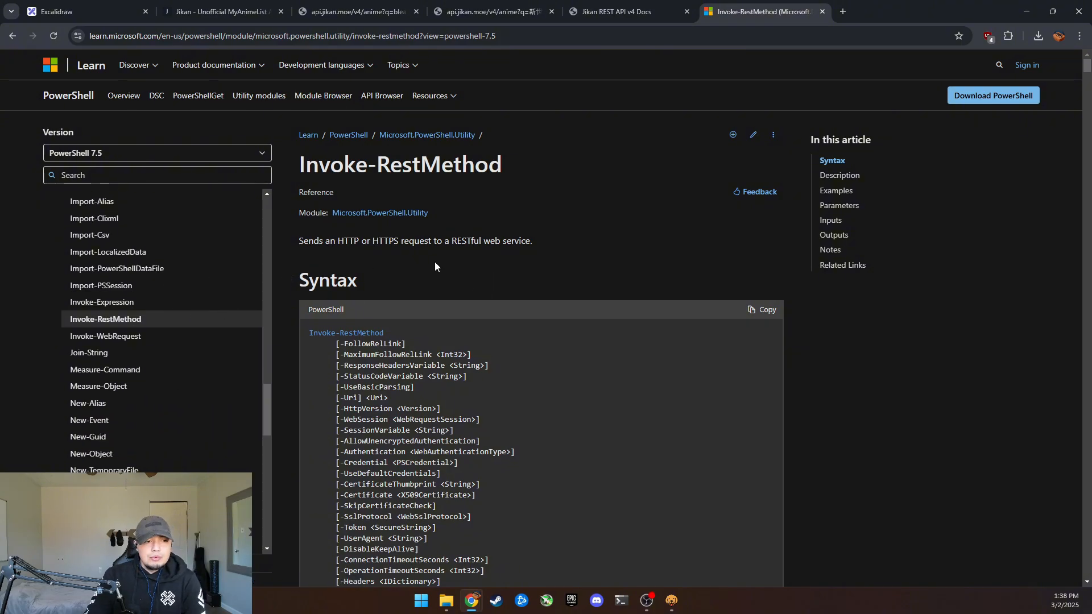
pyautogui.moveTo(294, 162); pyautogui.dragTo(357, 279)
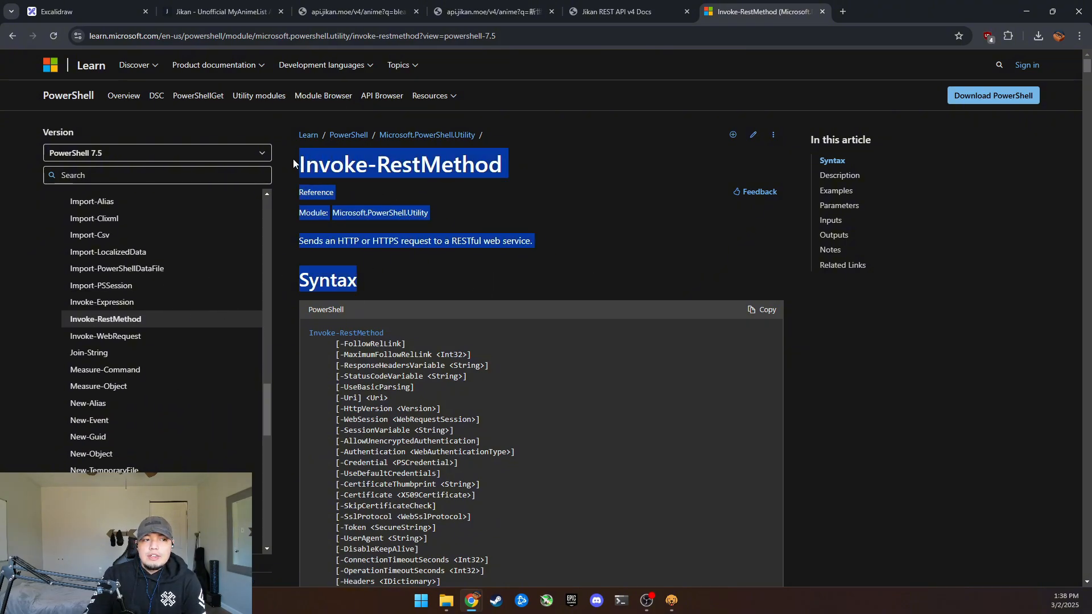
pyautogui.scroll(-3)
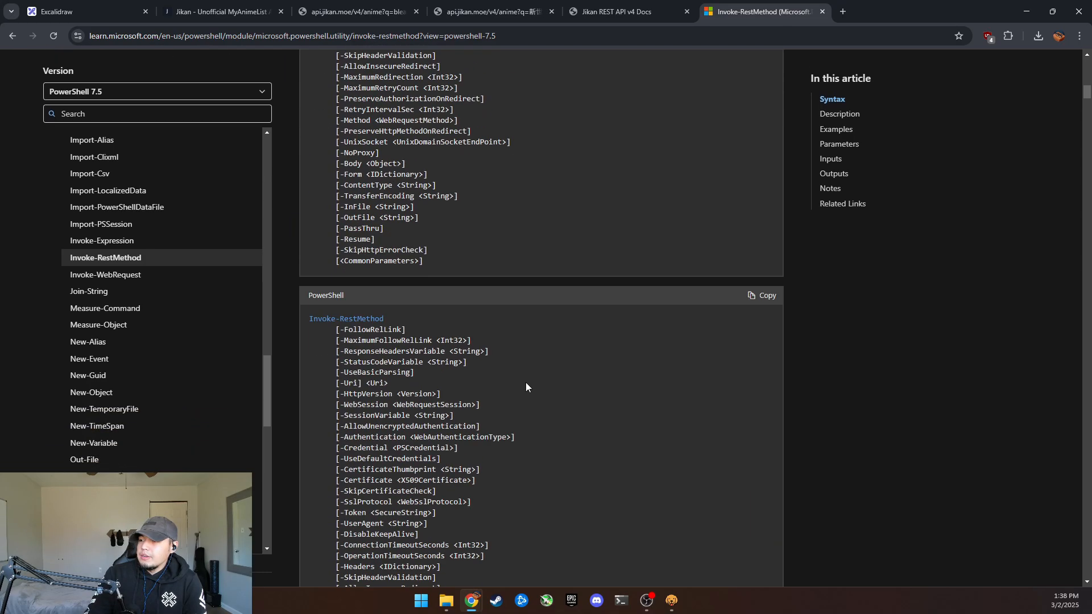
pyautogui.click(836, 129)
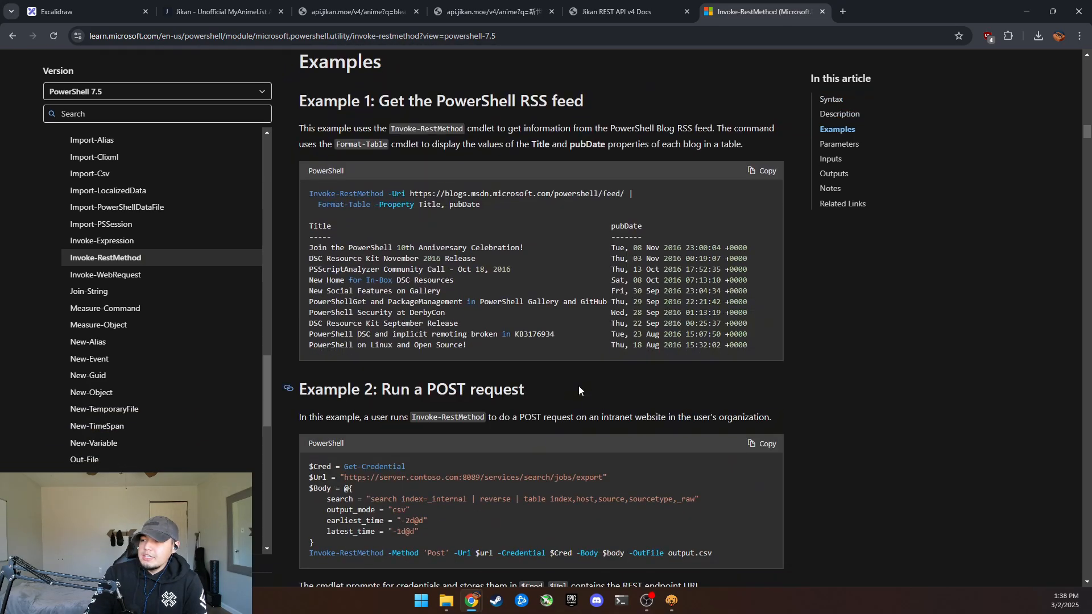
pyautogui.scroll(-3)
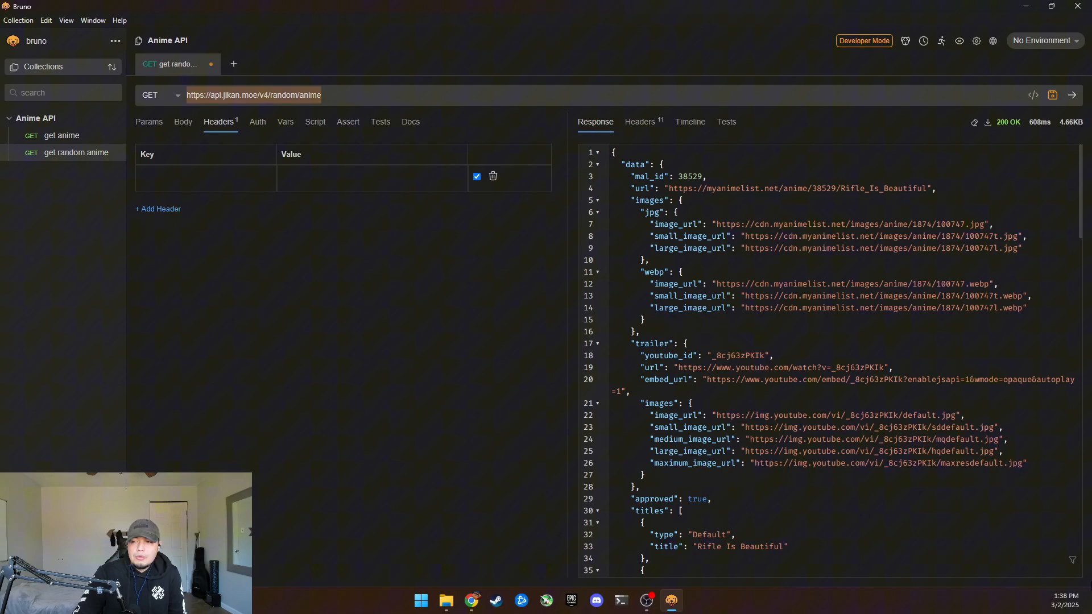
pyautogui.moveTo(194, 128)
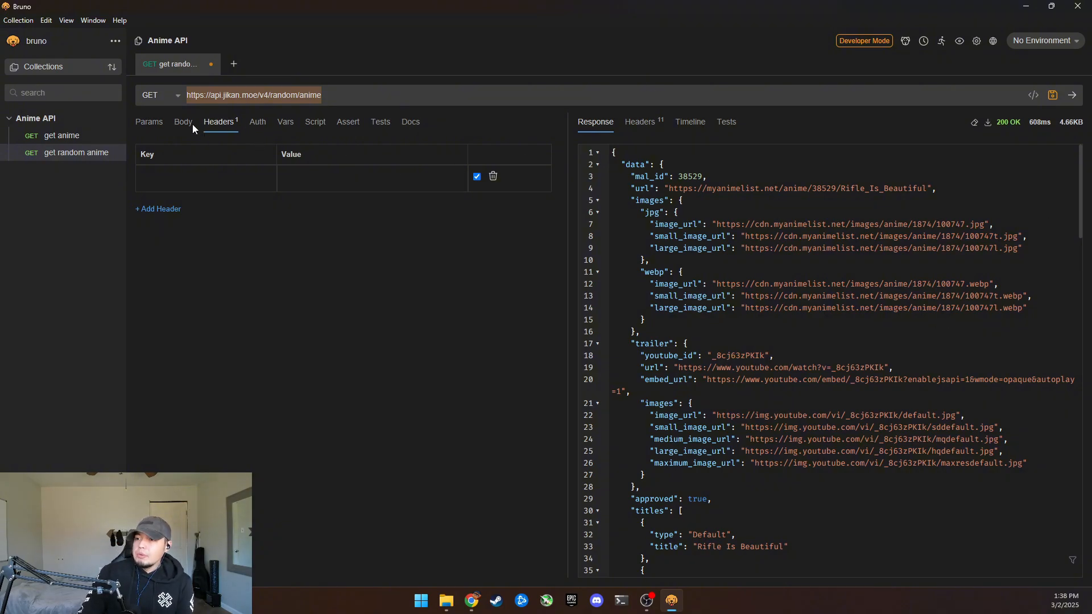
# - Create a new Bruno environment named 'anime rest'
pyautogui.click(182, 121)
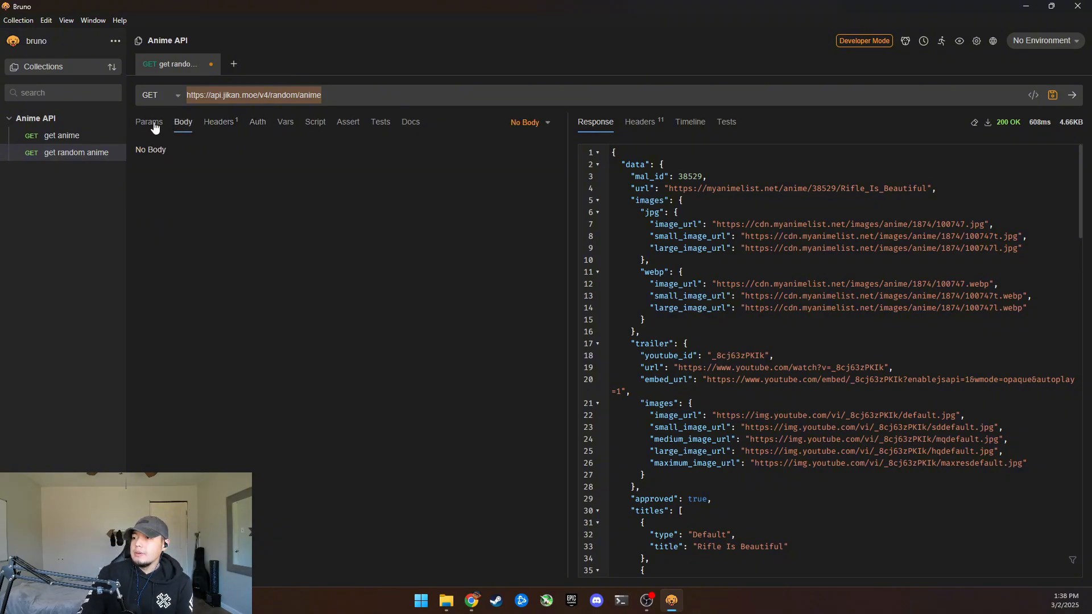
pyautogui.click(1042, 40)
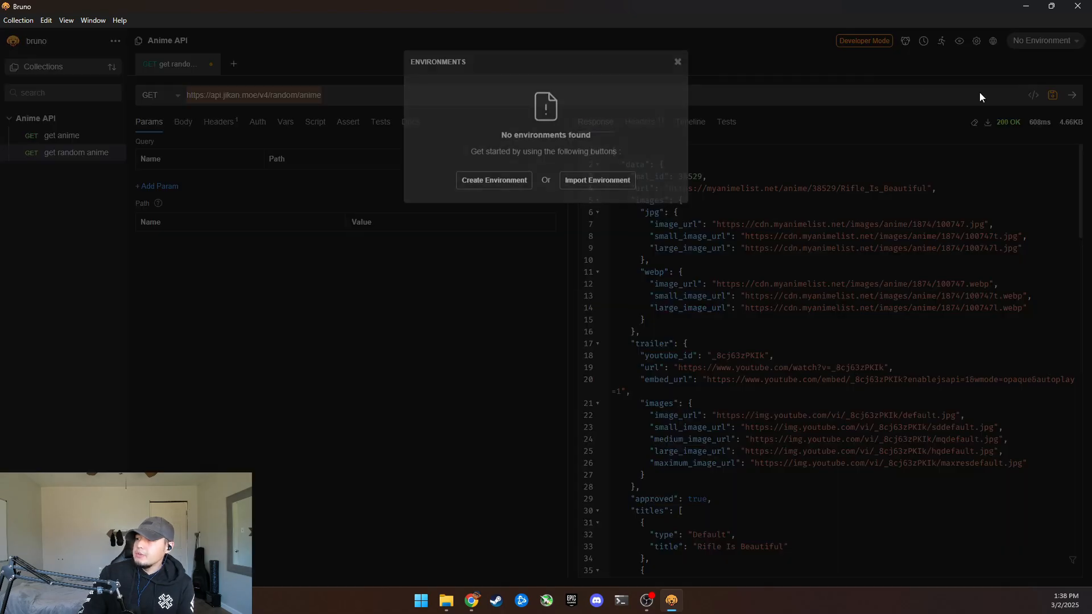
pyautogui.click(493, 180)
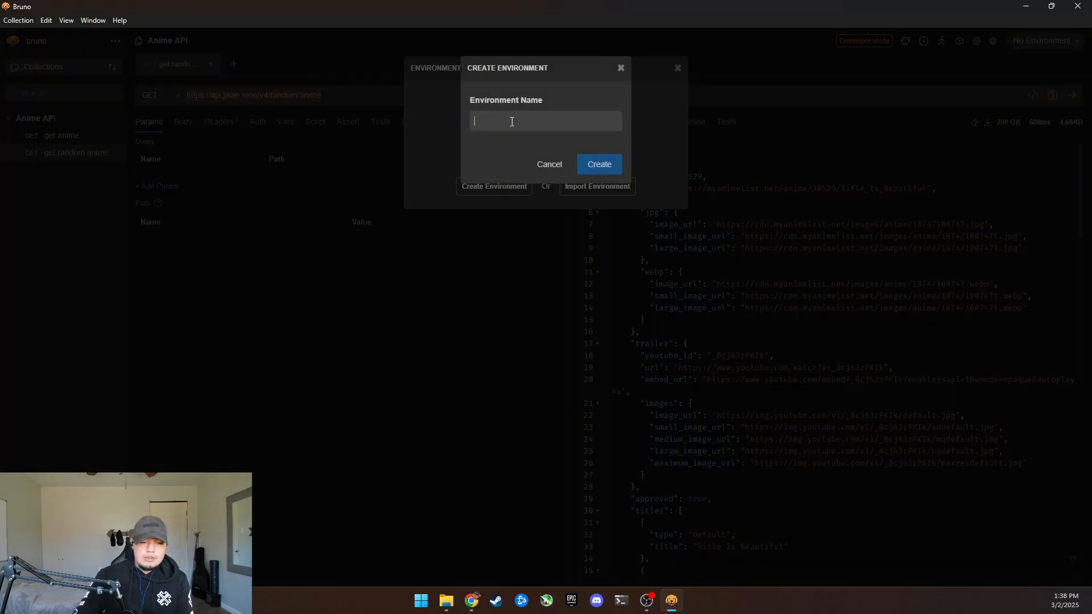
pyautogui.write('anime re')
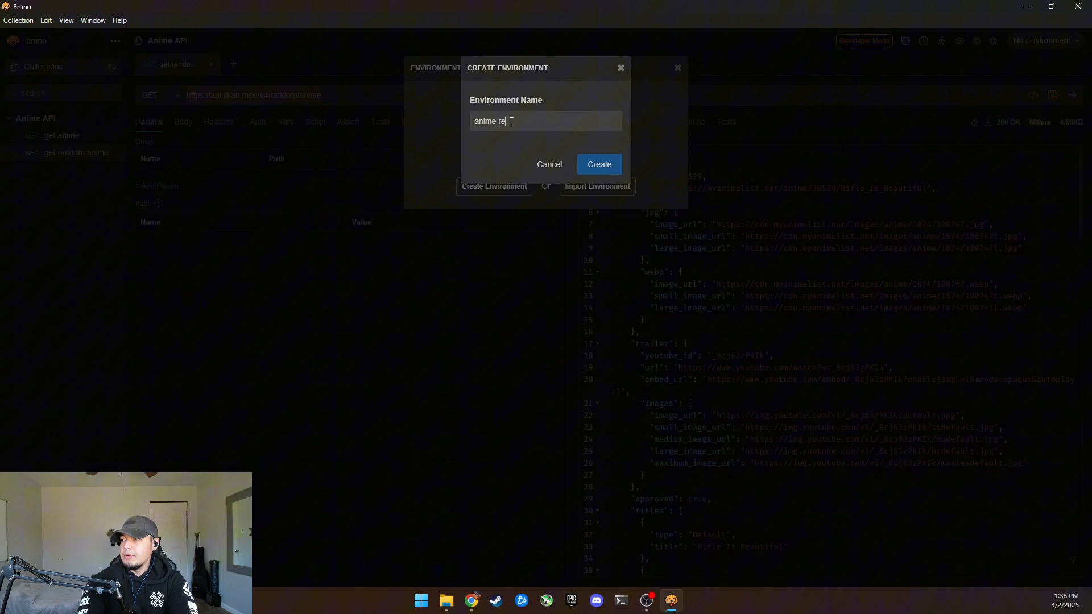
pyautogui.click(598, 164)
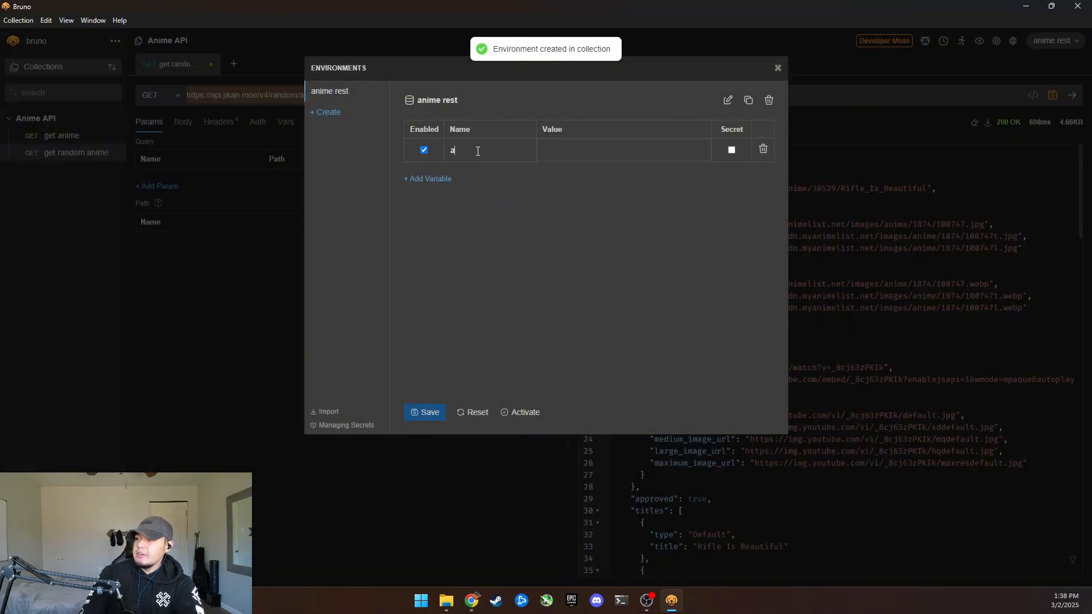
# - Add an api variable with placeholder value 'fdsafdsafdsa' and close environment settings
pyautogui.write('pi')
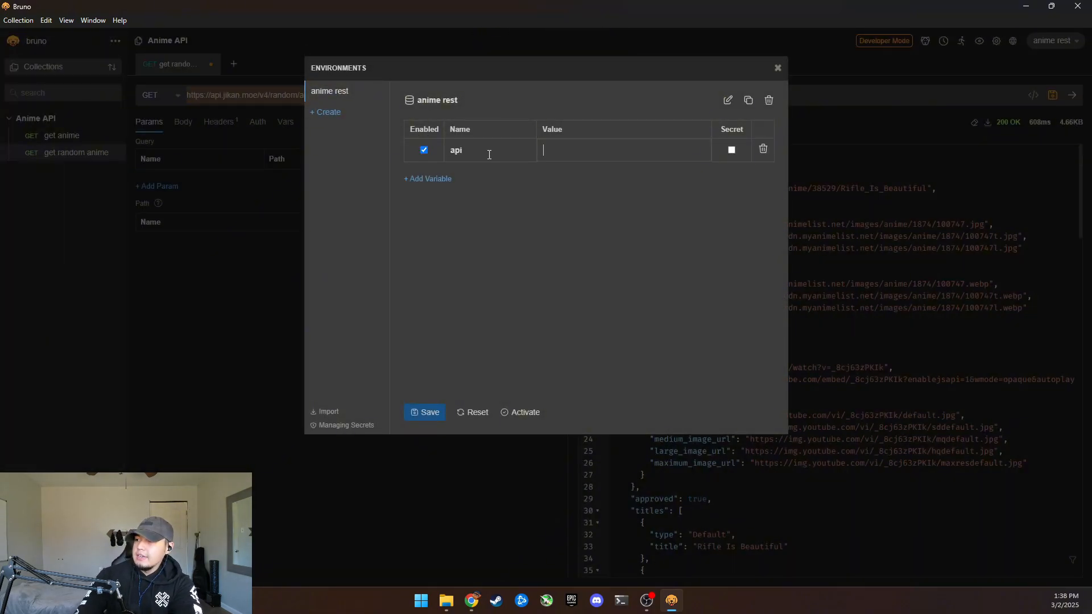
pyautogui.write('fdsafdsafdsa')
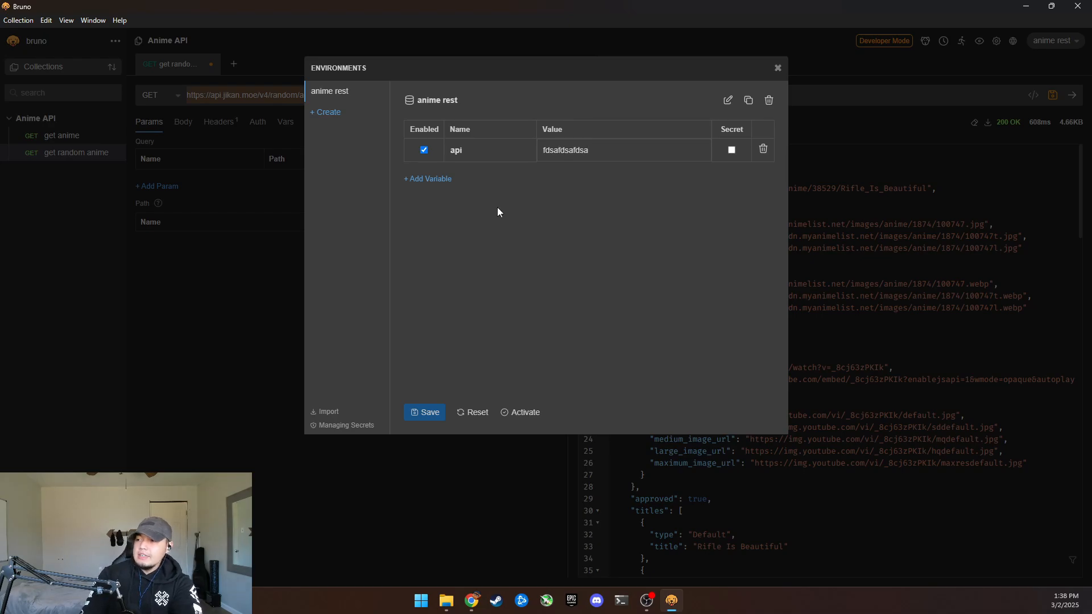
pyautogui.click(779, 68)
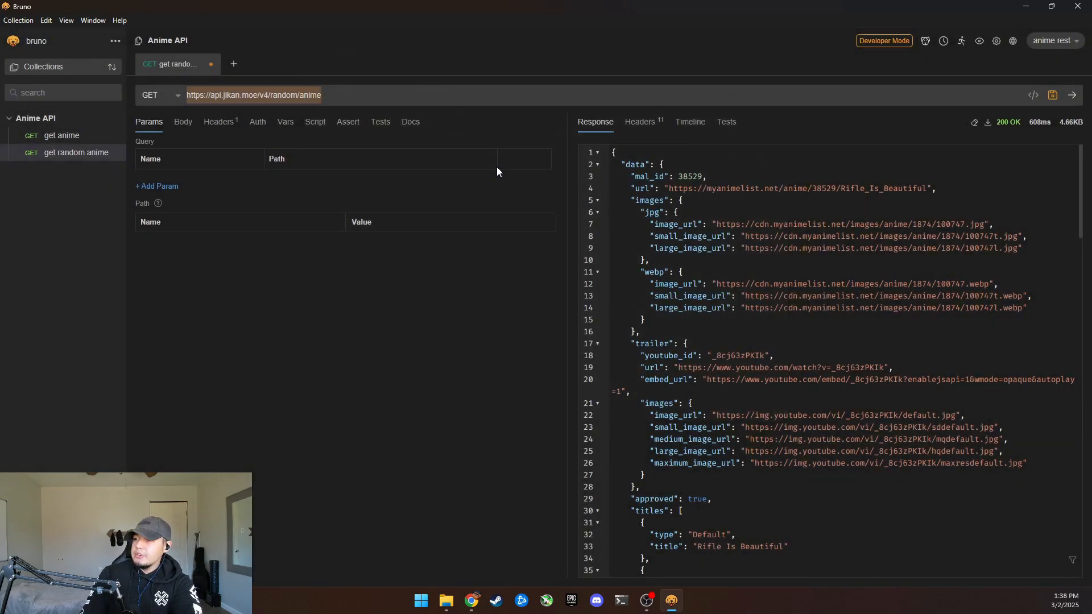
# - Review the request's Vars, Body and Params tabs and scroll the response
pyautogui.click(285, 121)
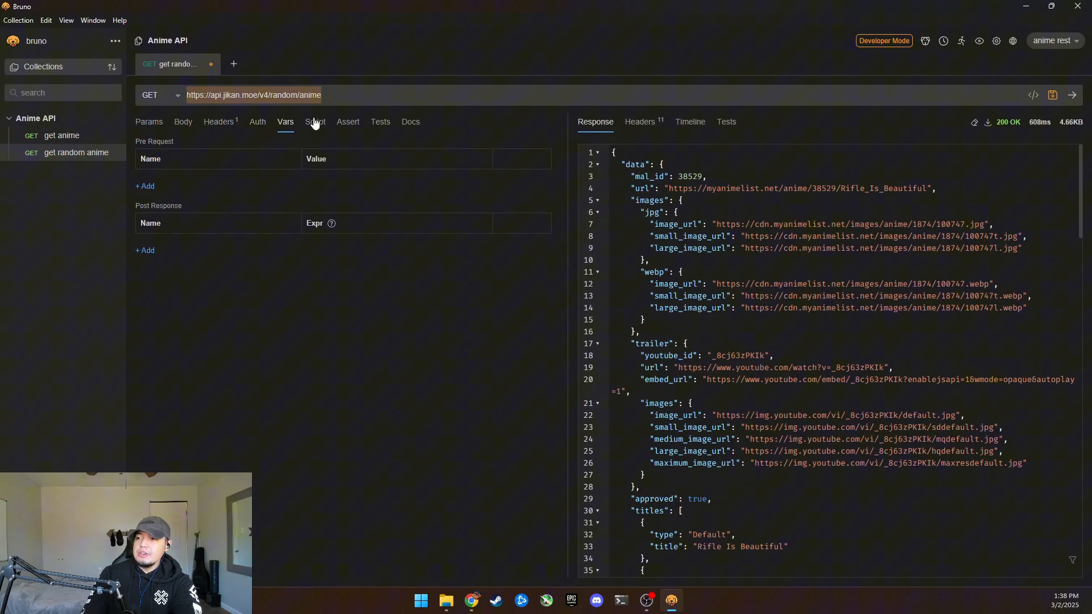
pyautogui.click(183, 122)
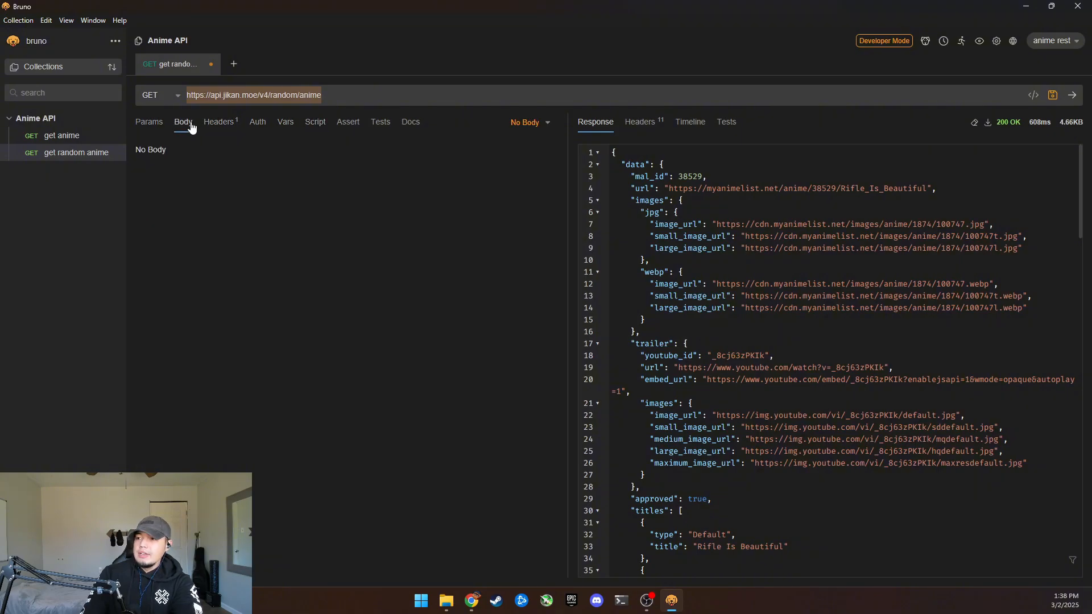
pyautogui.click(149, 121)
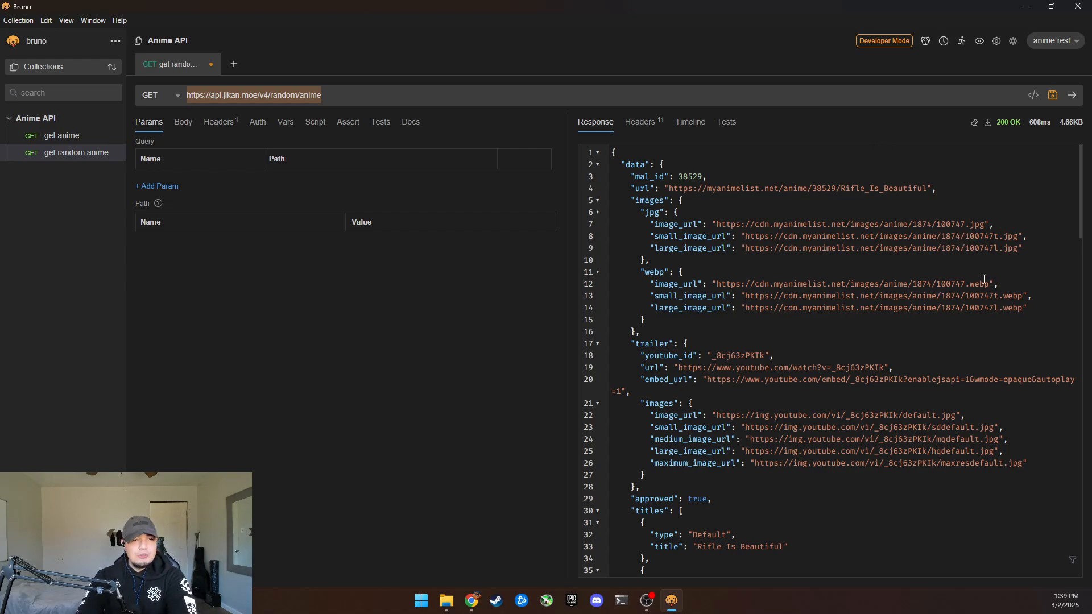
pyautogui.scroll(-3)
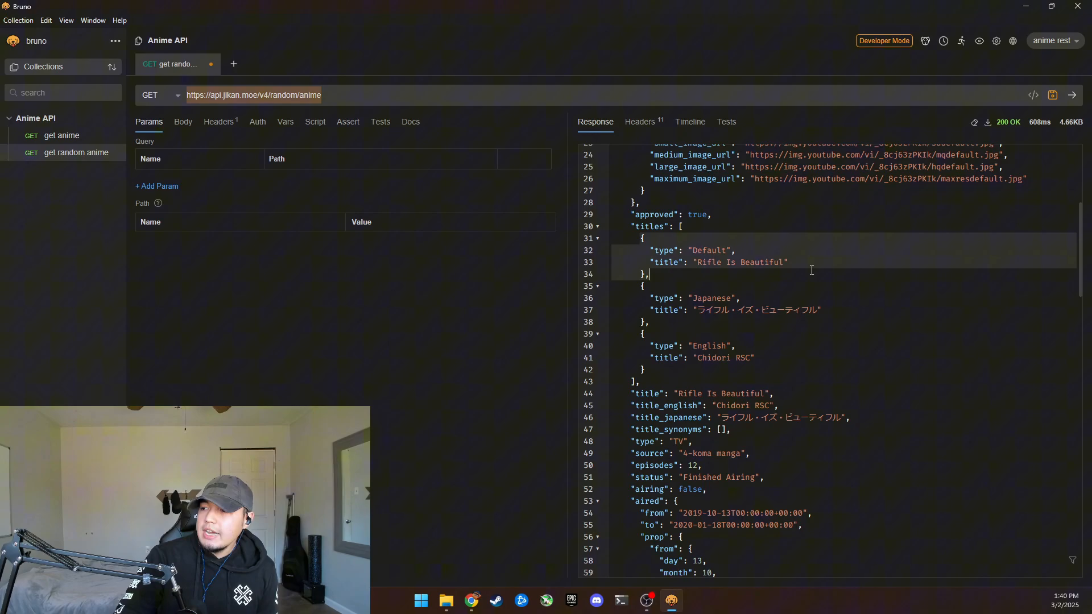
pyautogui.scroll(-3)
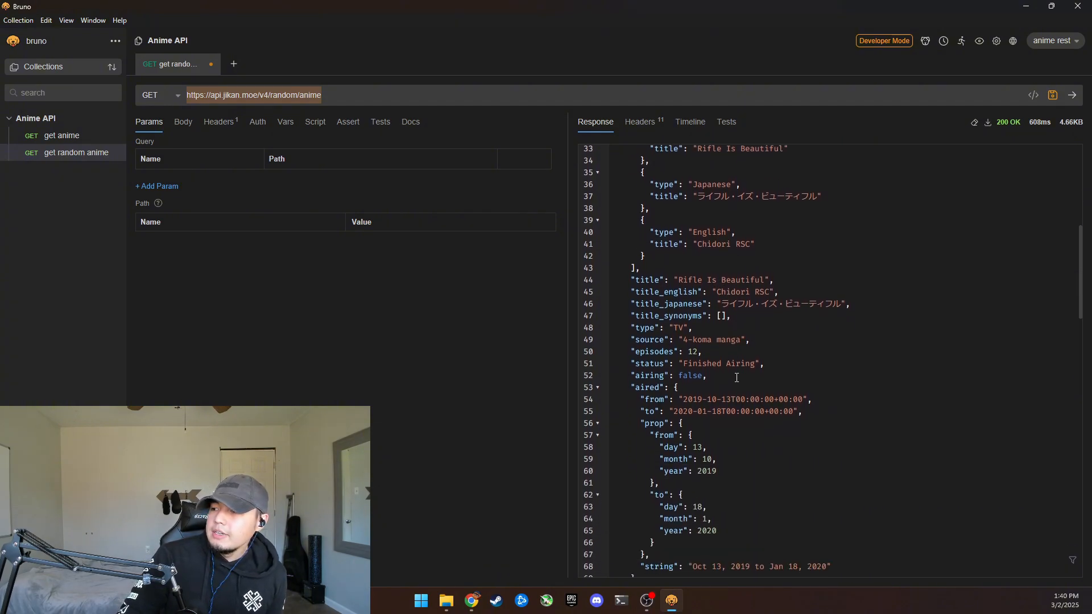